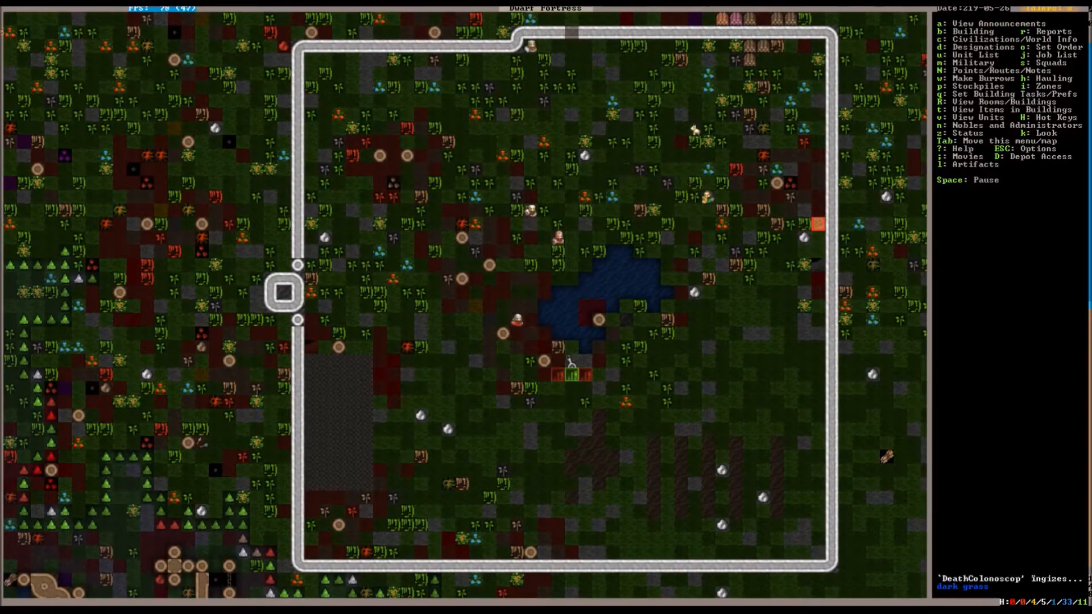
Step: Show Dwarf Therapist's Labors Full grid with dwarves grouped by migration wave
scroll("down", 3)
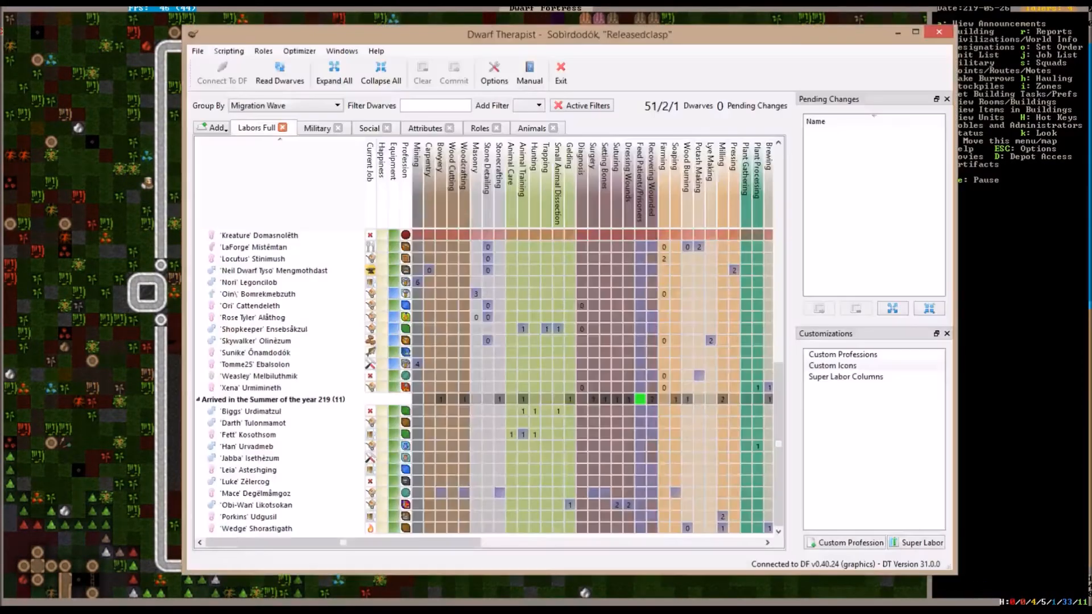
left_click(251, 434)
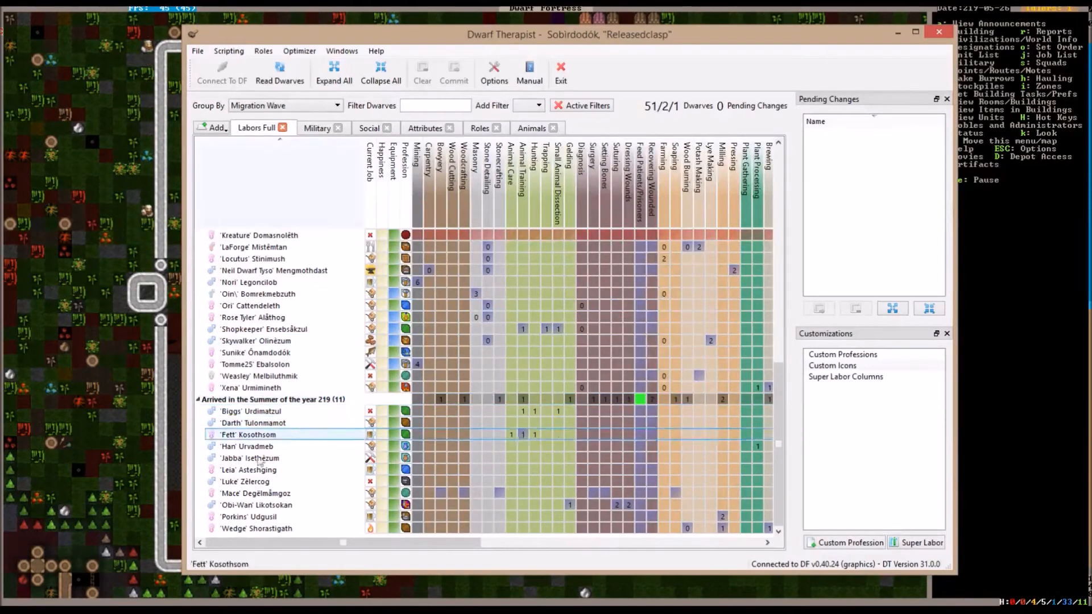
left_click(249, 458)
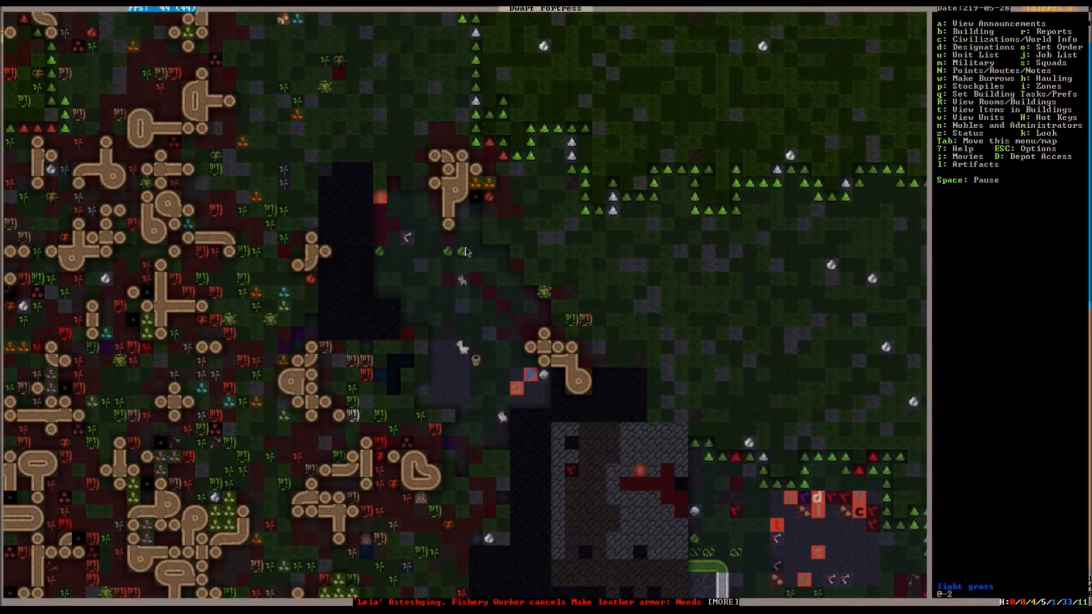
scroll("down", 3)
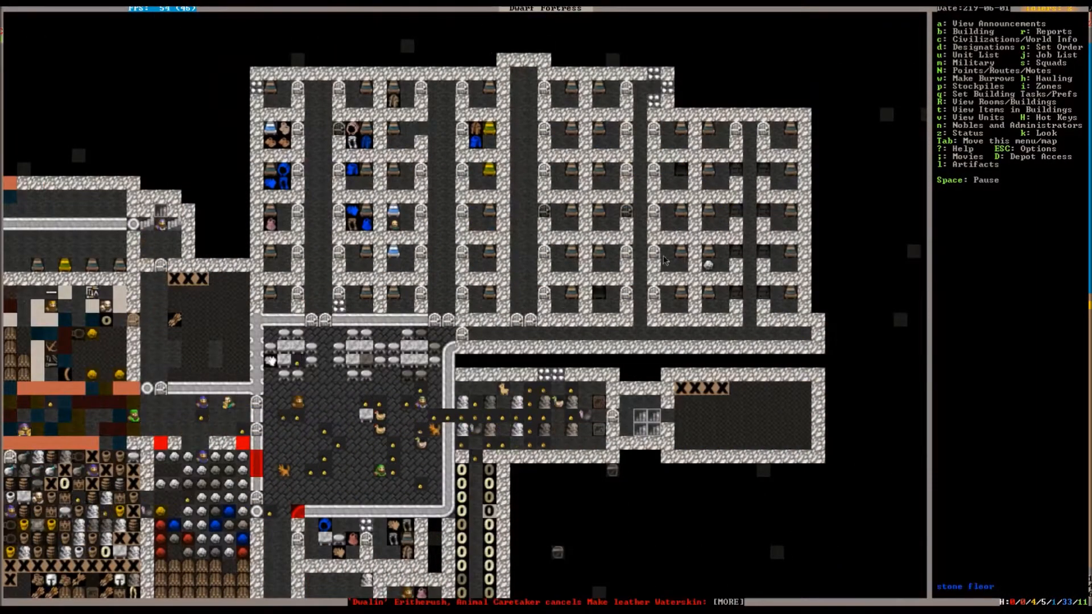
scroll("down", 3)
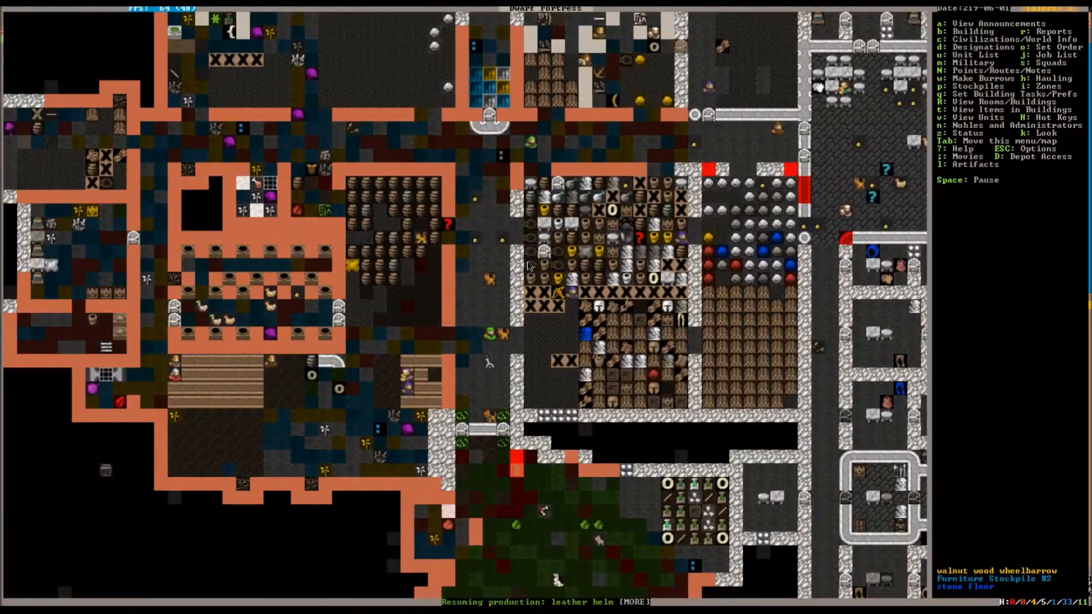
scroll("down", 3)
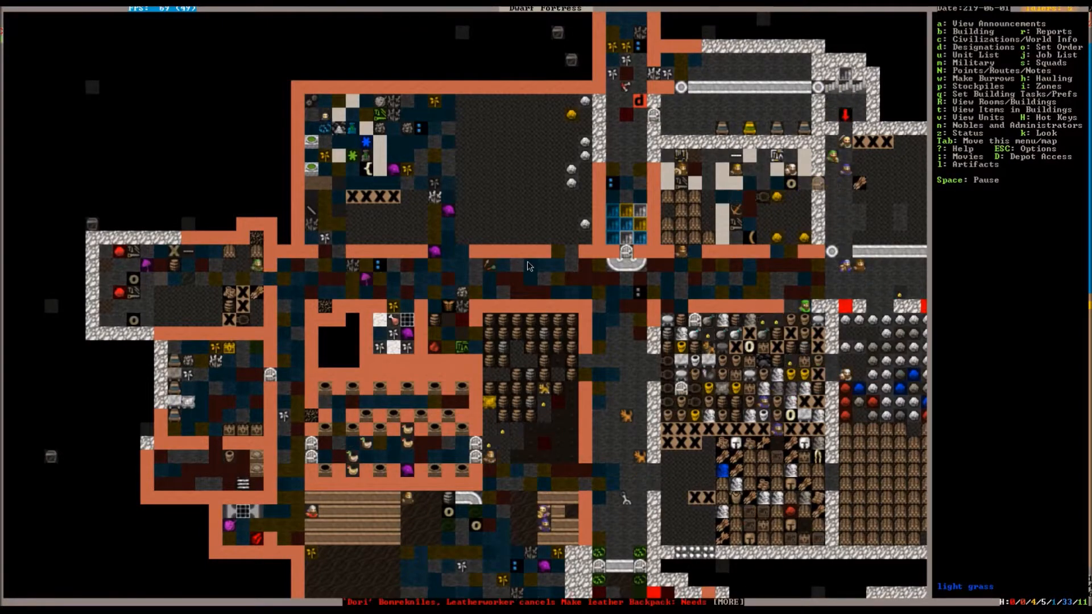
scroll("right", 3)
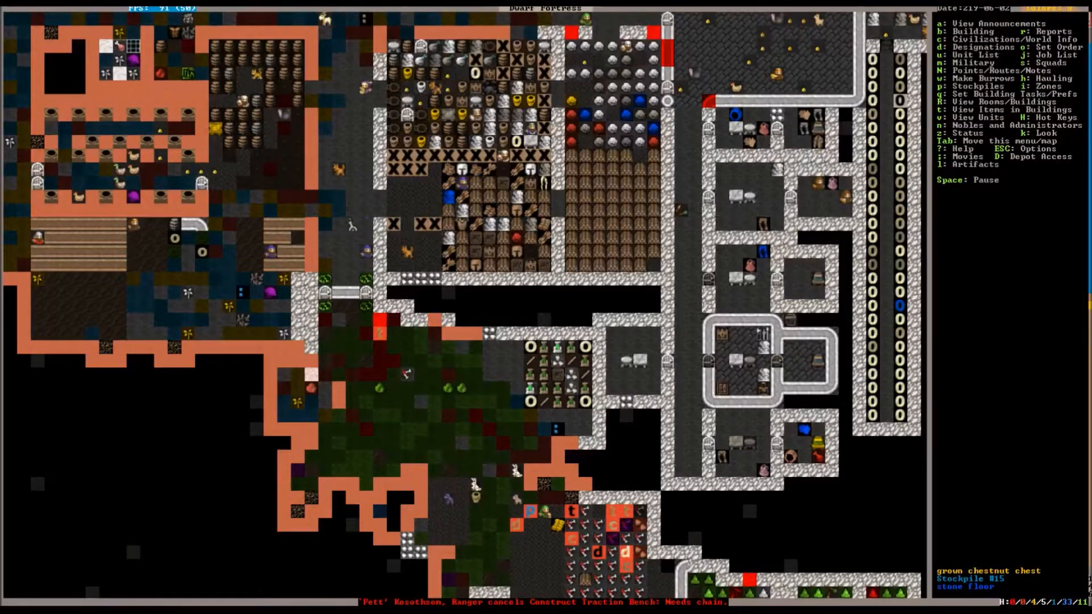
scroll("down", 3)
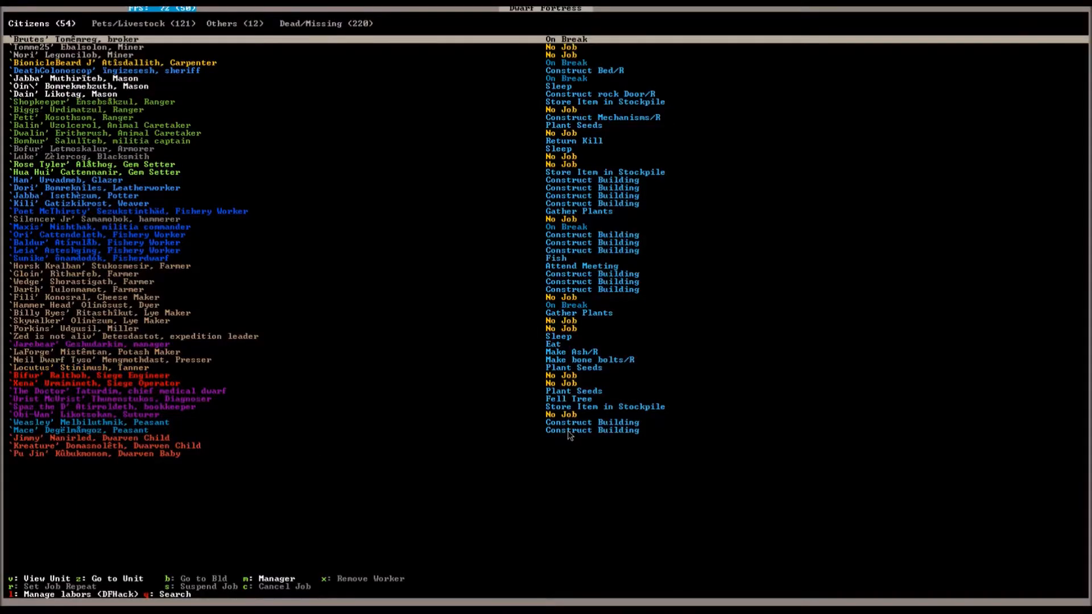
key("Escape")
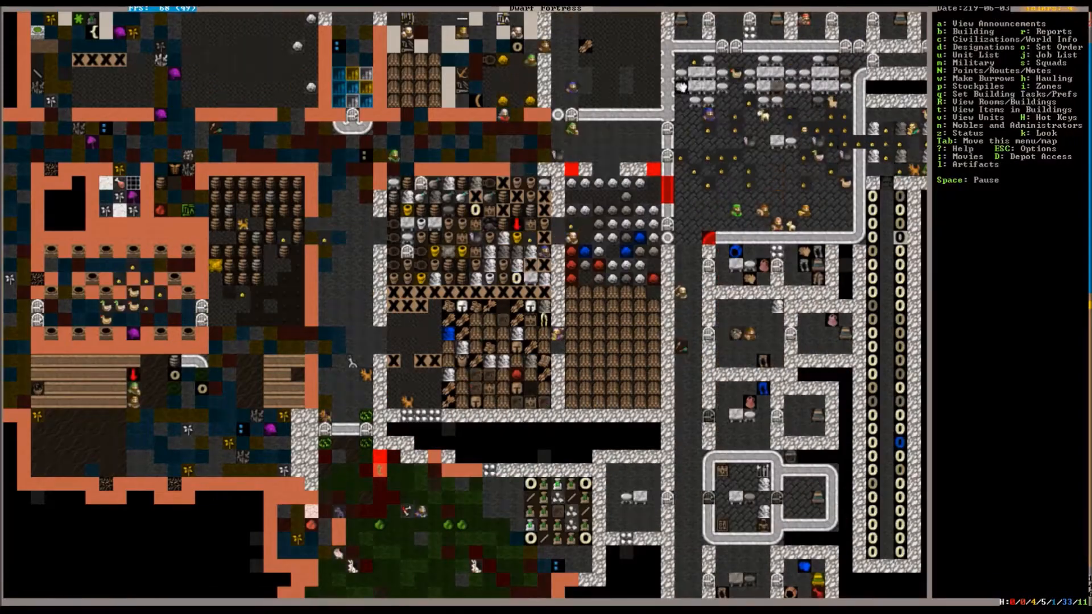
scroll("down", 3)
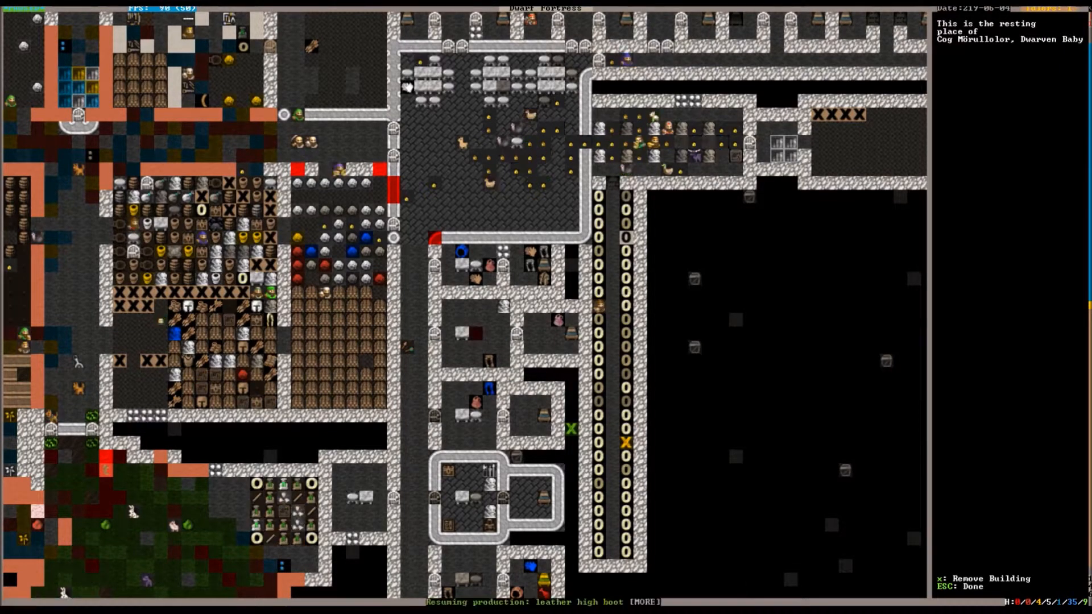
key("Escape")
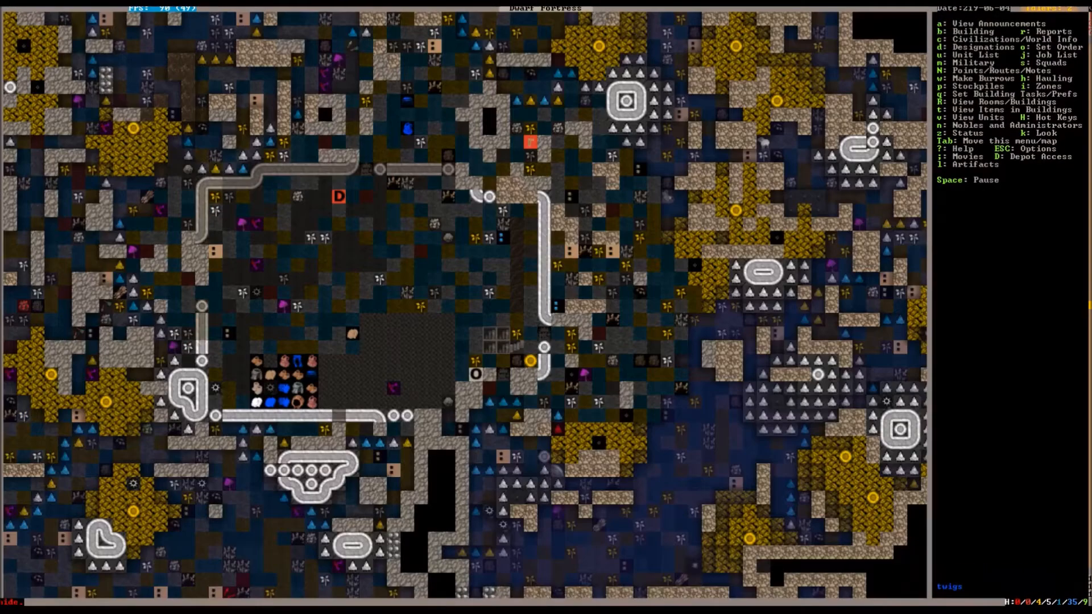
key("Space")
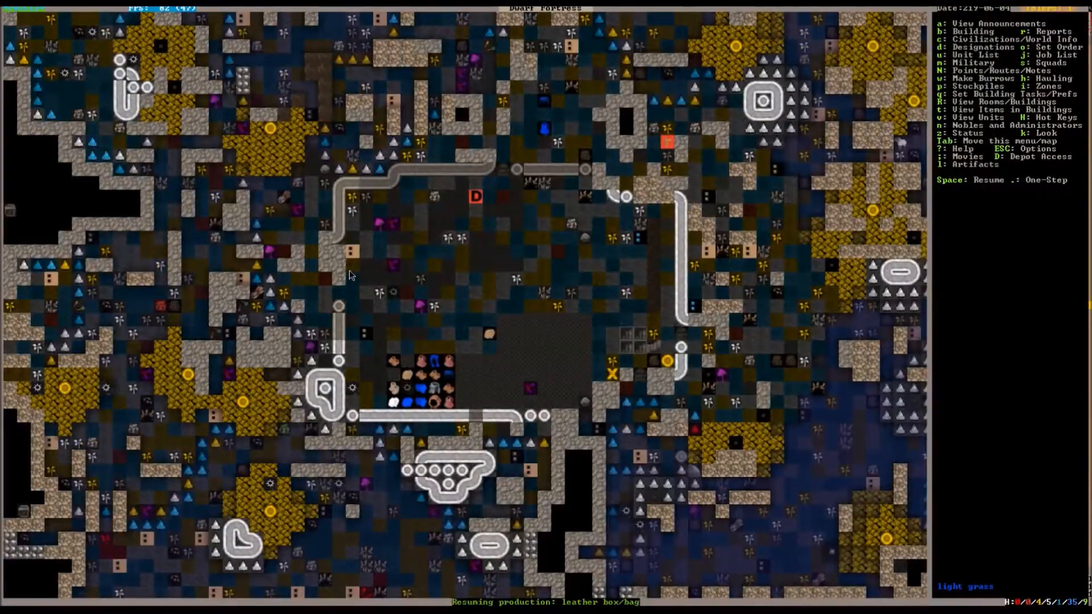
scroll("up", 3)
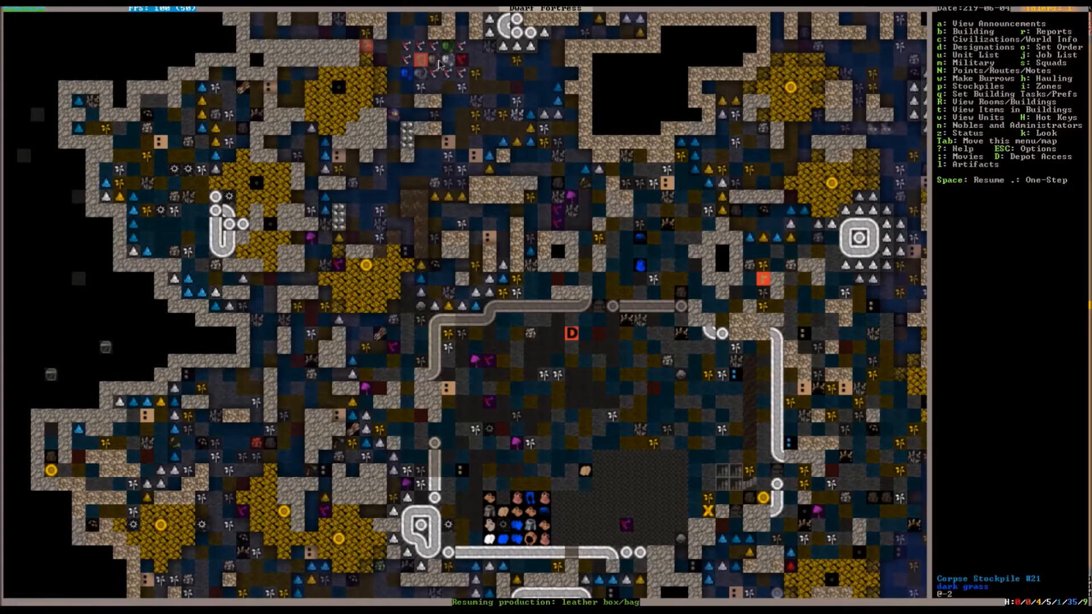
mouse_move(587, 198)
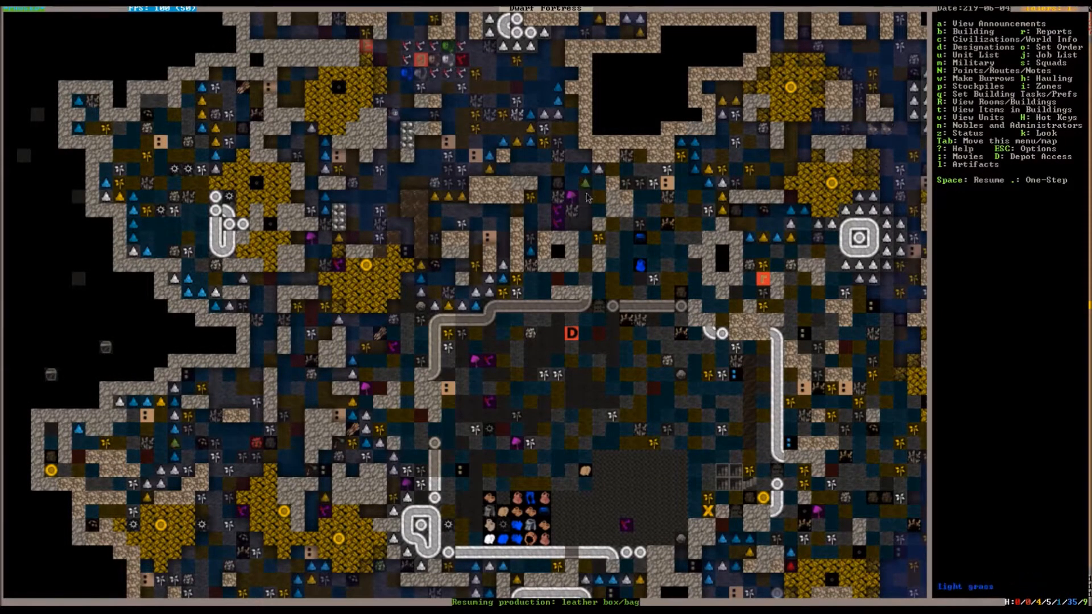
scroll("down", 3)
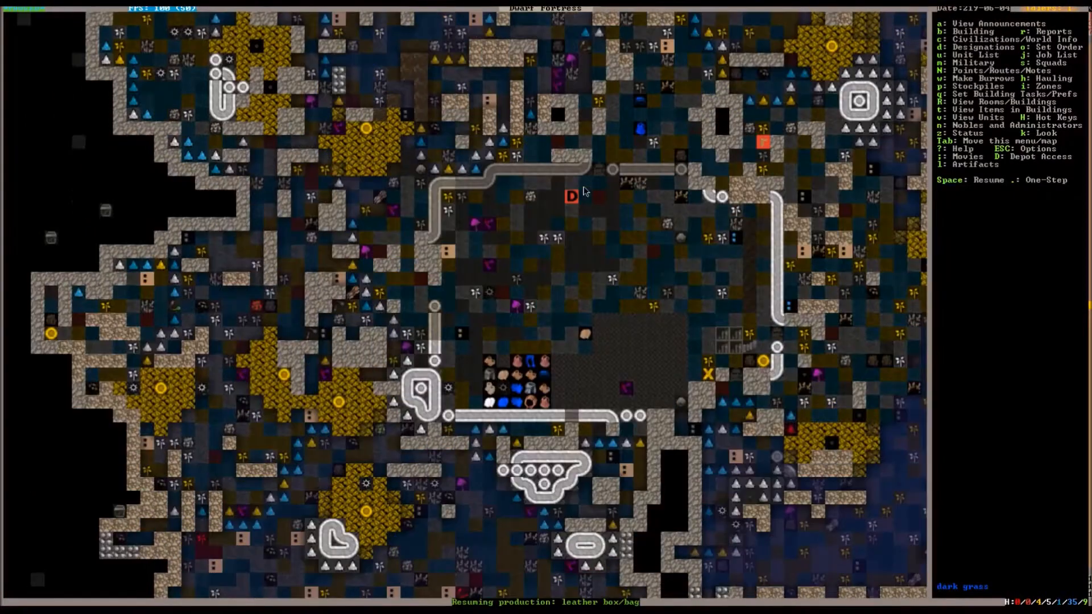
scroll("up", 3)
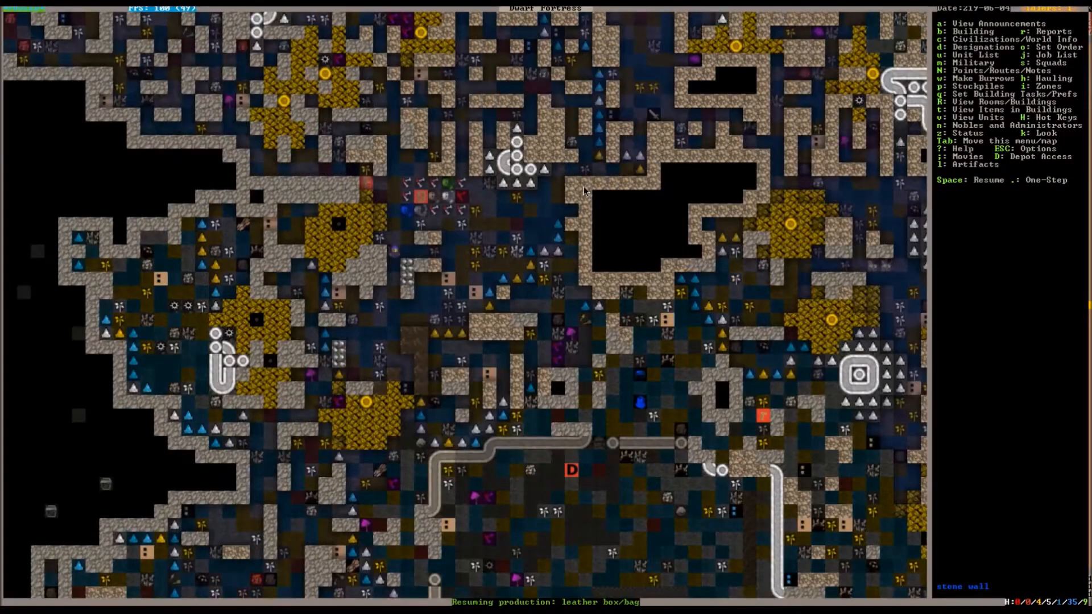
scroll("down", 3)
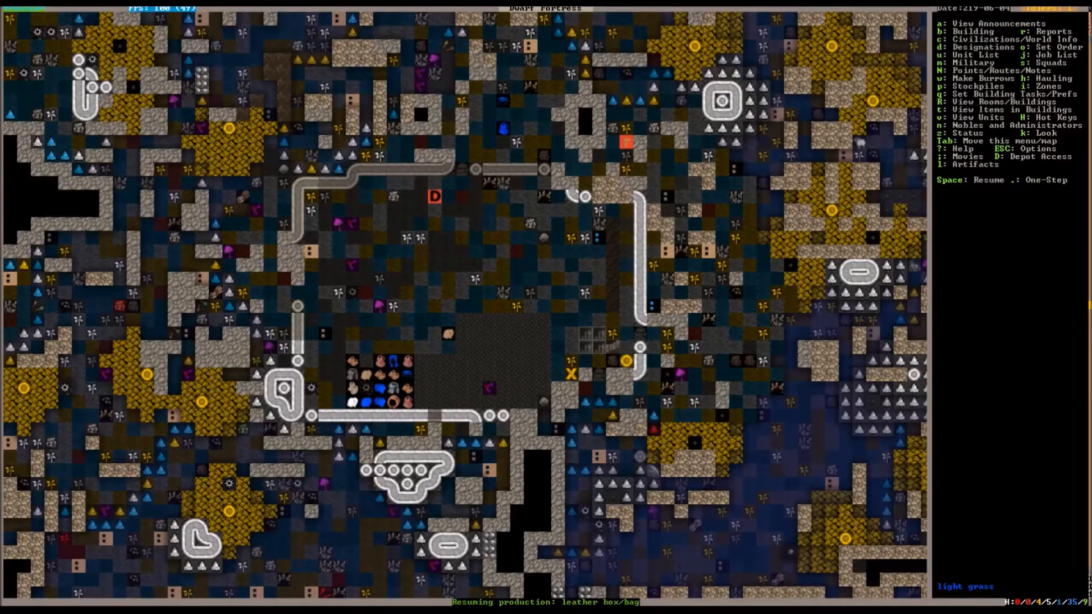
key("Space")
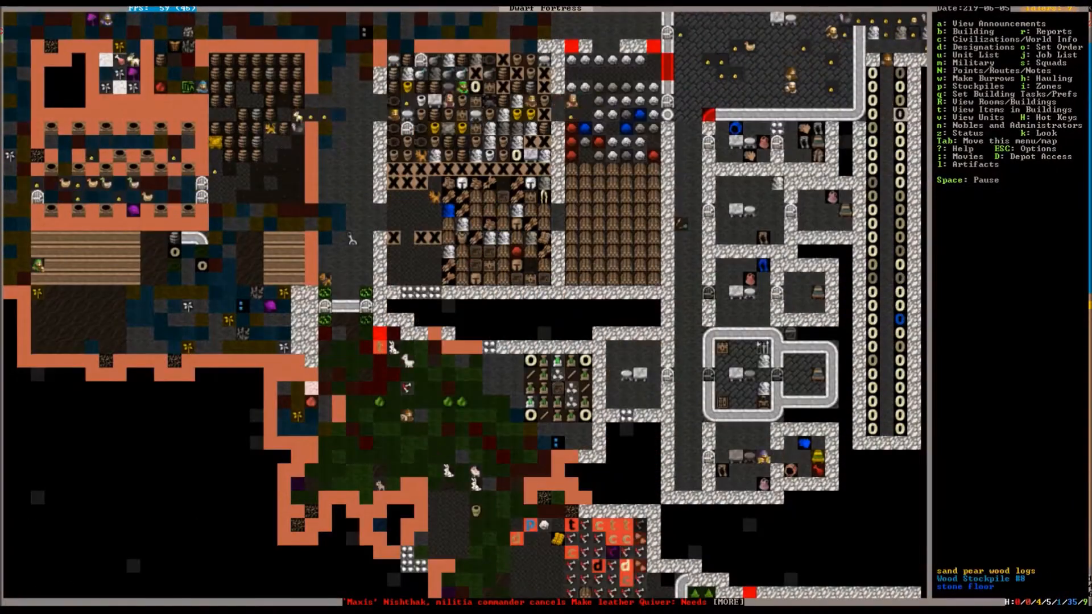
scroll("down", 3)
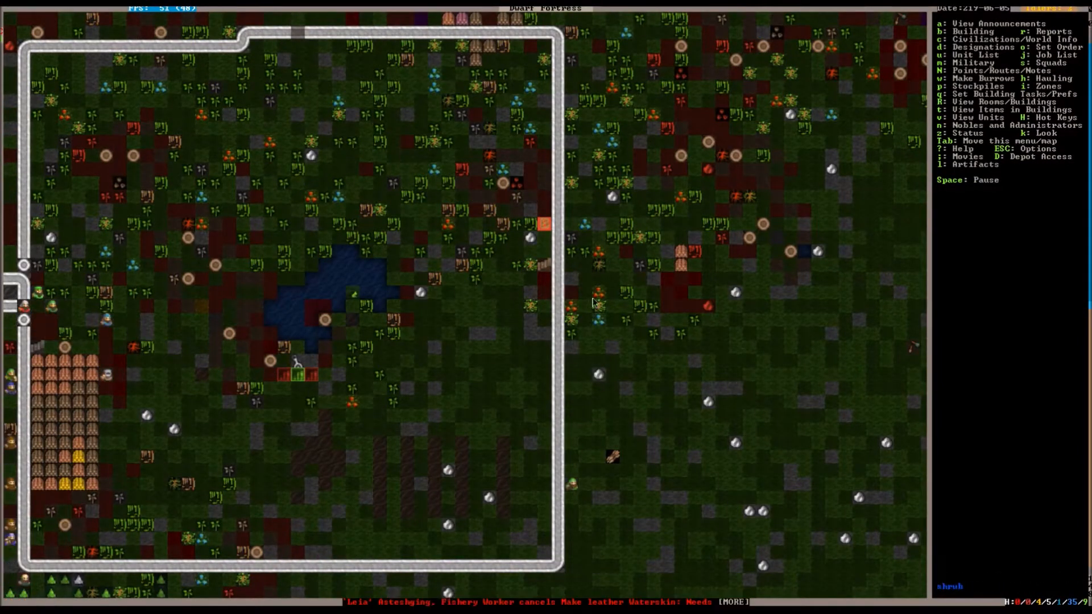
scroll("down", 3)
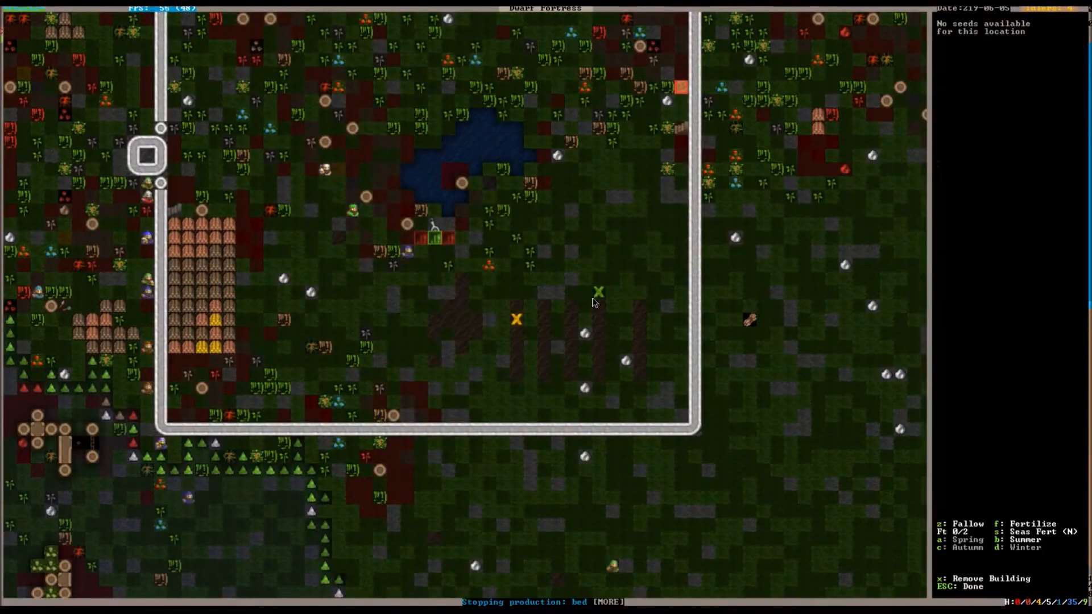
key("space")
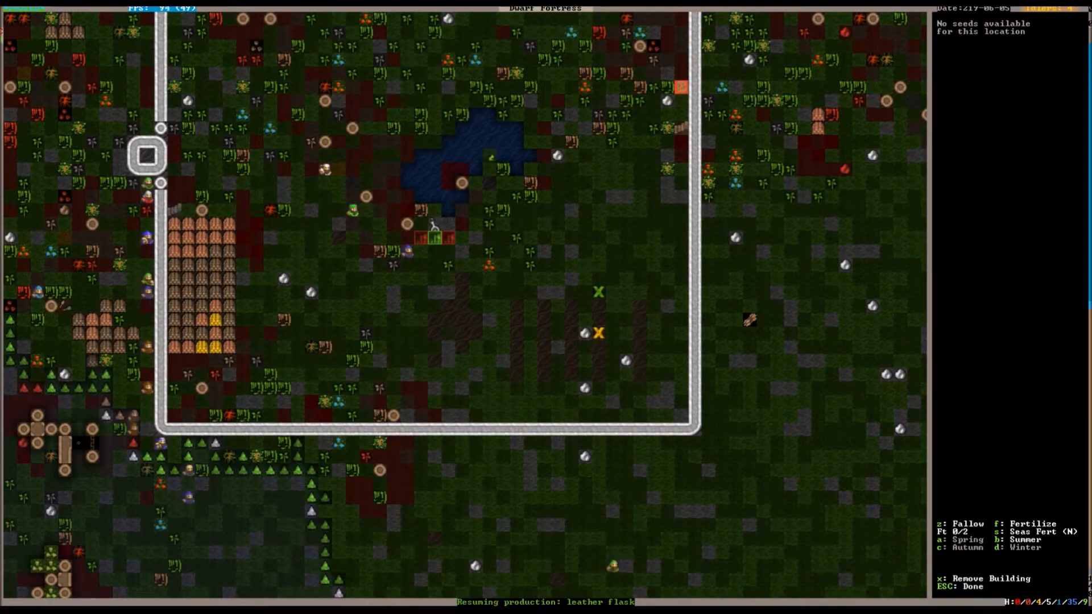
key("Escape")
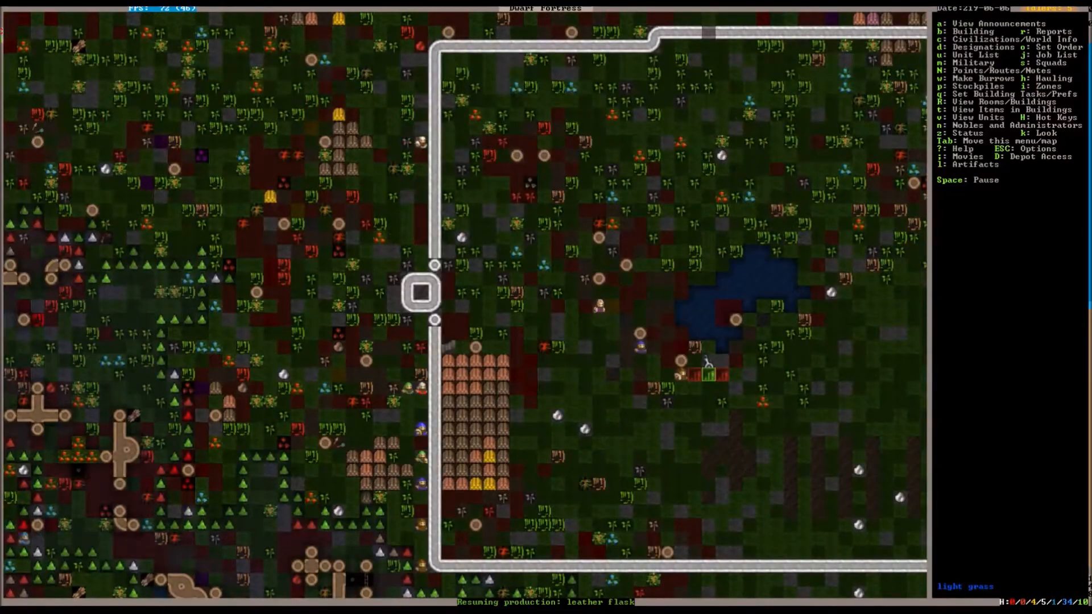
key("d")
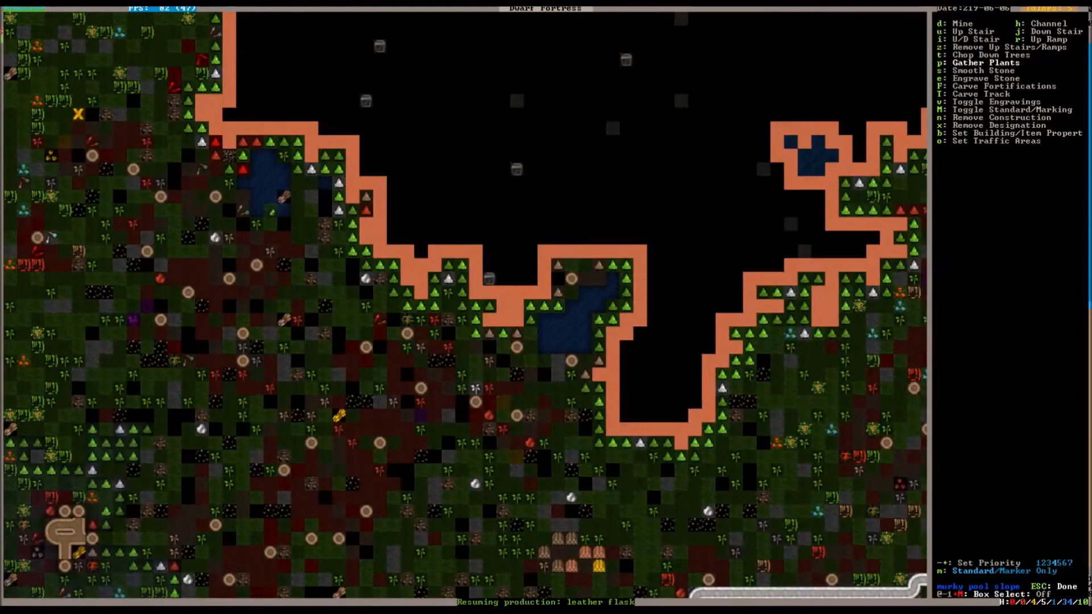
key("Escape")
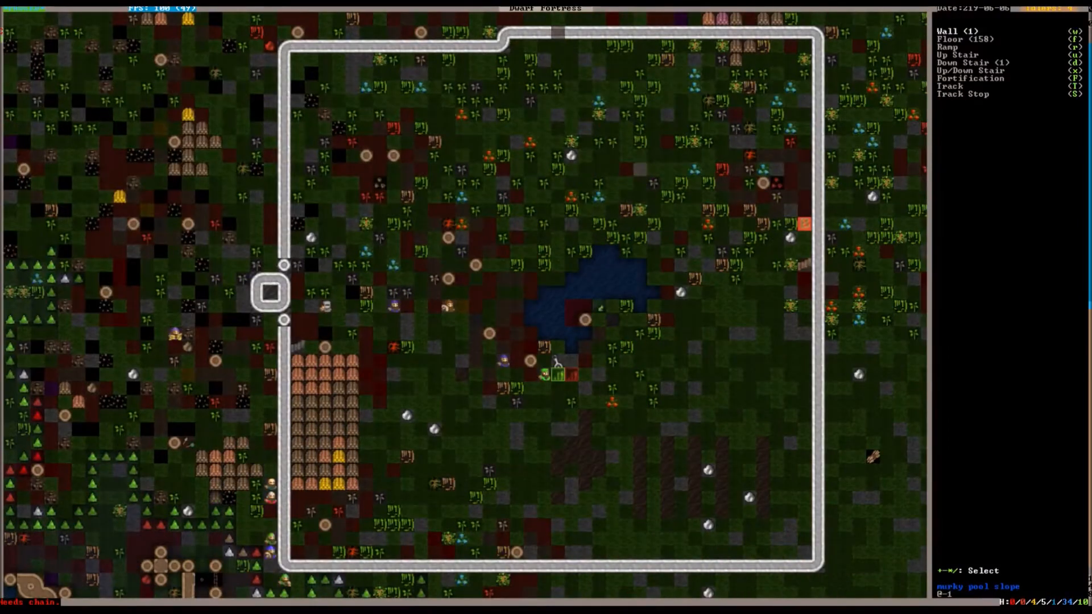
key("Escape")
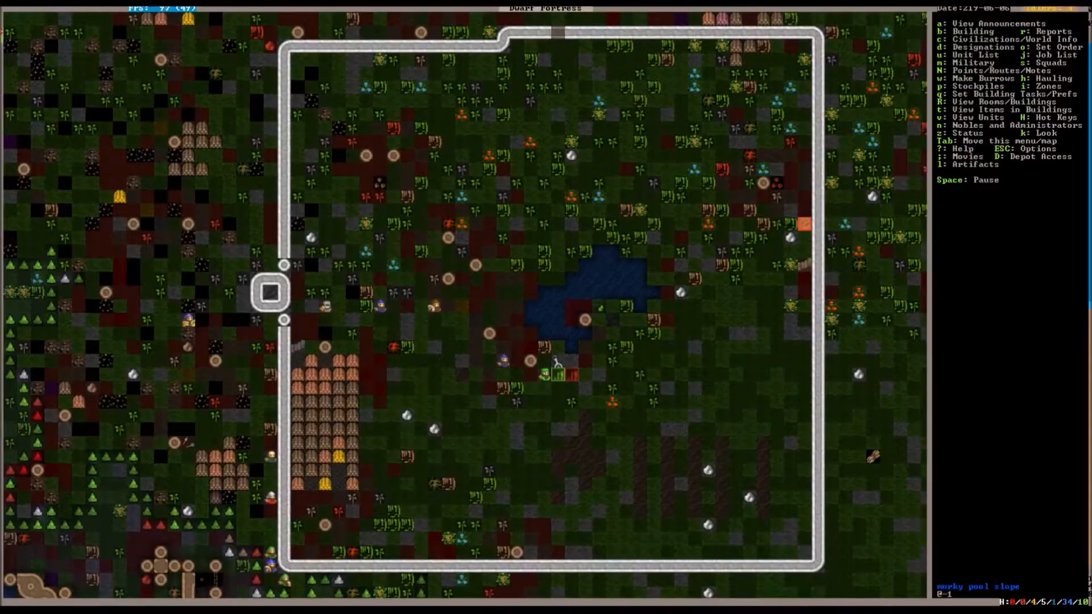
key("k")
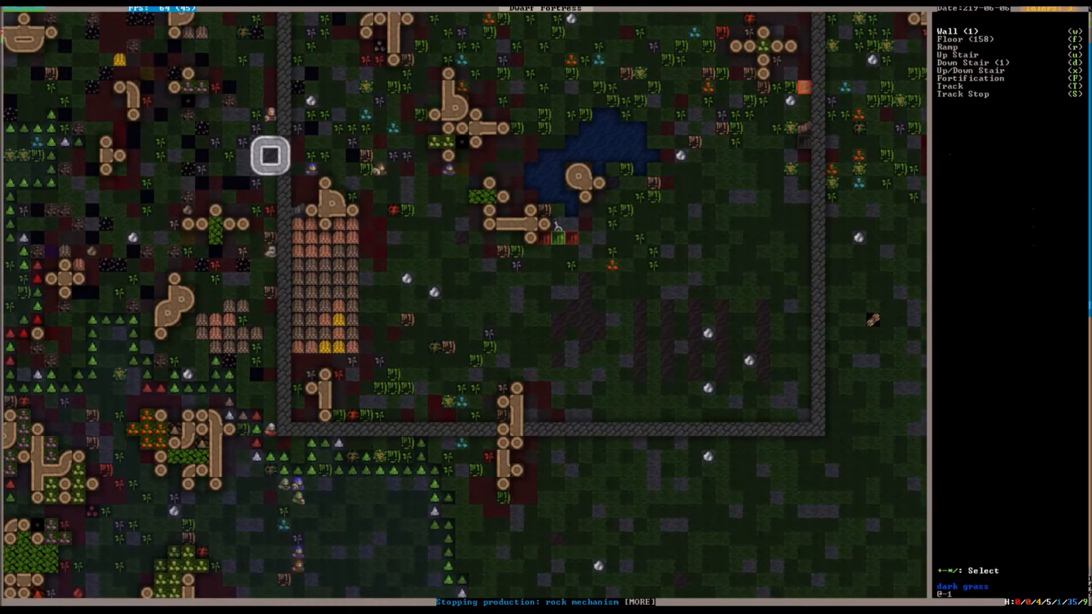
key("f")
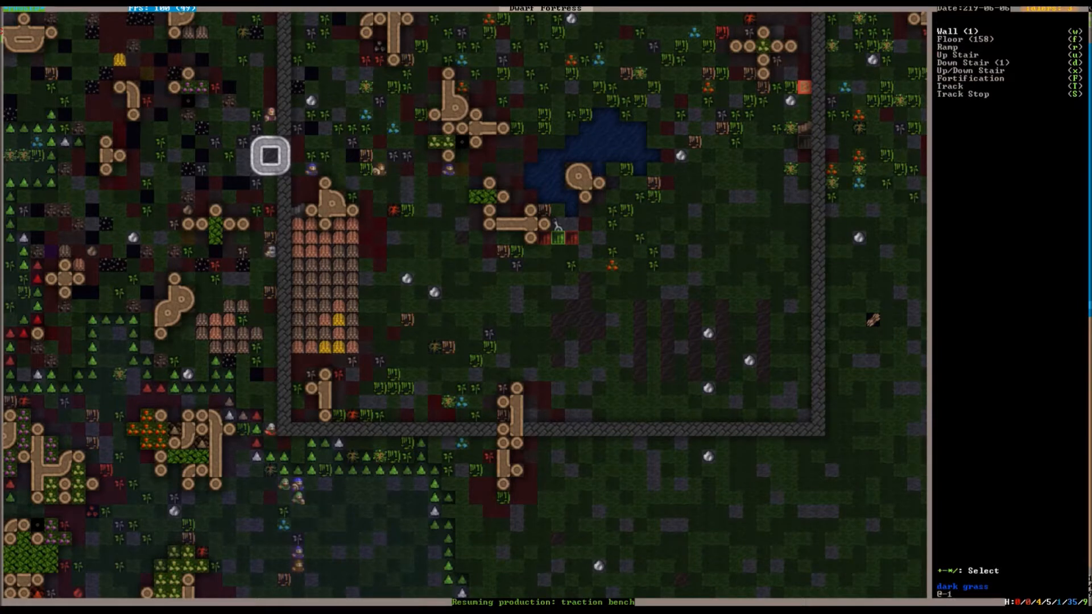
key("Escape")
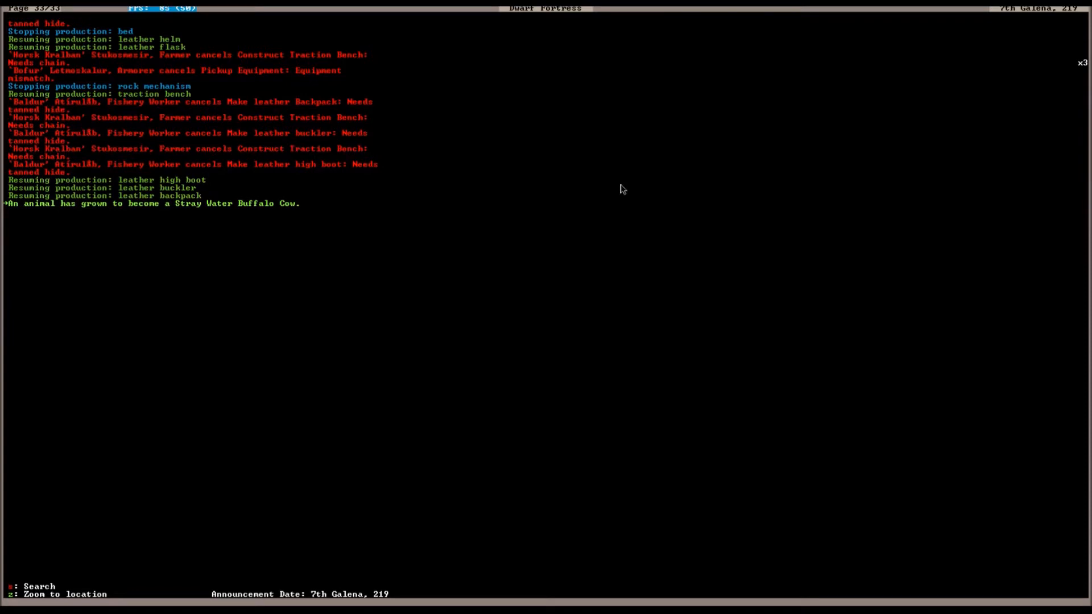
key("Escape")
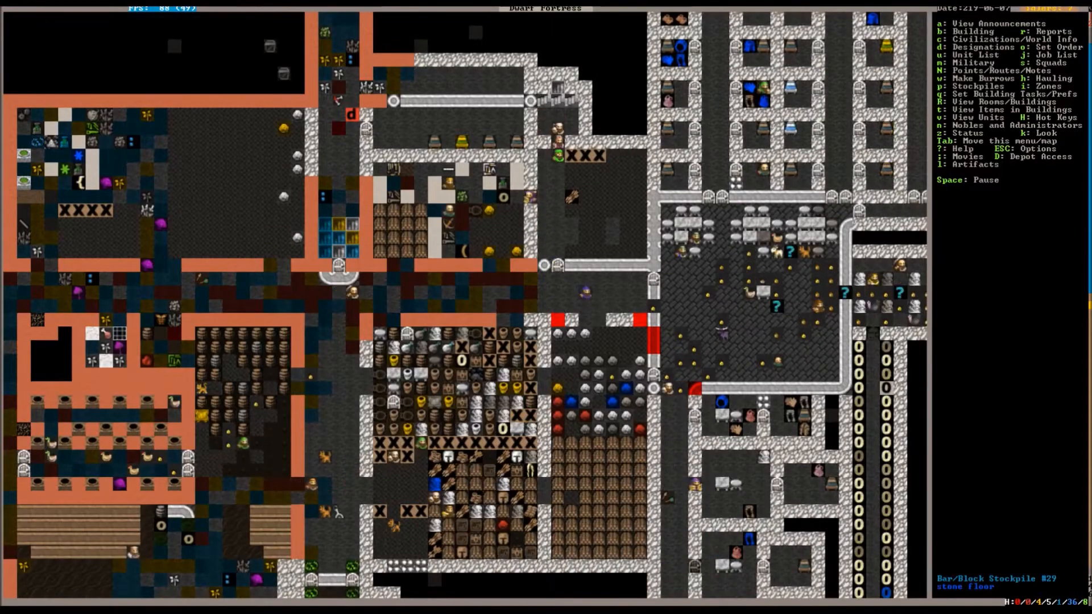
scroll("down", 3)
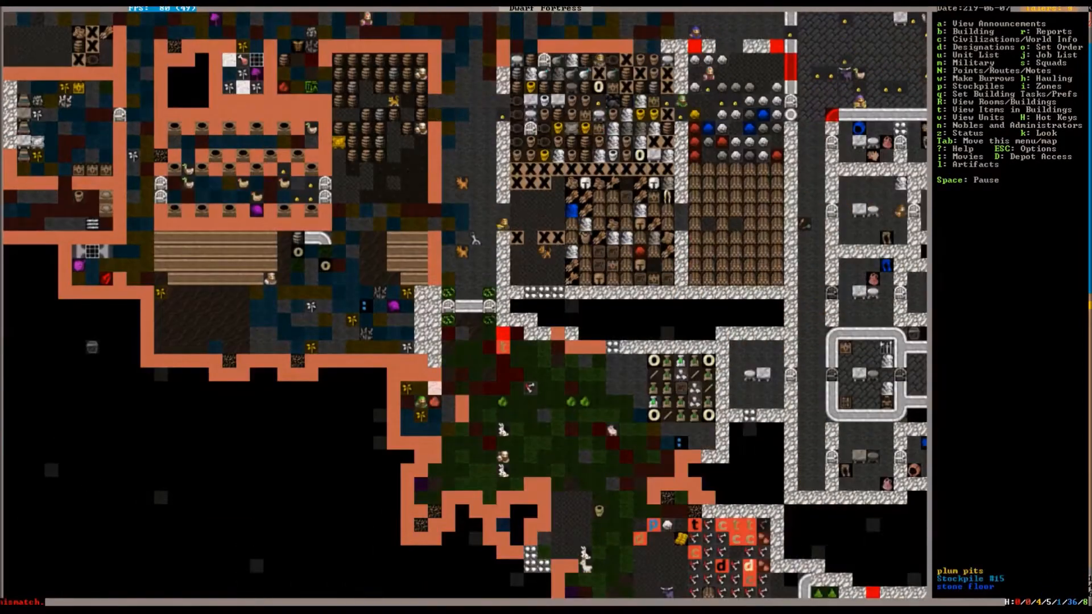
left_click(434, 307)
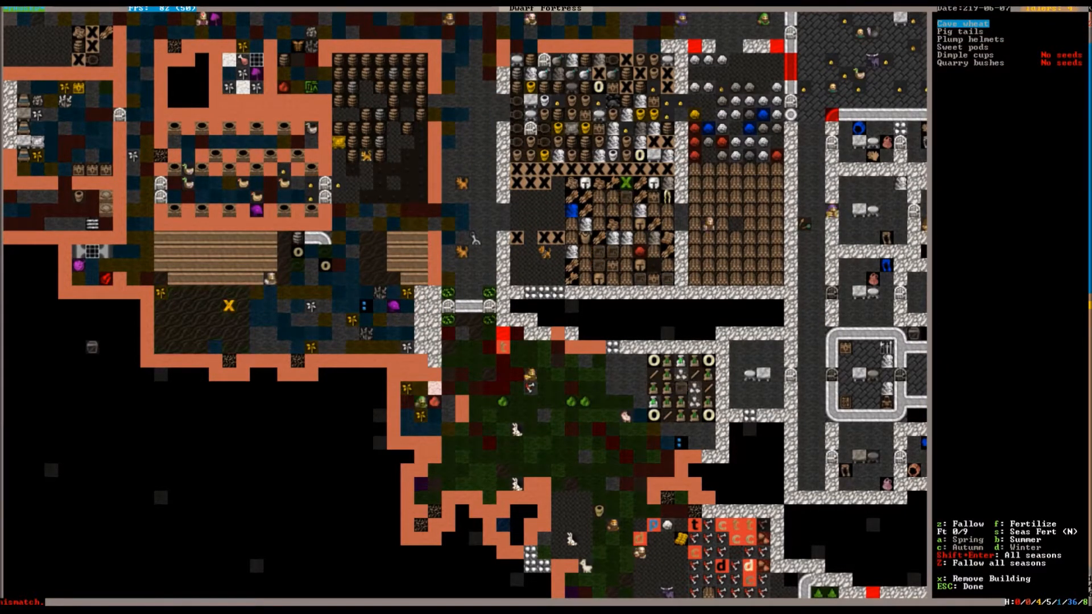
key("Down")
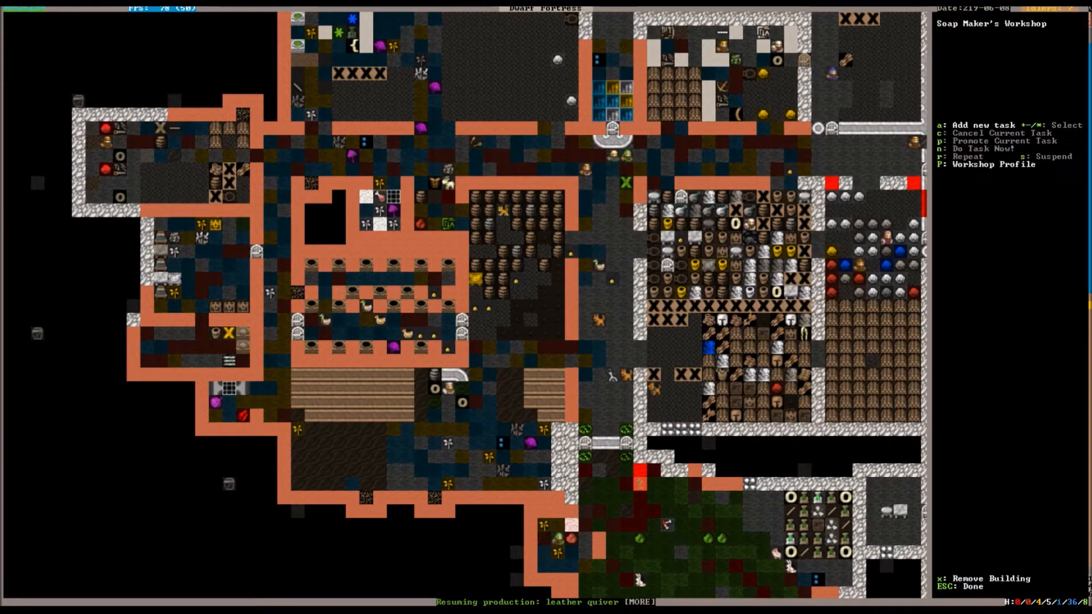
Step: Add 'Make soap from tallow' and give it a 20–30 soap bar workflow range
key("a")
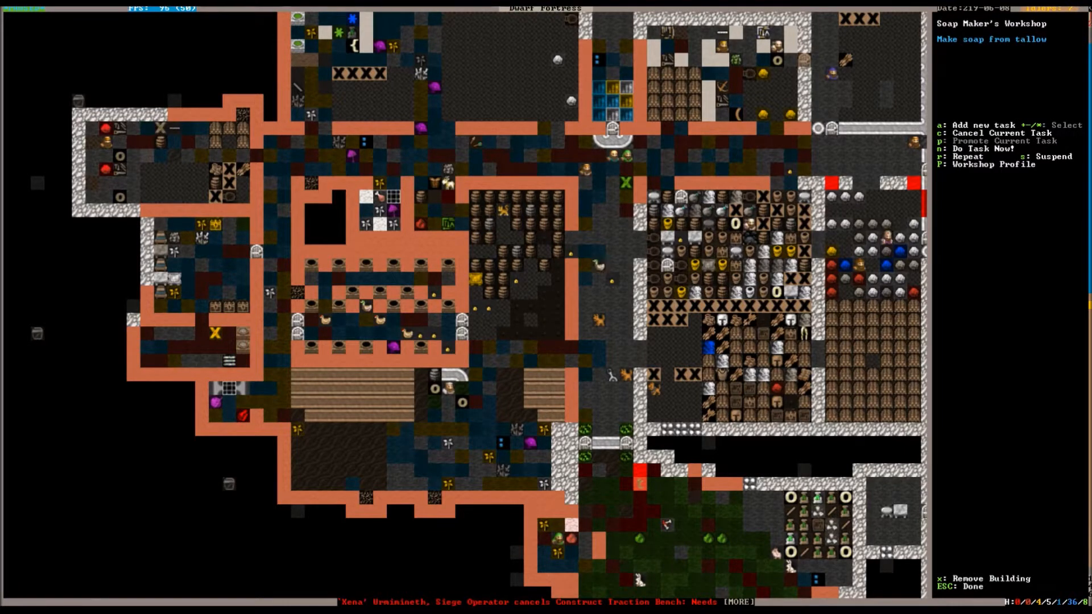
key("A")
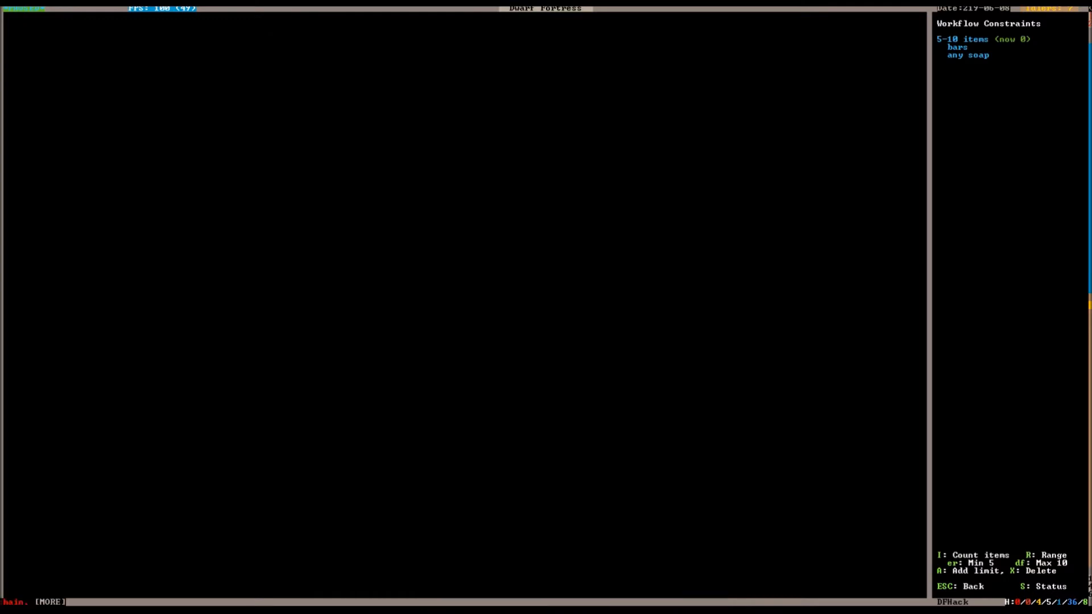
key("R")
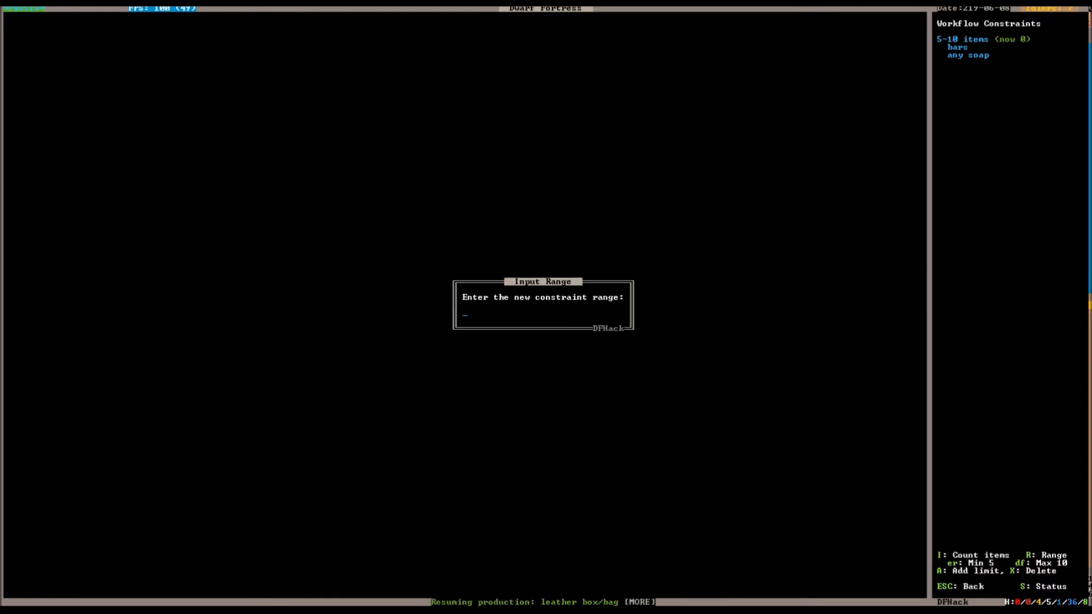
type("20-")
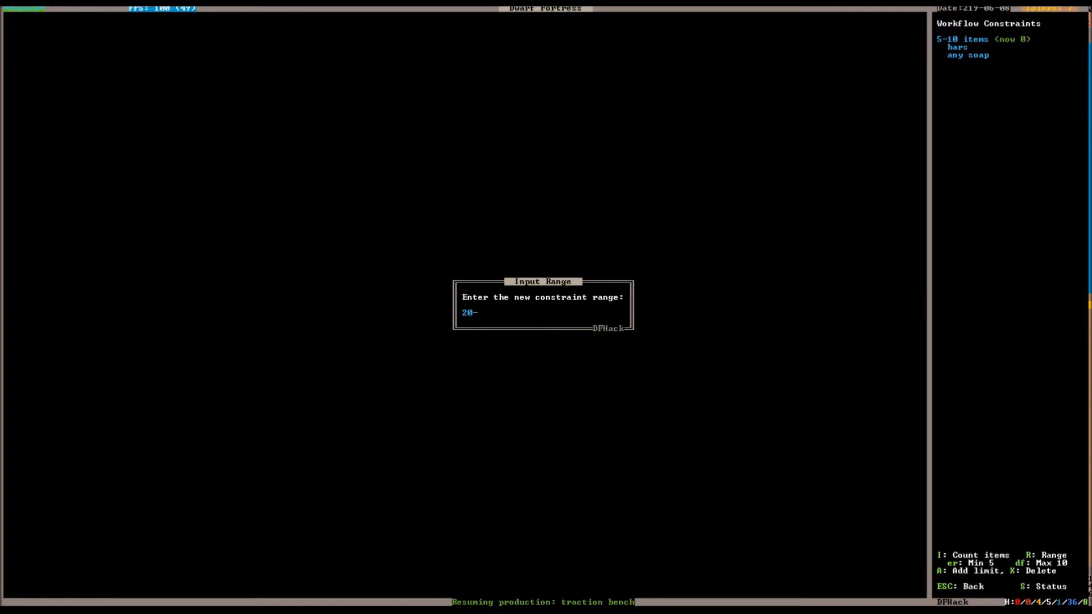
type("30")
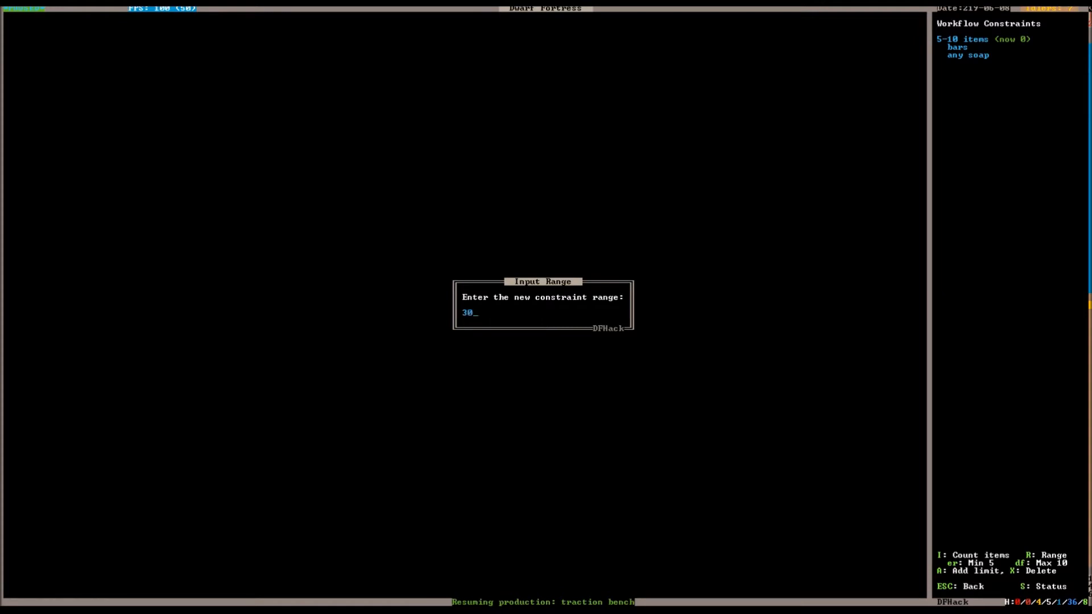
key("Return")
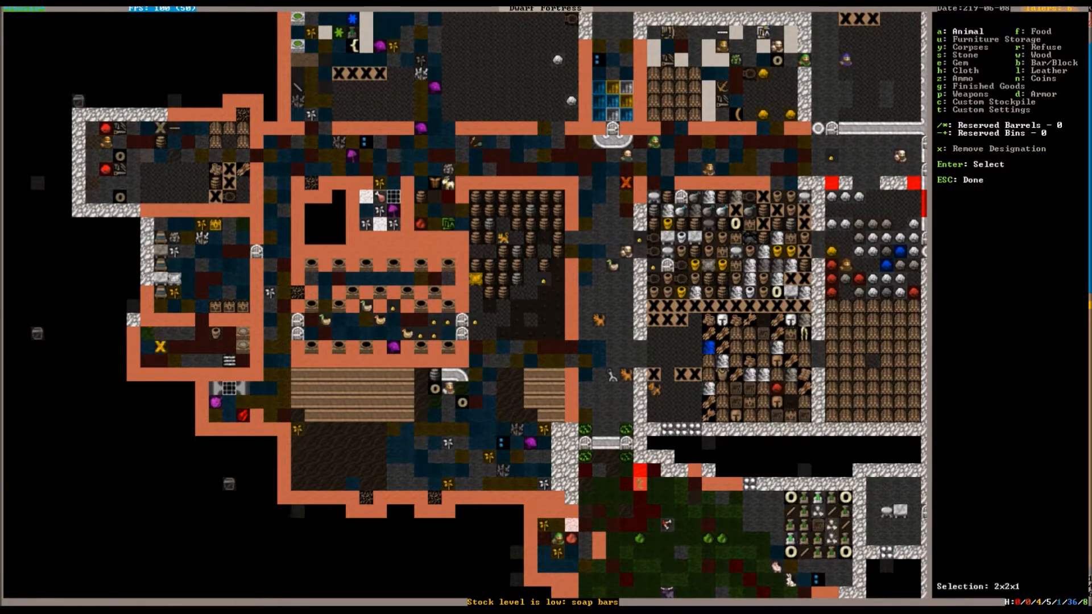
Step: Place a 2×2 stockpile and allow Soap under Bars: Other Materials
key("Escape")
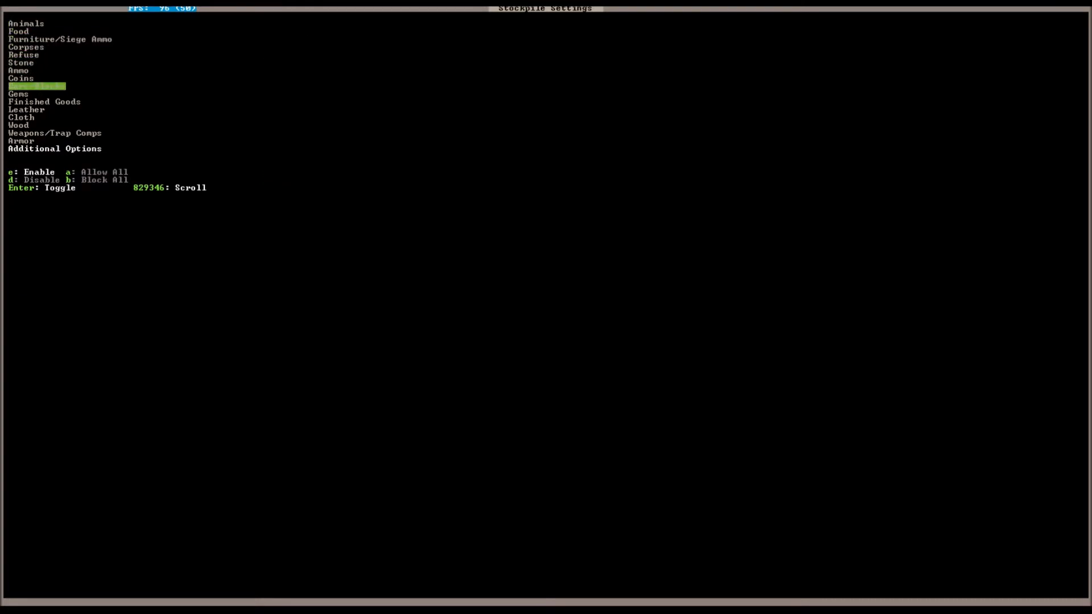
left_click(36, 86)
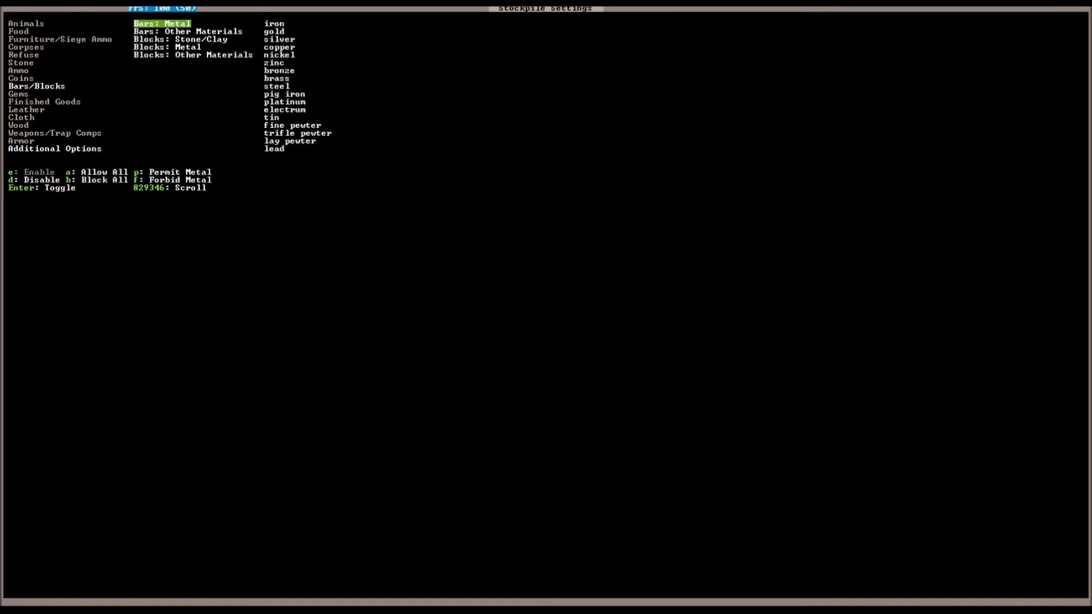
key("down")
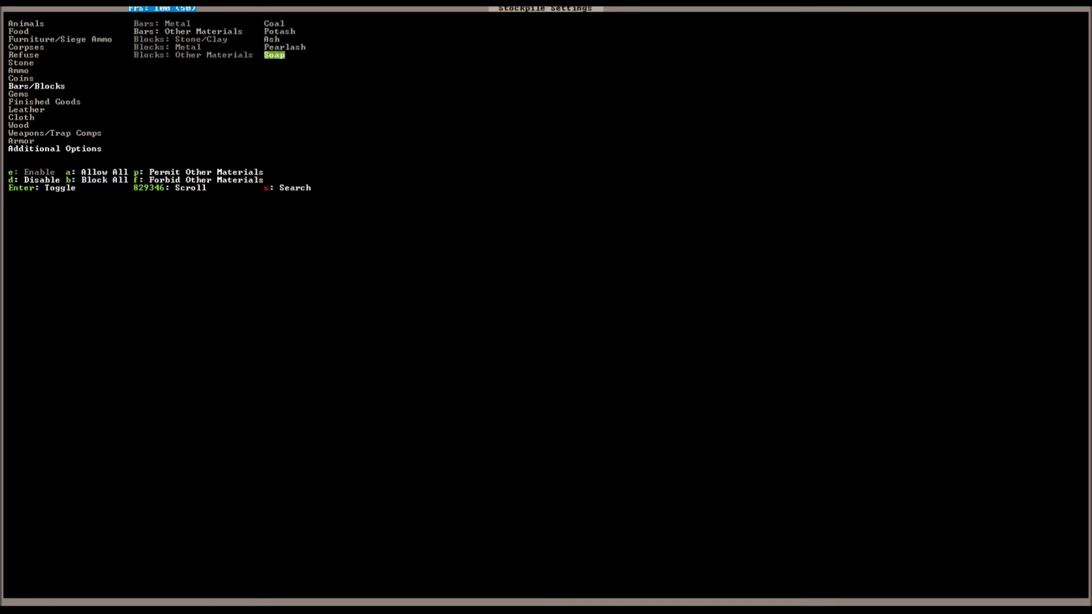
key("Escape")
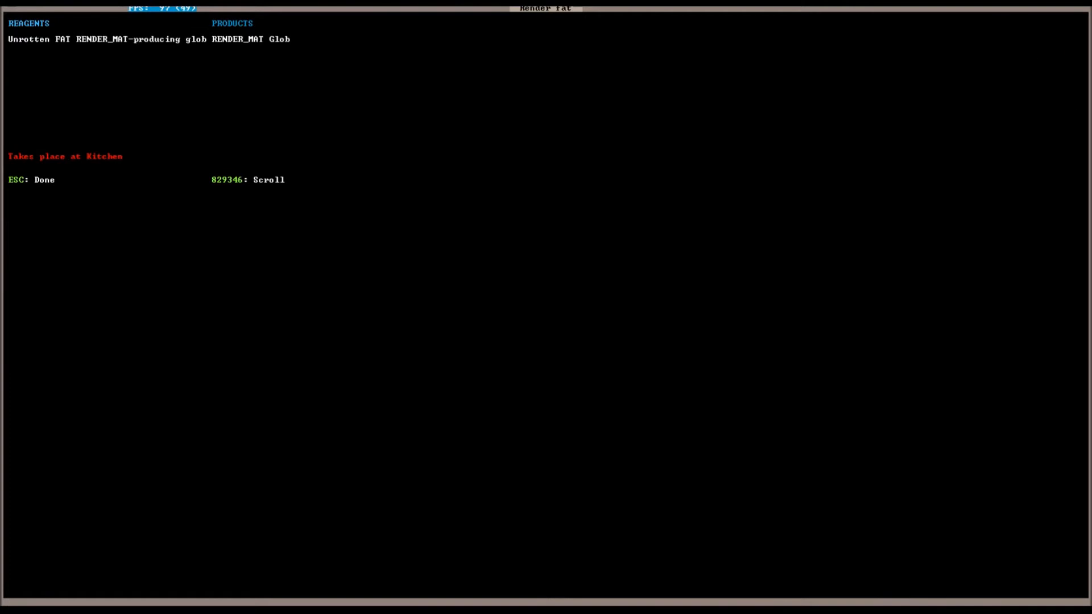
Step: Close Render Fat details, check the pasture, and queue a repeating 'Butcher an Animal' job
key("Escape")
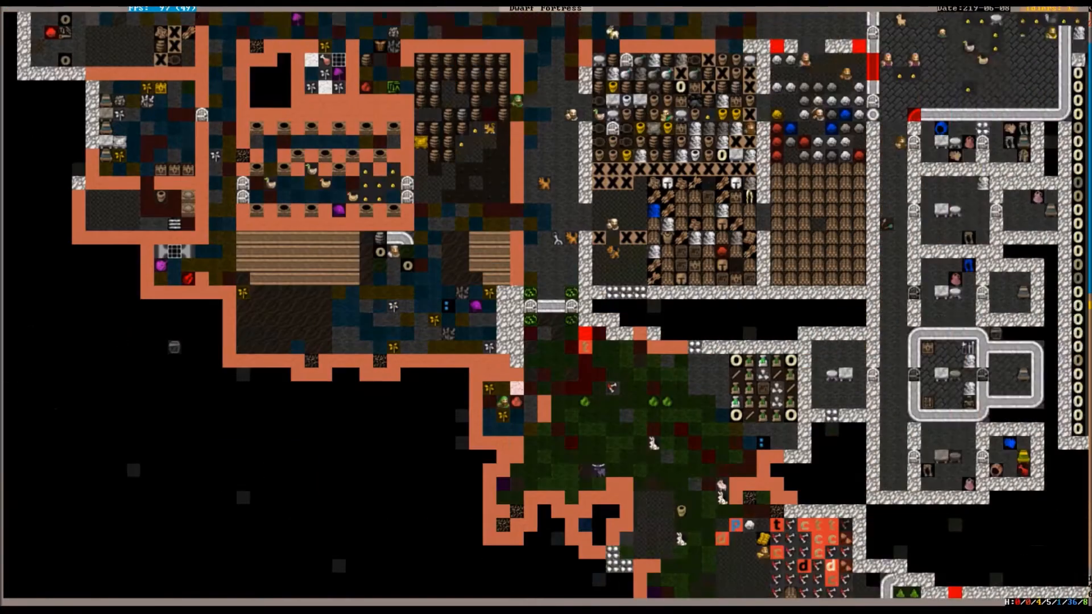
scroll("left", 3)
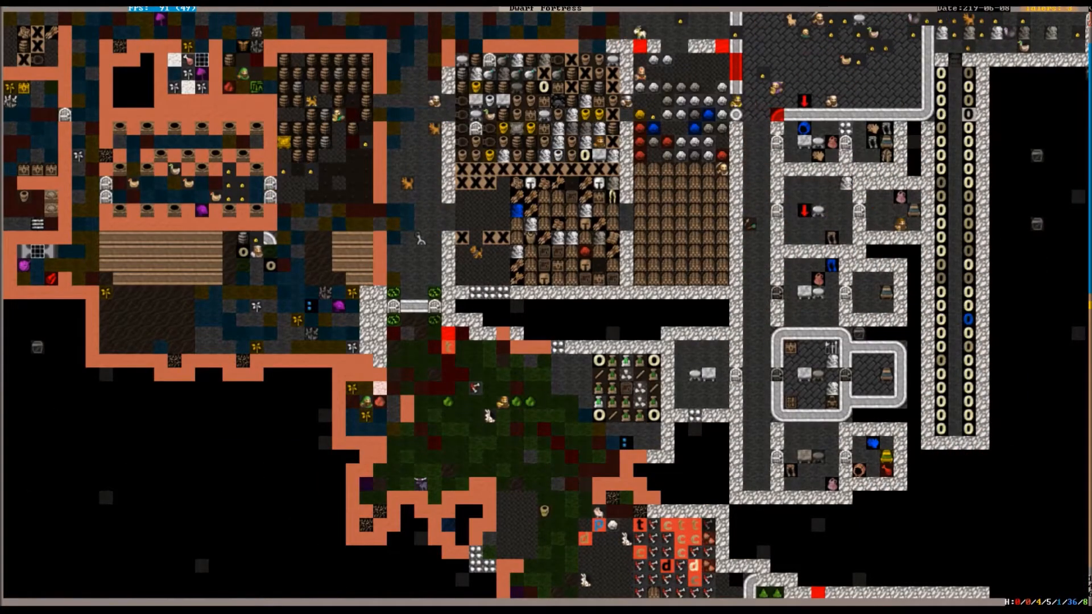
scroll("down", 3)
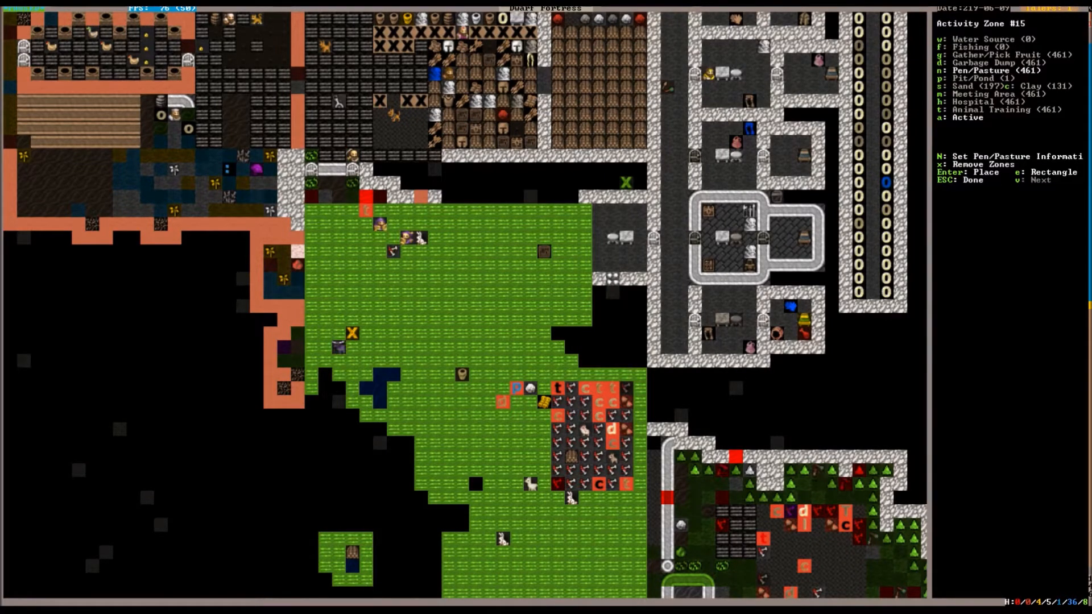
key("N")
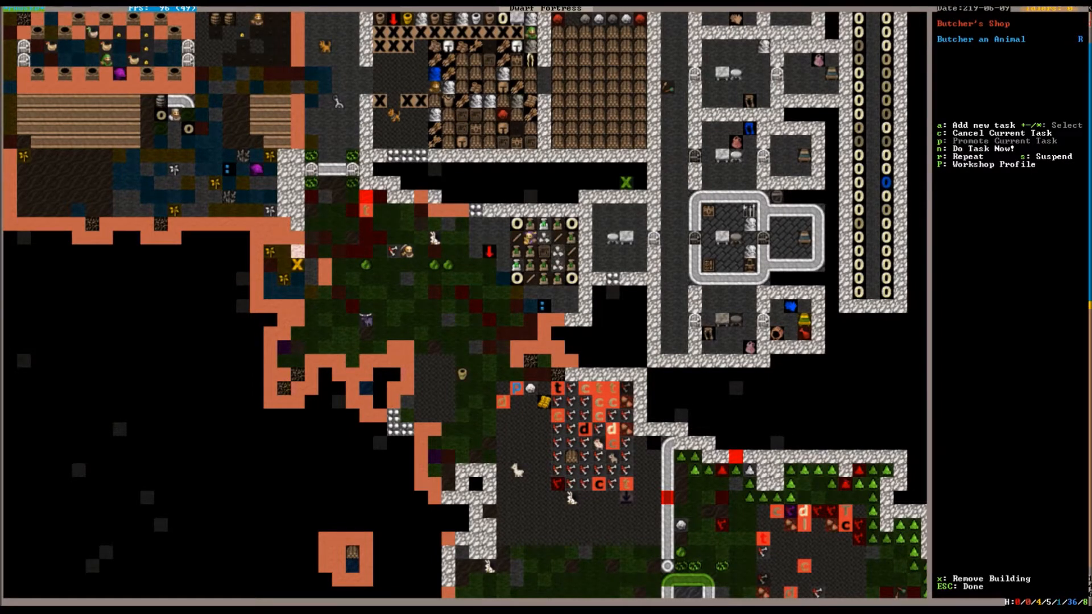
key("a")
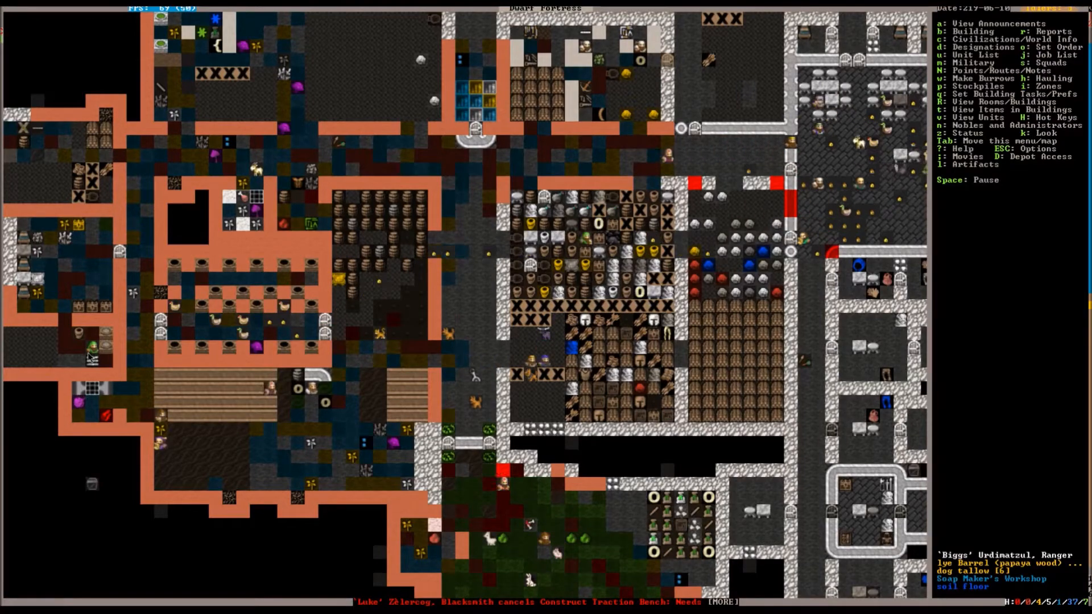
key("Space")
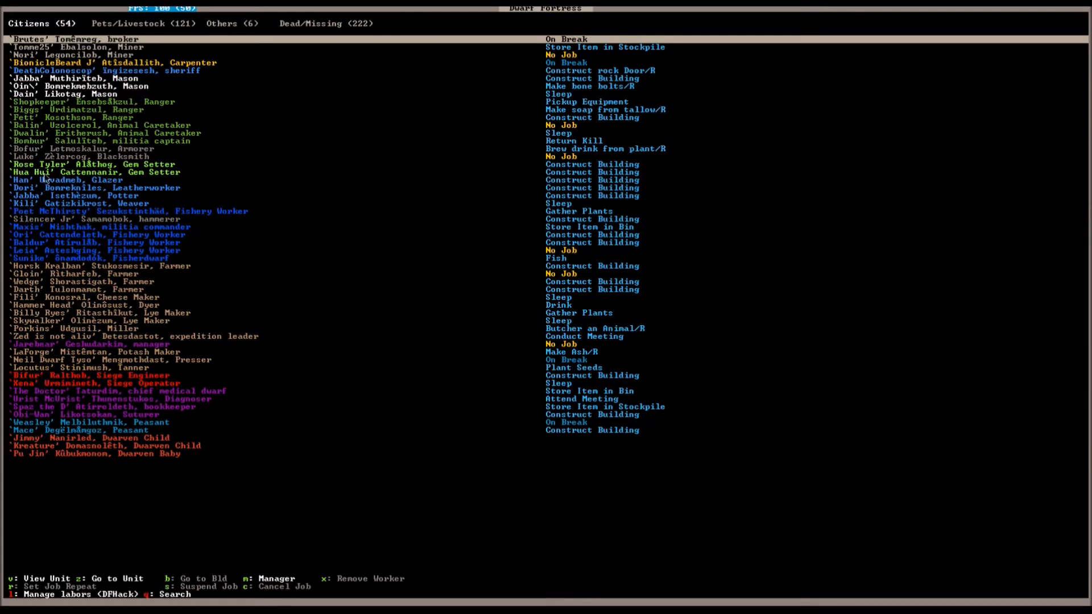
mouse_move(53, 117)
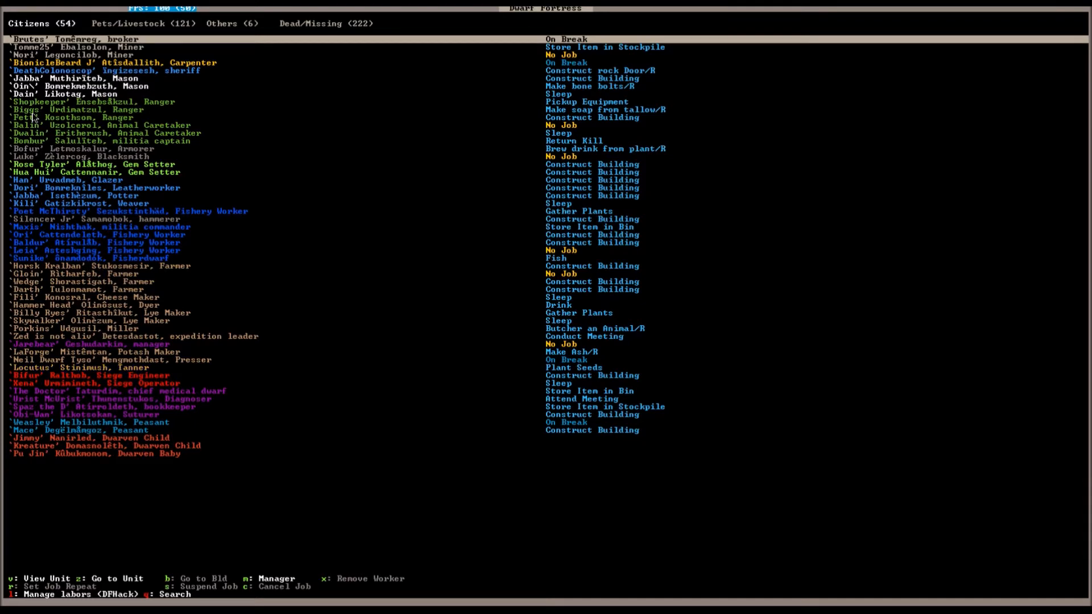
key("Escape")
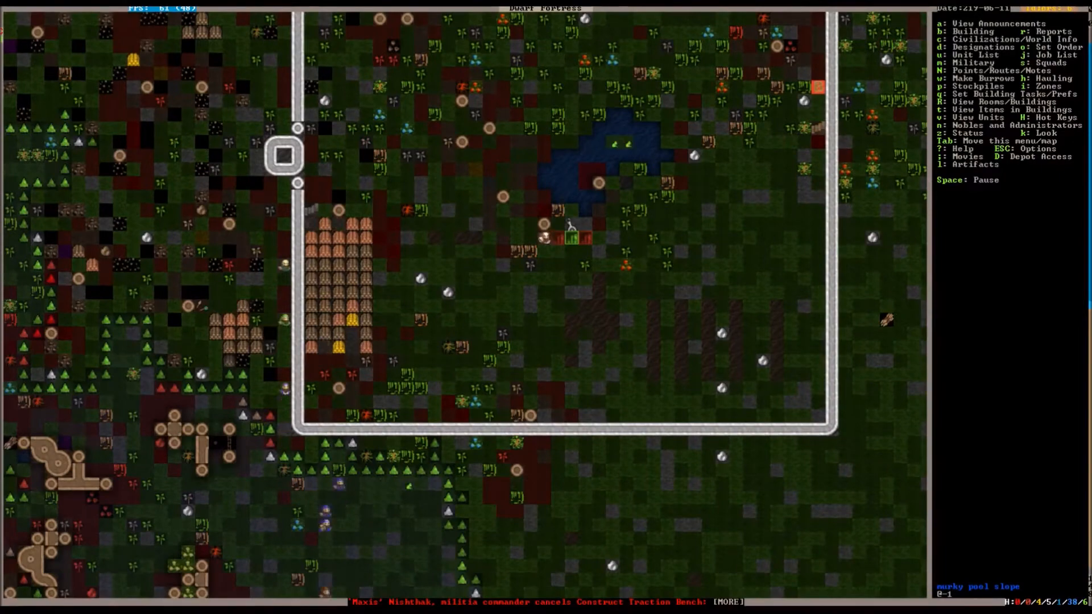
Step: Bring the walled pond compound into view and begin designating an activity zone
scroll("down", 3)
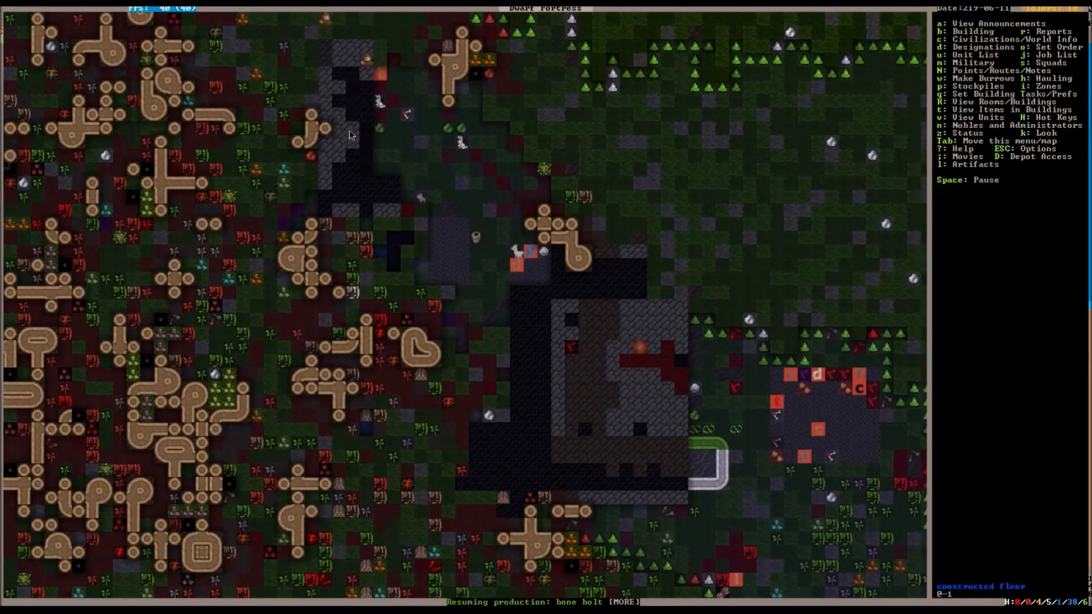
scroll("down", 3)
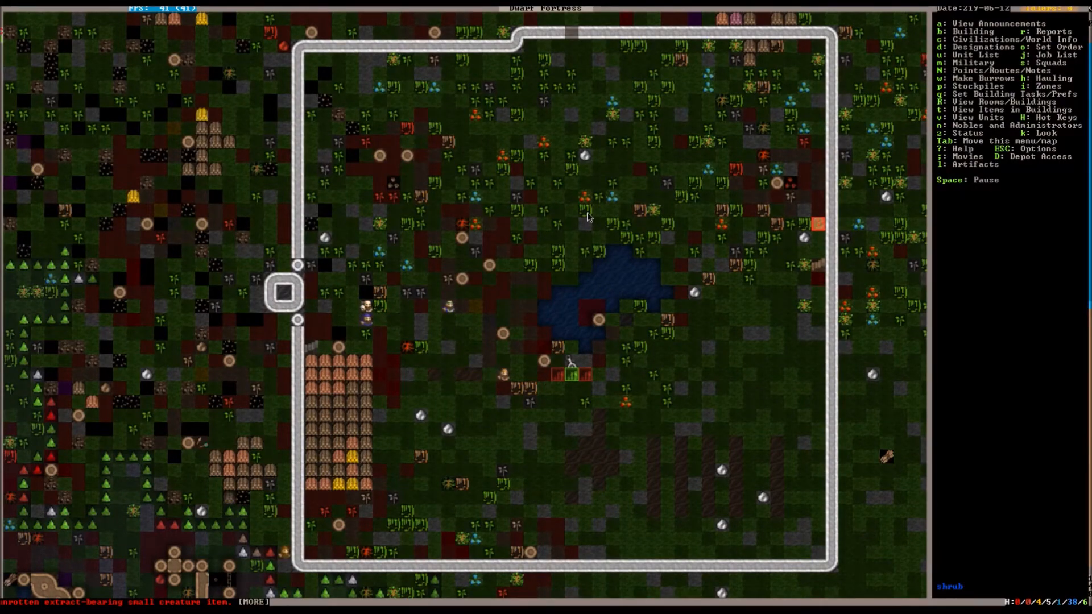
scroll("down", 3)
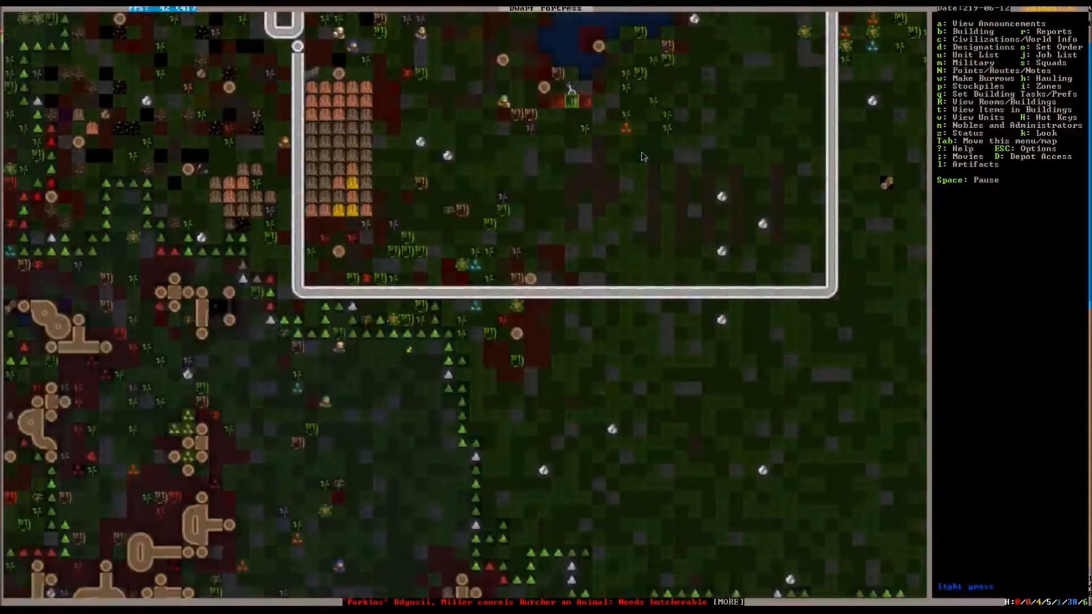
scroll("down", 3)
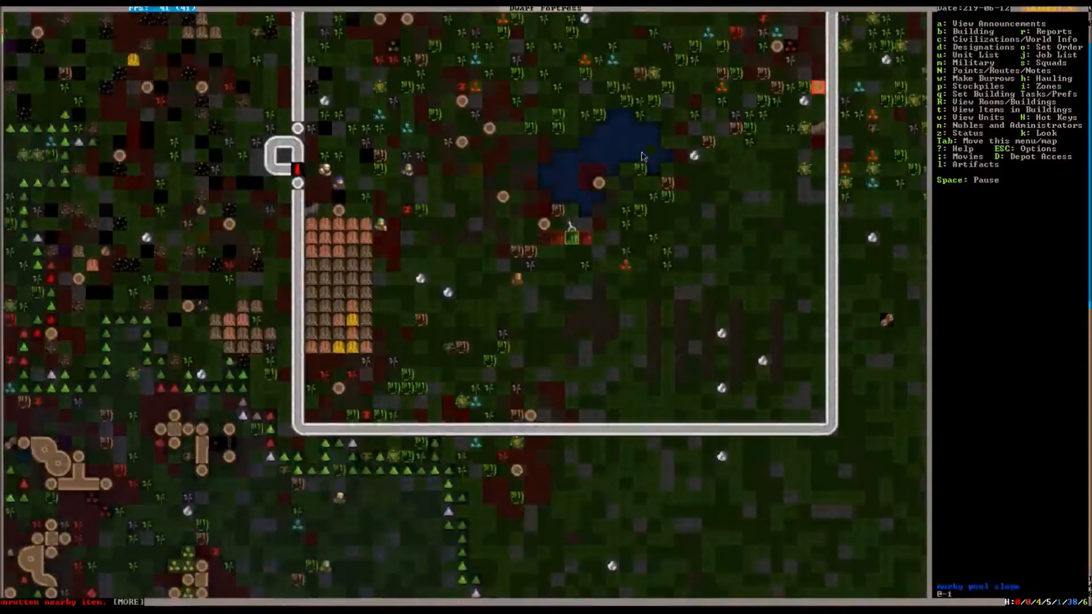
scroll("down", 3)
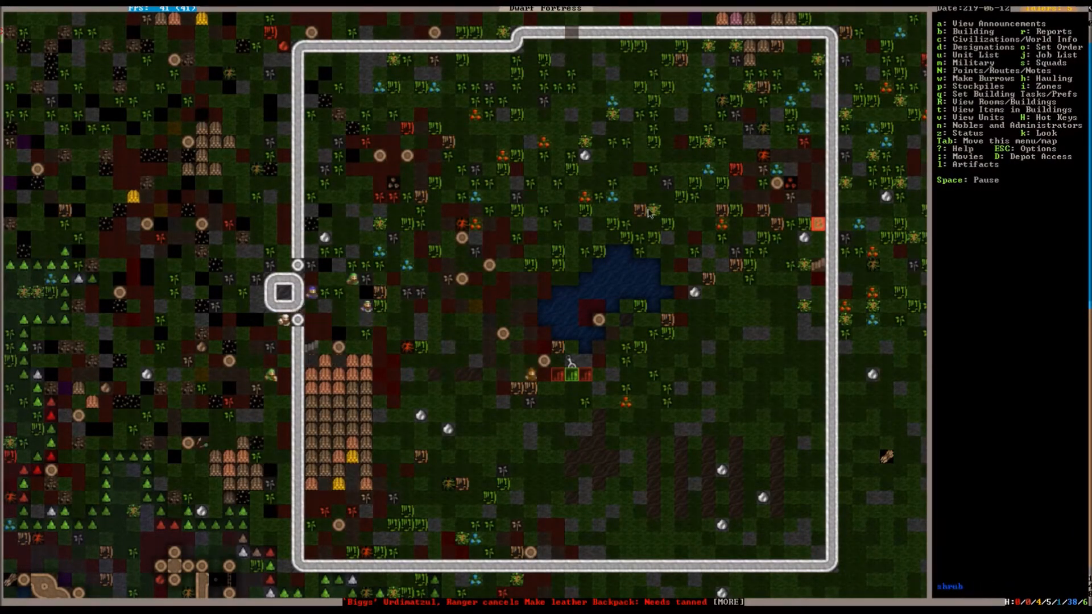
key("i")
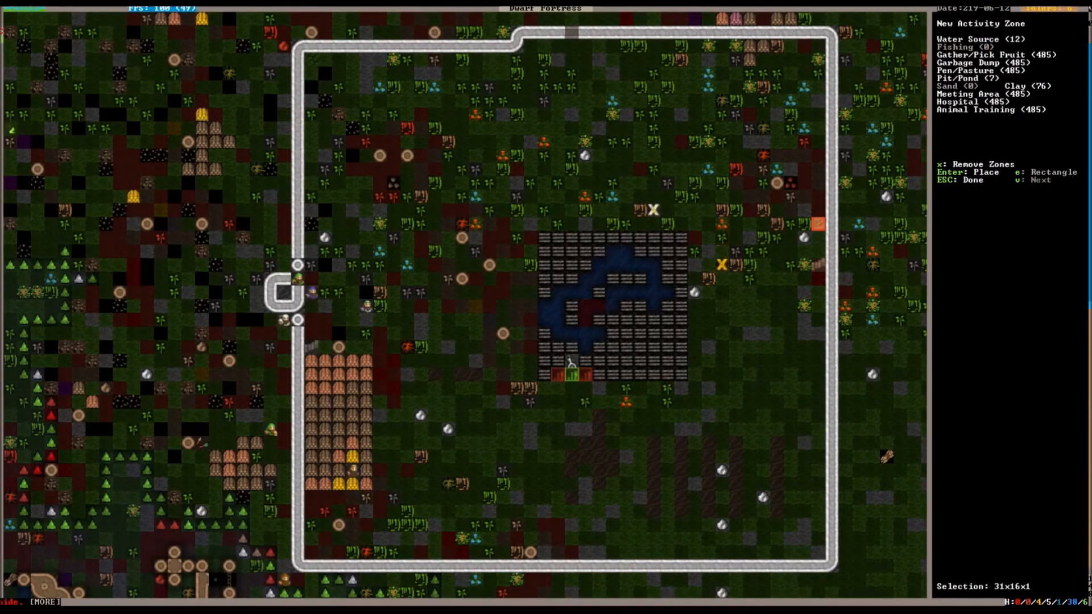
Step: Draw a large pasture over the upper enclosure and remove the old underground pasture
key("Return")
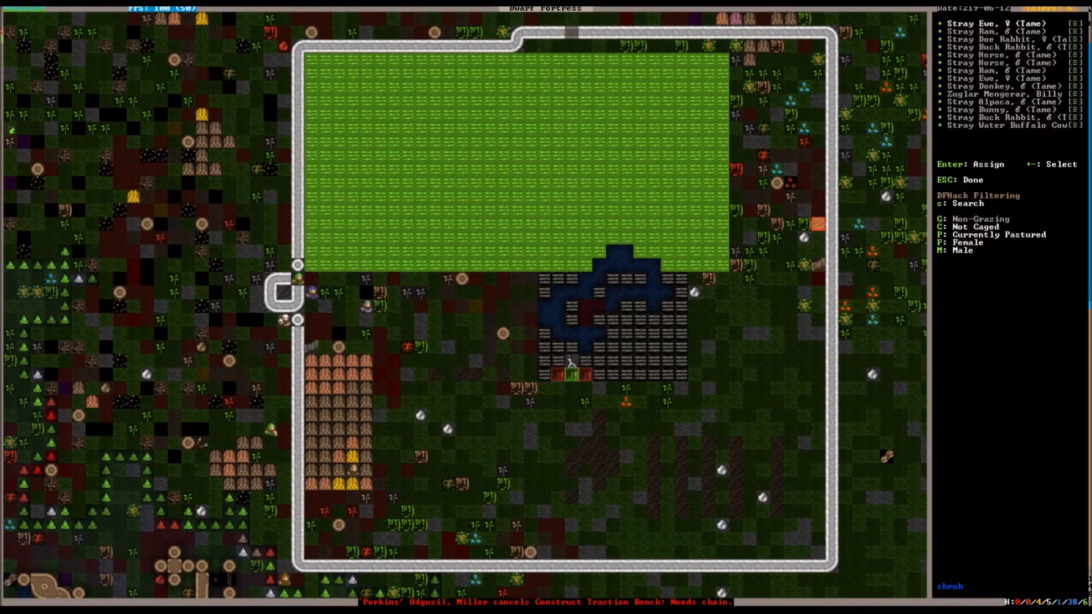
key("Escape")
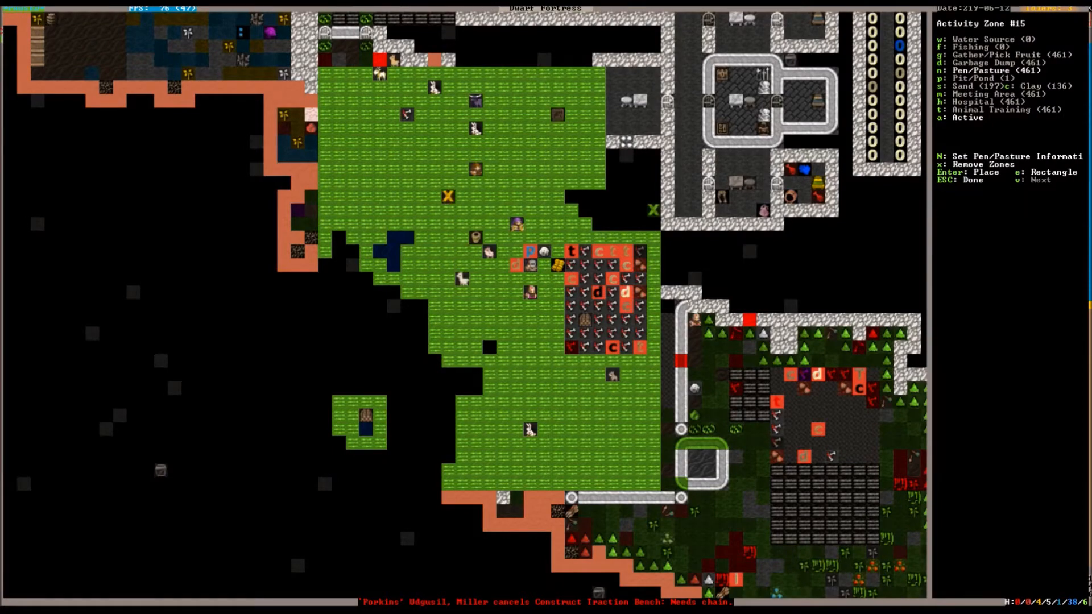
scroll("up", 3)
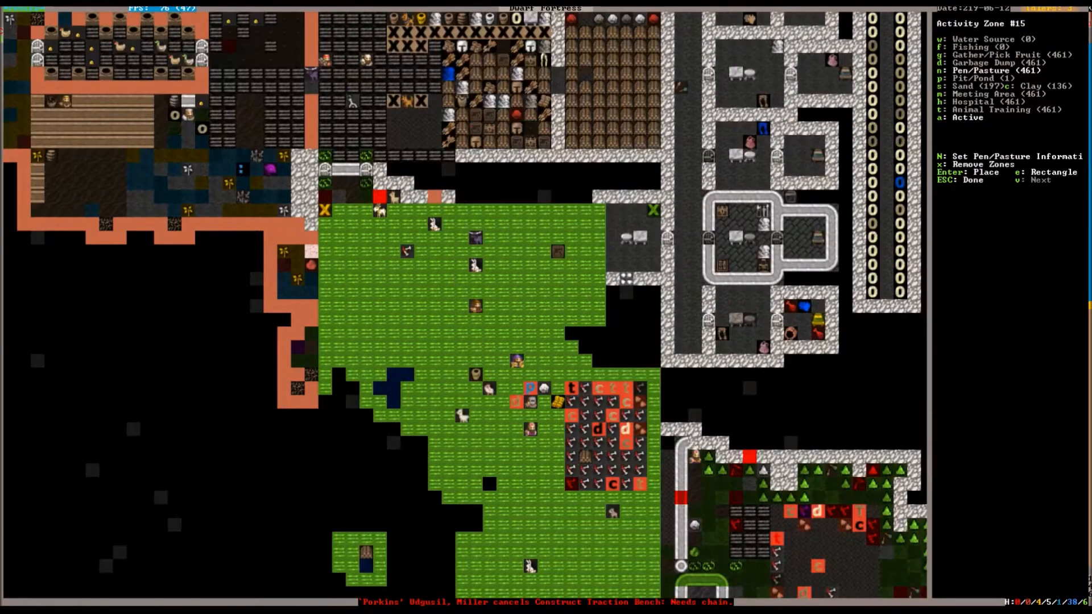
key("x")
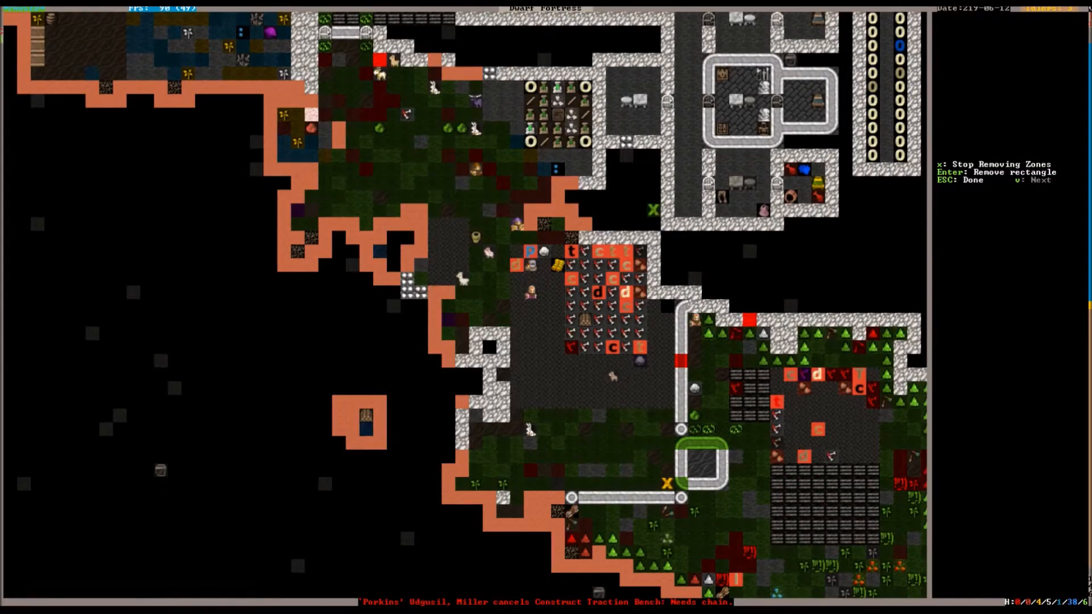
Step: Stop removing zones, pause and resume, and move to the long walled stockpile level
key("Escape")
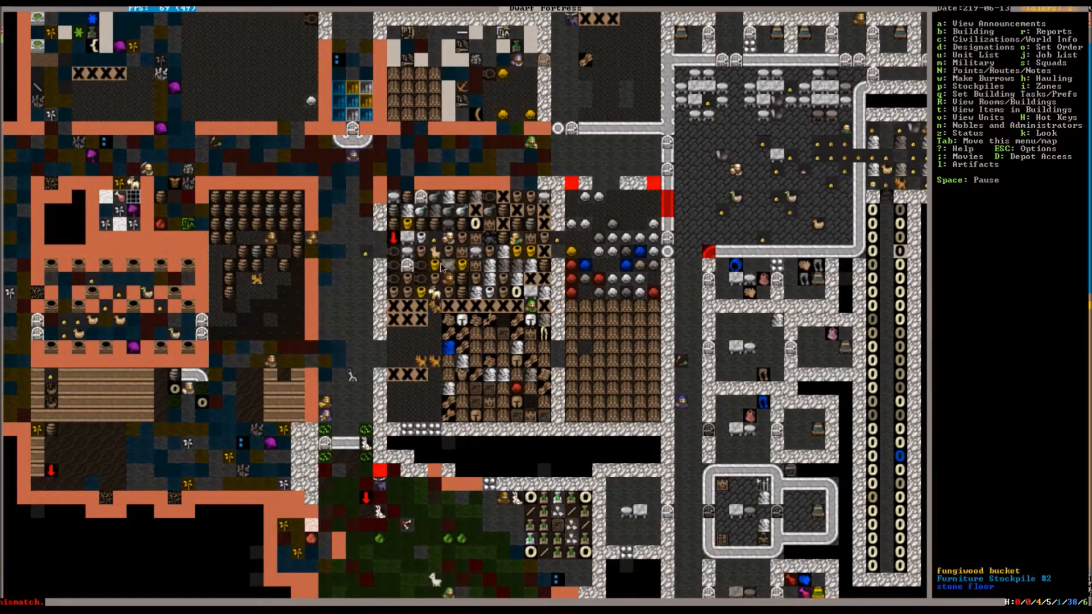
key("Space")
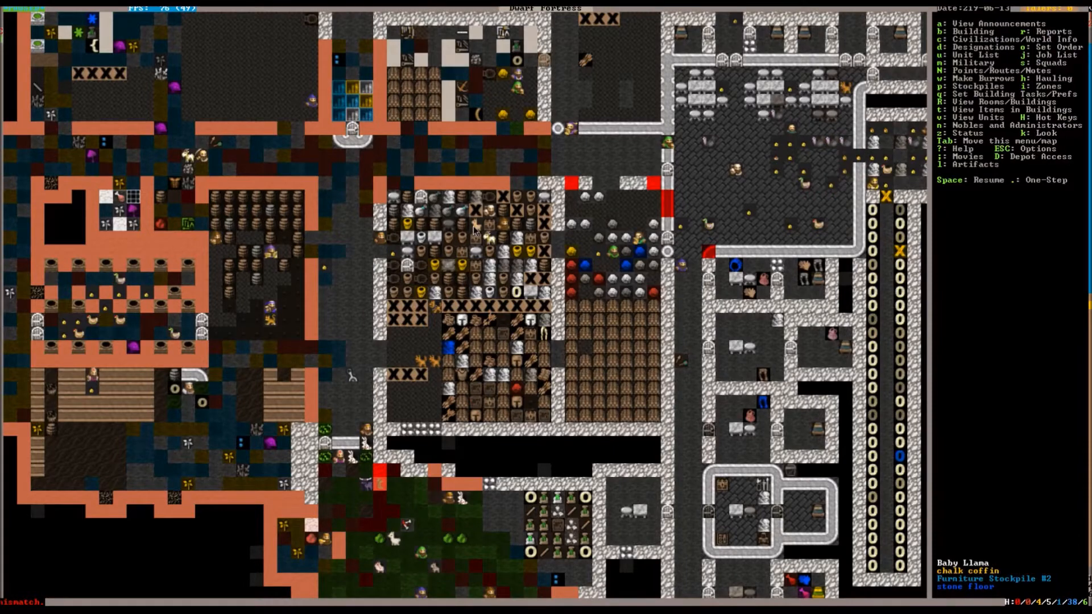
key("Space")
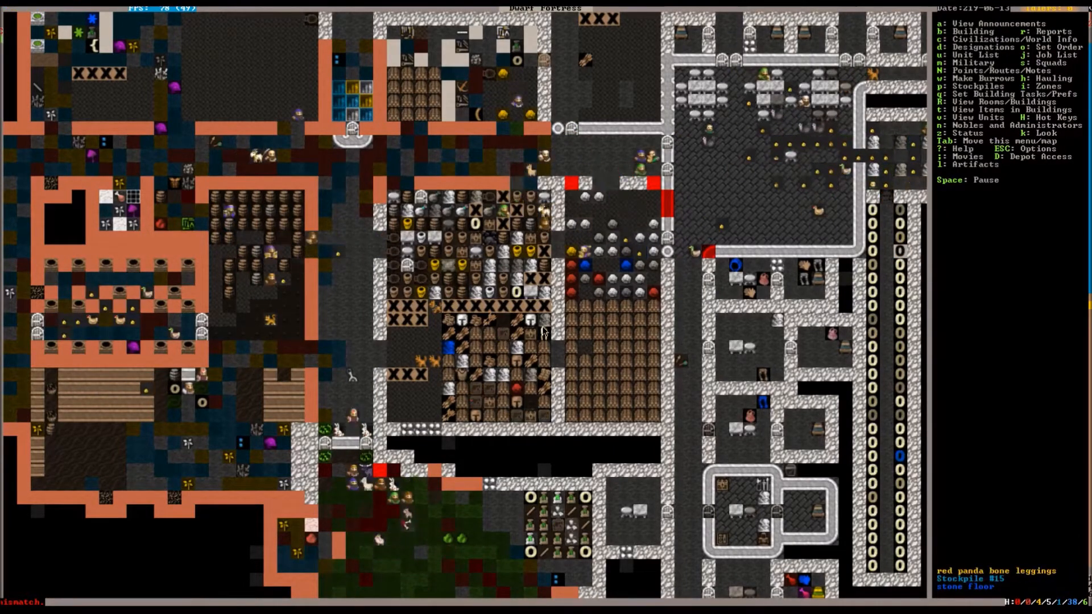
scroll("down", 3)
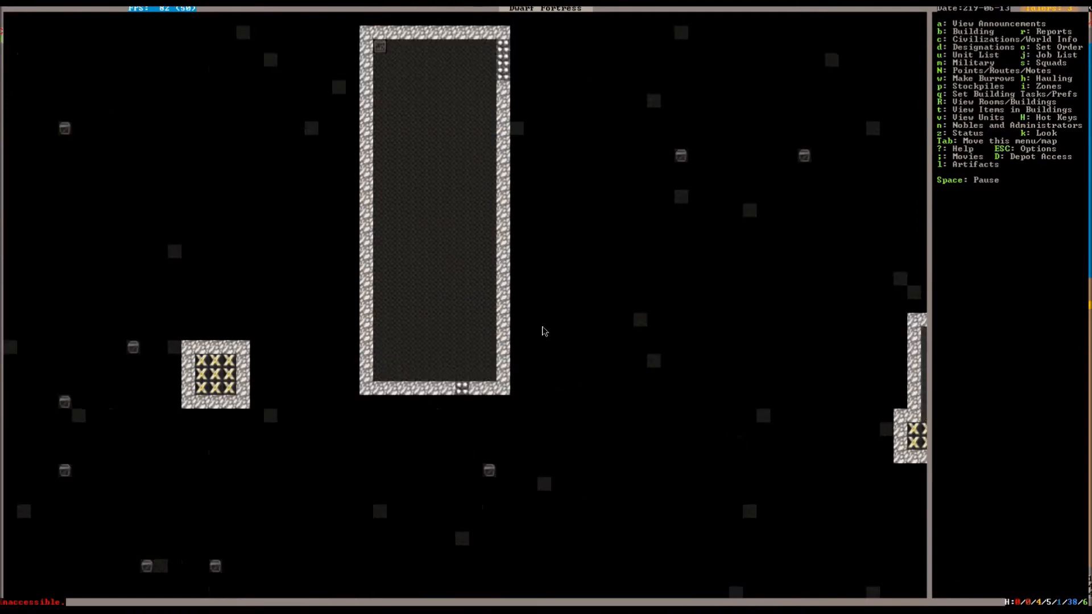
Step: Browse stockpile #31's Wood and Gems settings, then return to the fortress map
key("Escape")
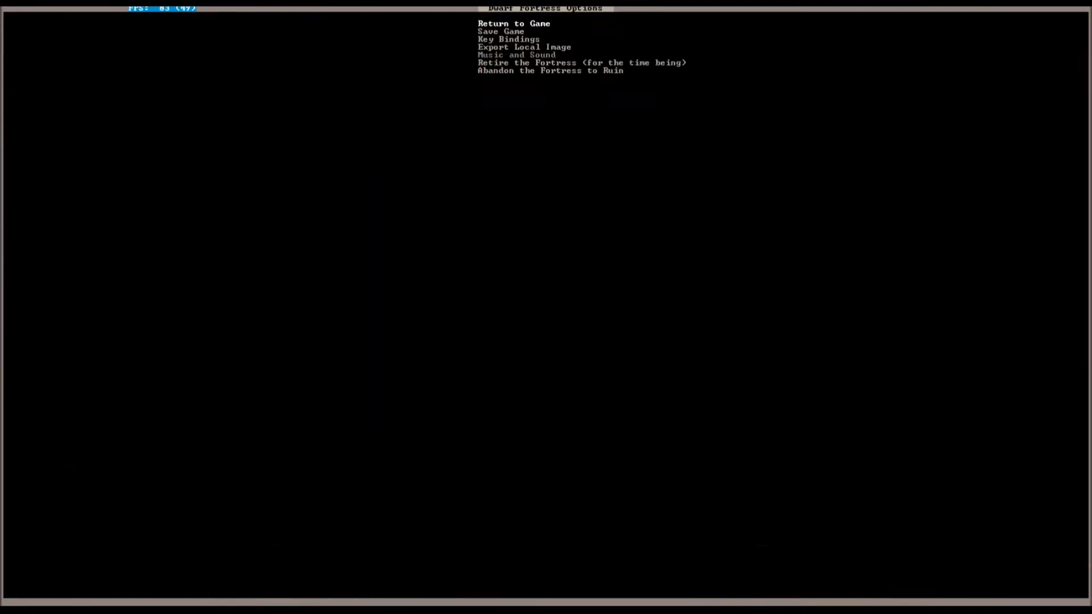
left_click(513, 23)
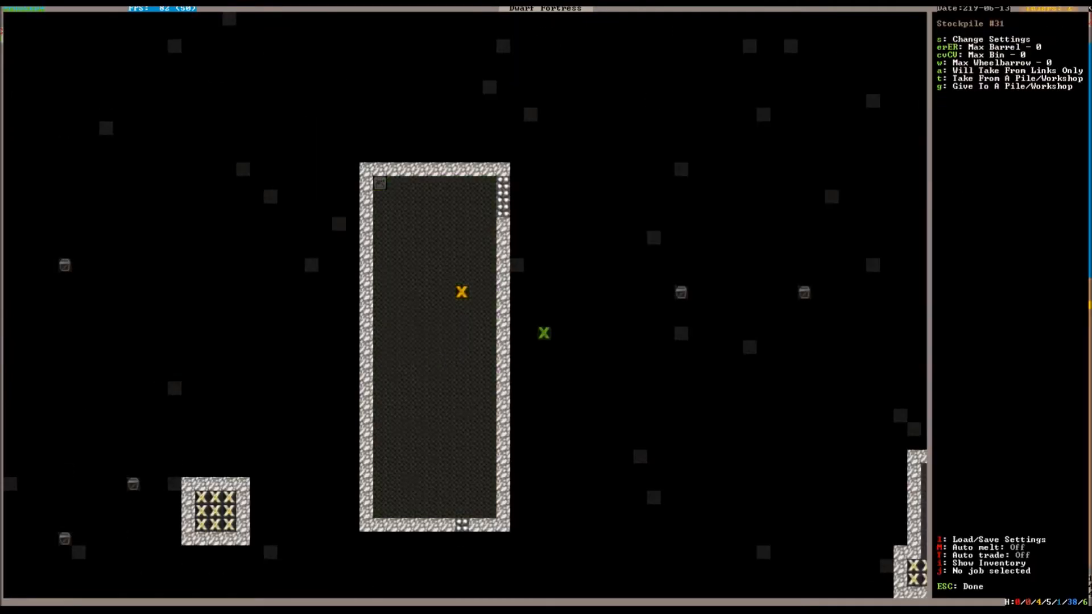
key("s")
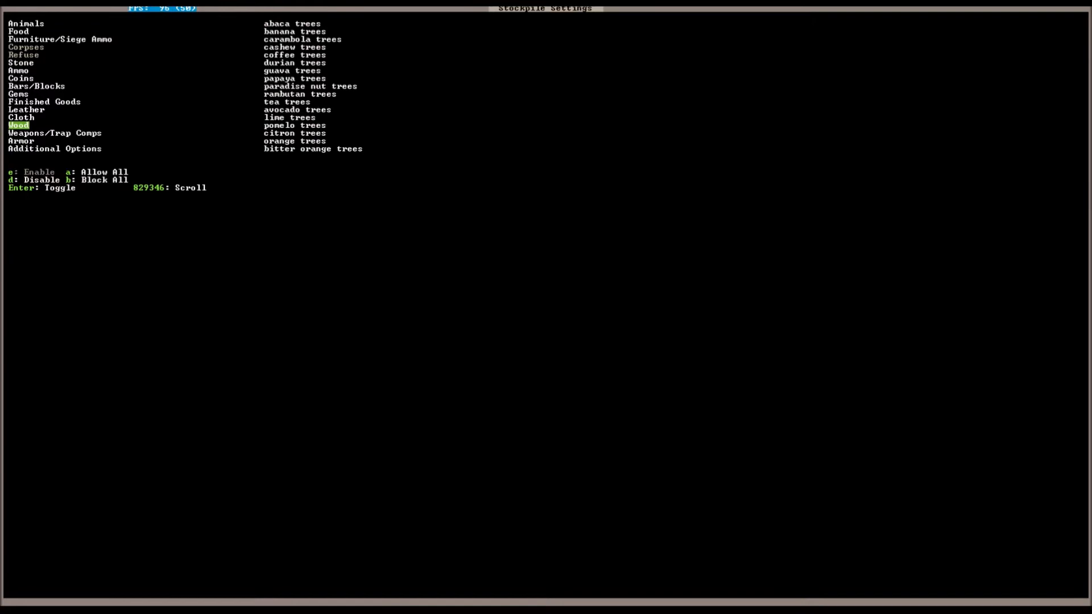
left_click(19, 93)
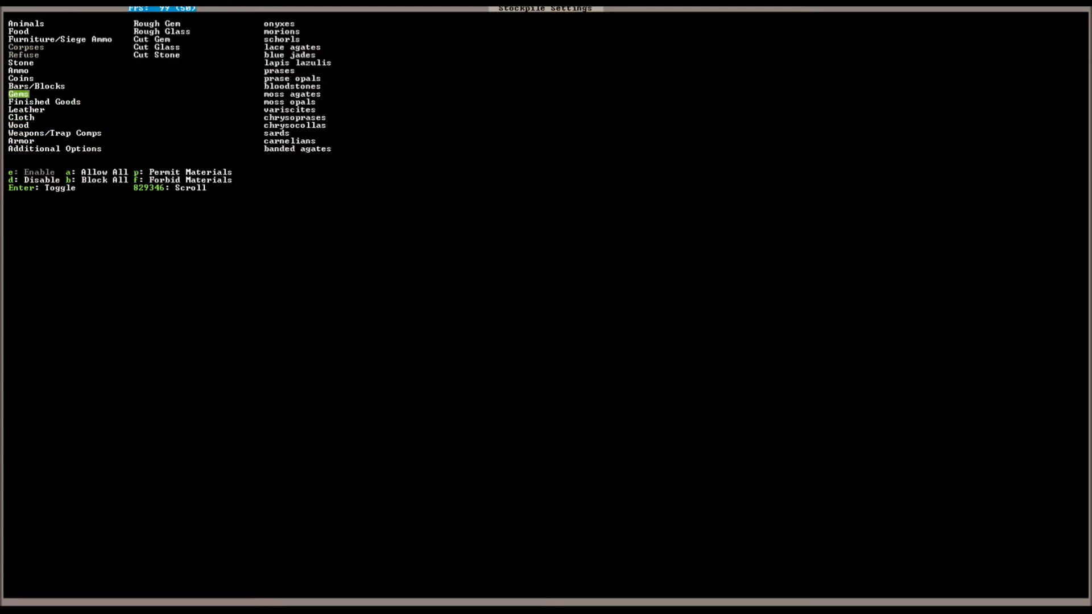
key("Escape")
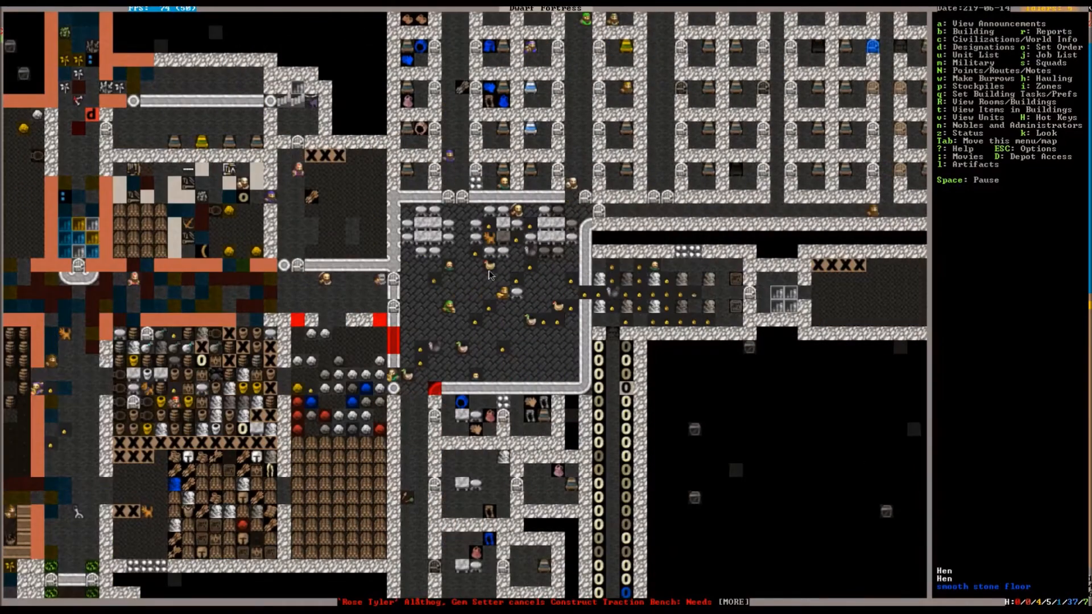
Step: Mark the area where the corridors cross for digging
scroll("down", 3)
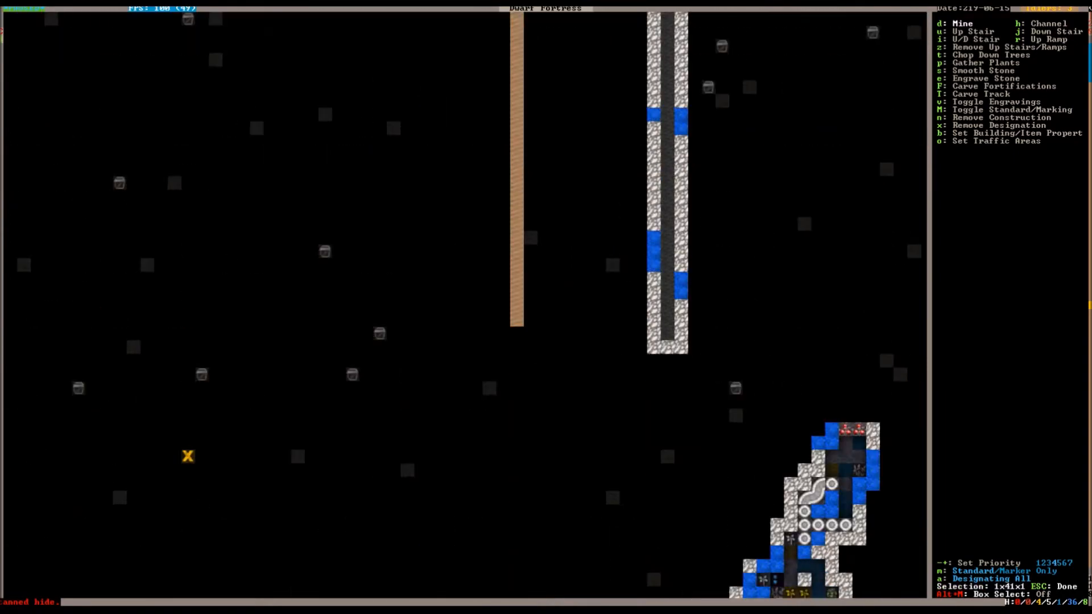
key("Left")
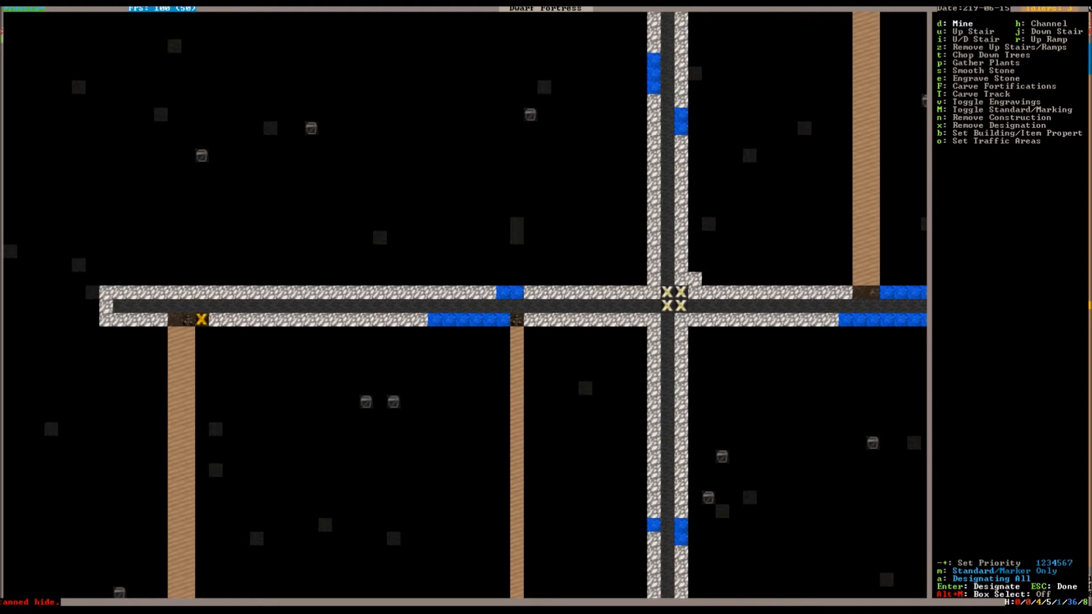
key("Escape")
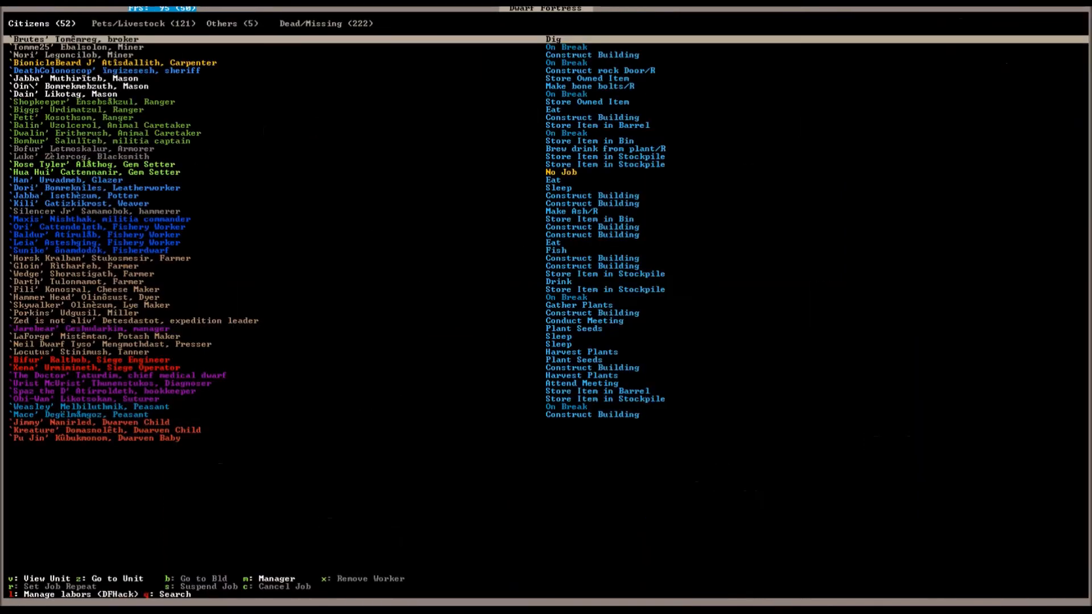
Step: Check the Others creature list, then bring up the fighting reports
left_click(232, 23)
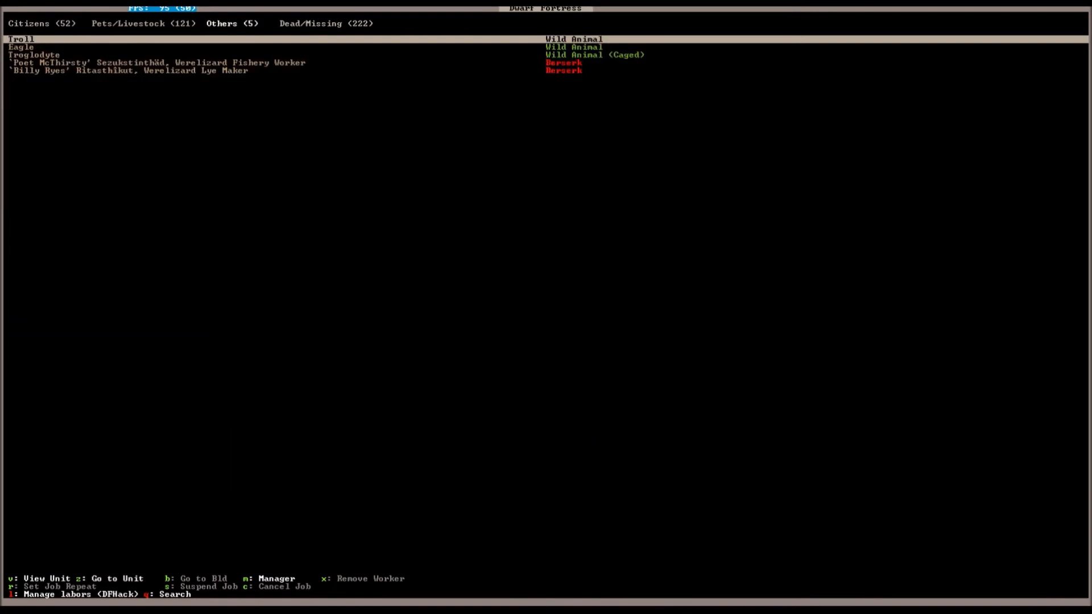
key("Escape")
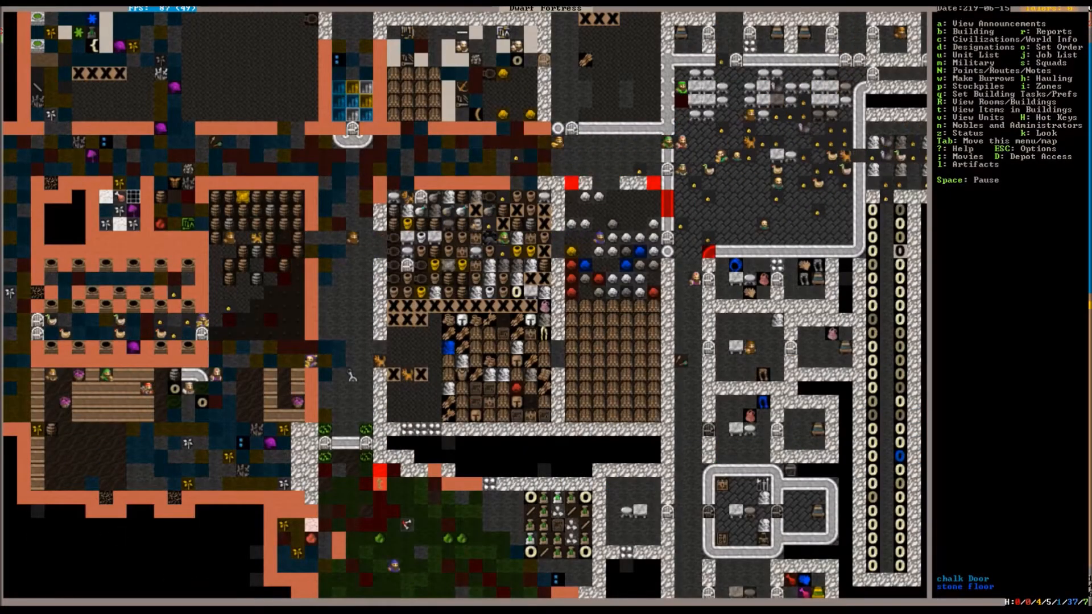
scroll("down", 3)
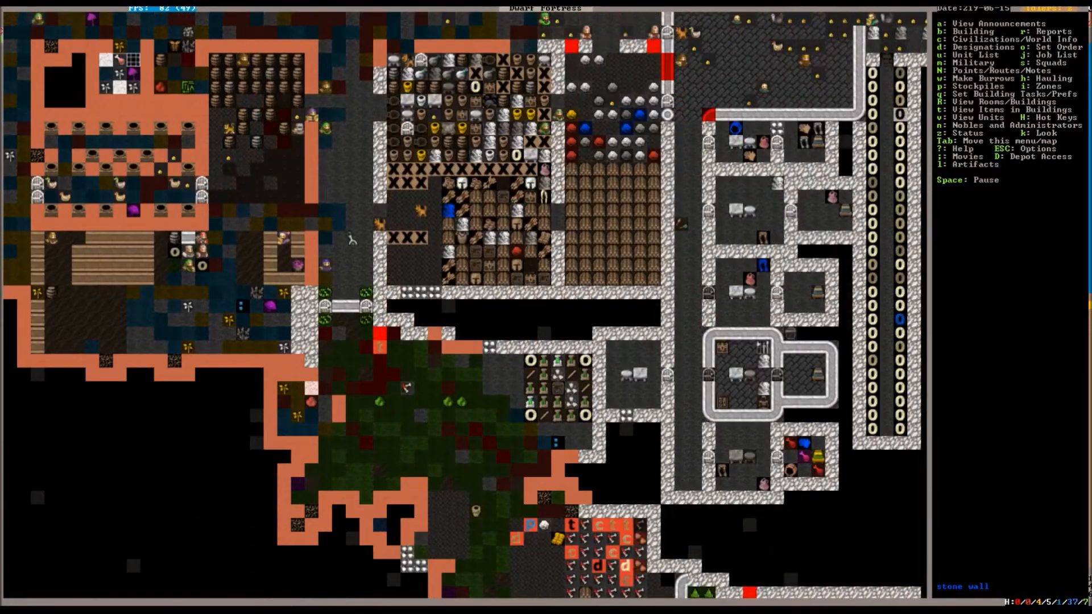
left_click(937, 24)
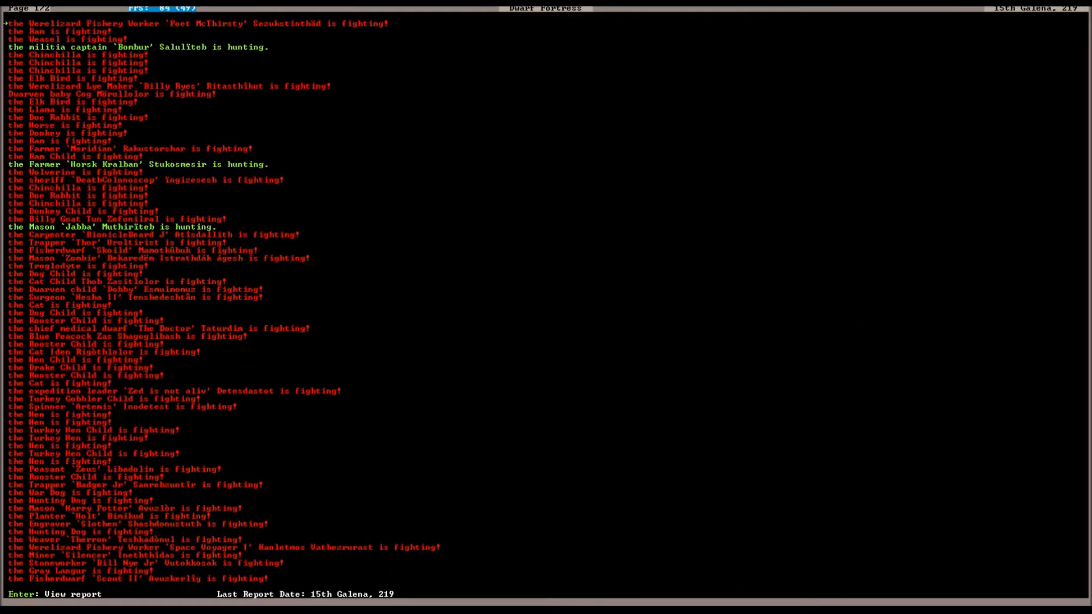
Step: Read the full announcement log about resumed soap production and two dwarves becoming werelizards
key("Return")
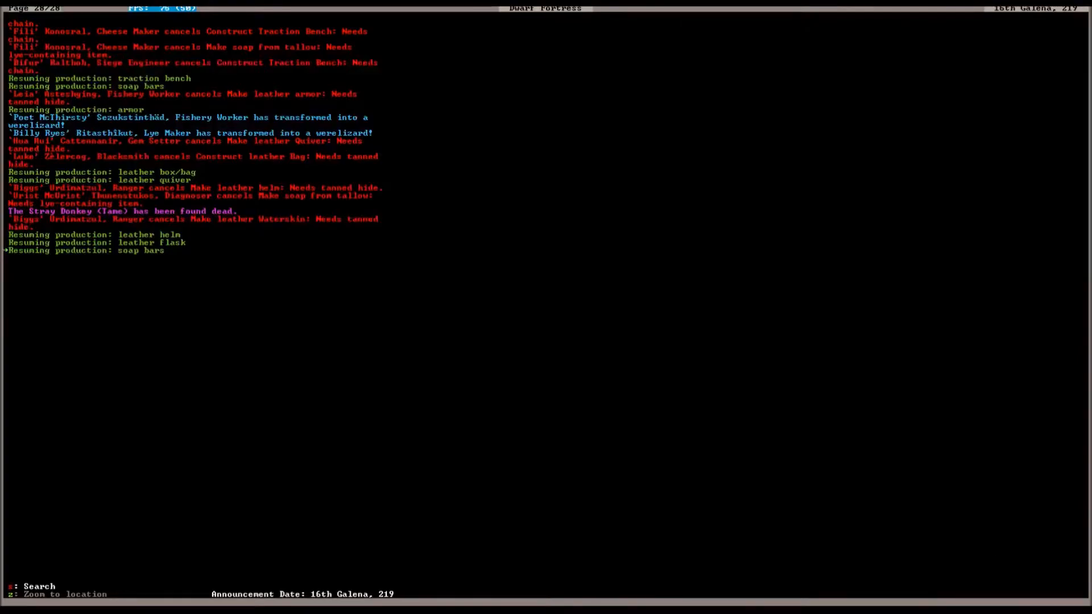
key("Escape")
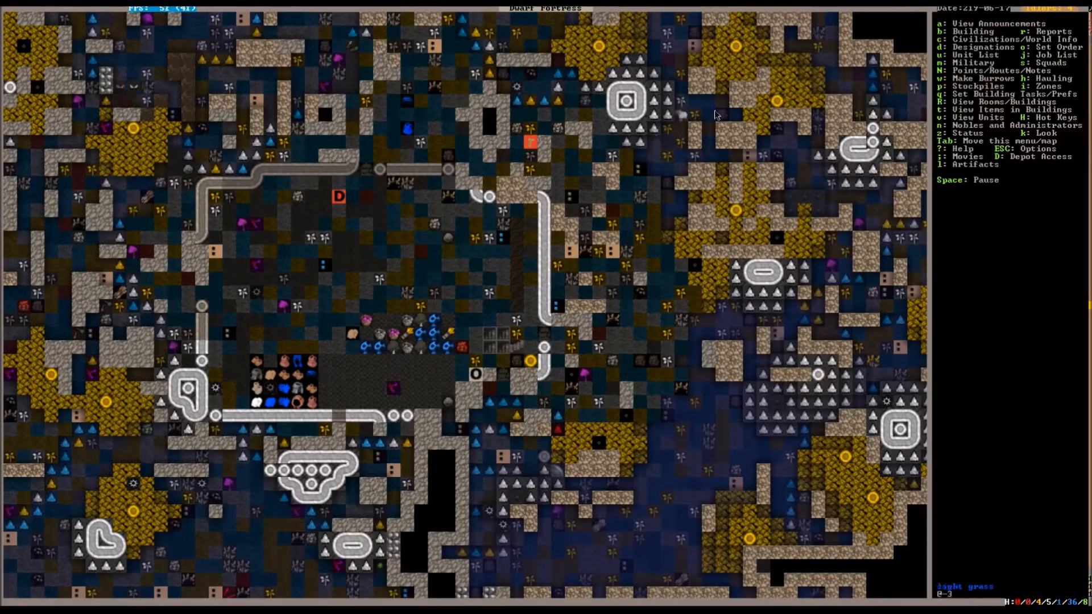
mouse_move(714, 435)
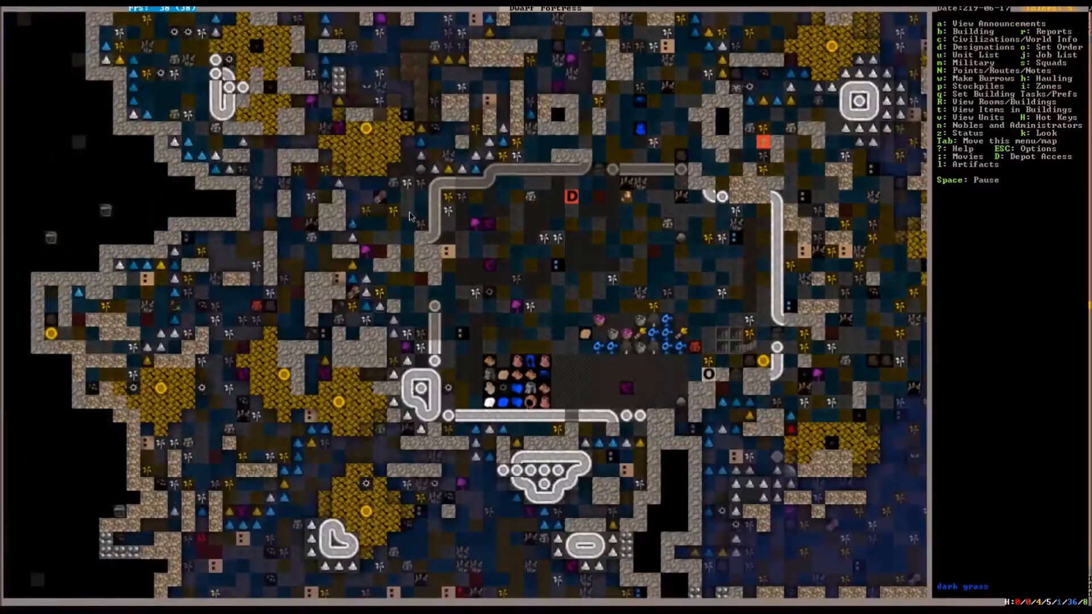
Step: Build a three-tile apricot wood floor along the compound's east wall
scroll("up", 3)
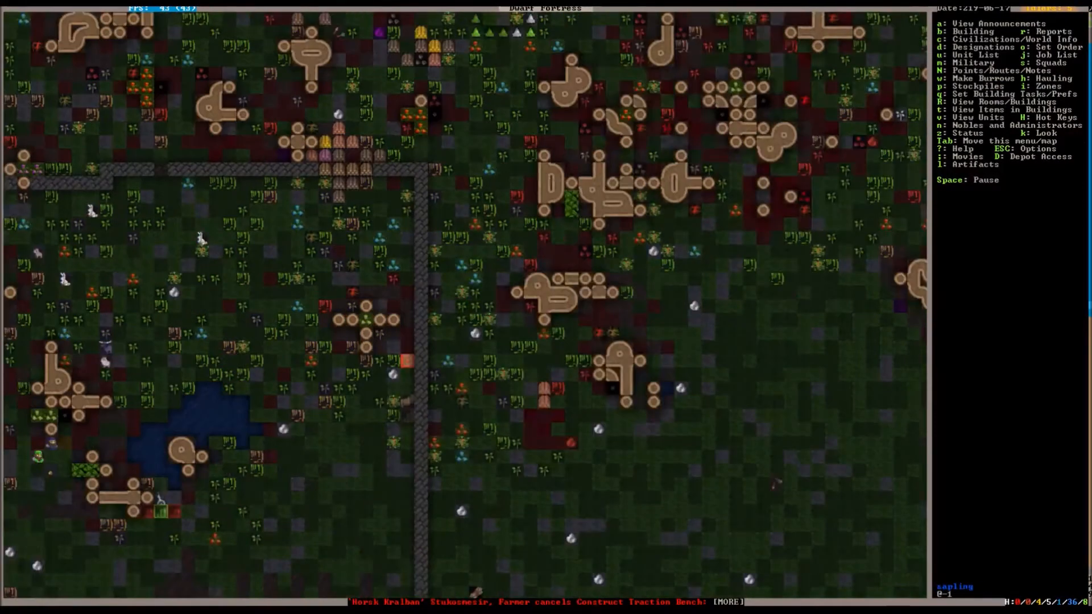
scroll("down", 3)
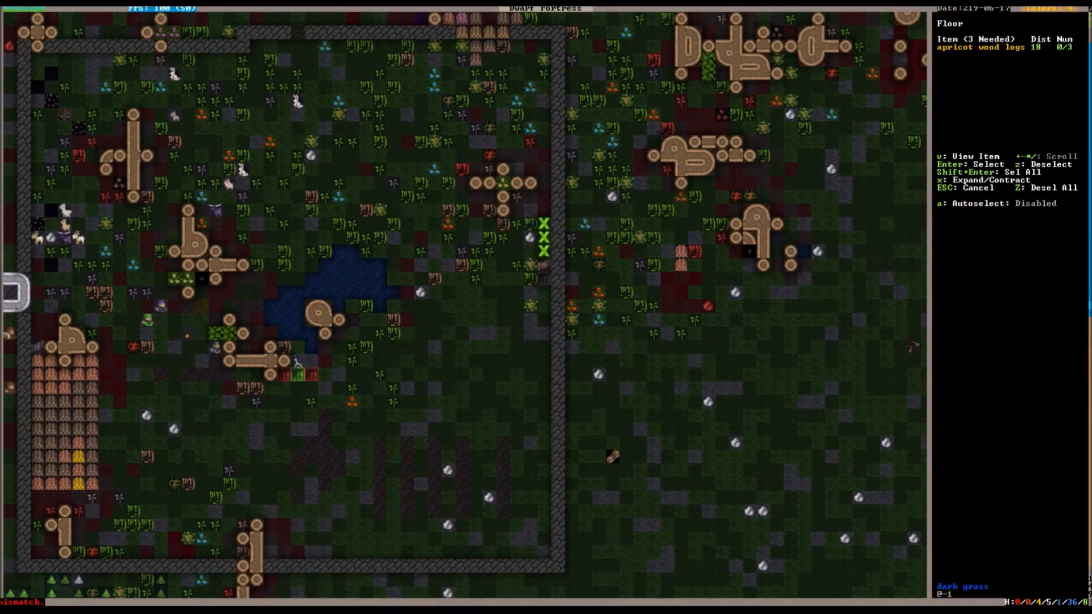
key("Enter")
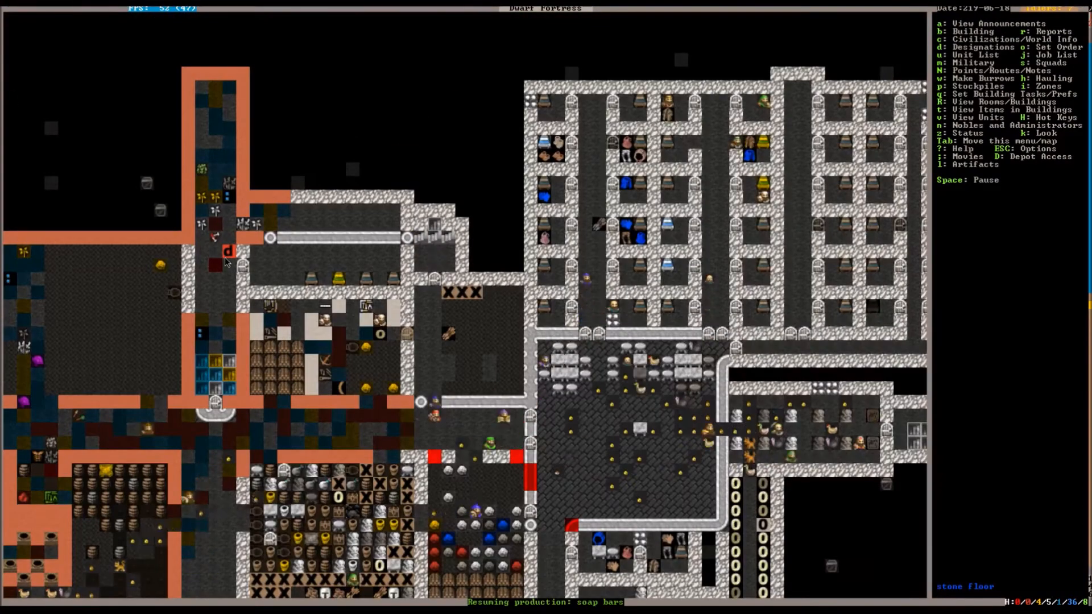
Step: Move to the sparsely dug level with long walled corridors and wooden walkways
scroll("down", 3)
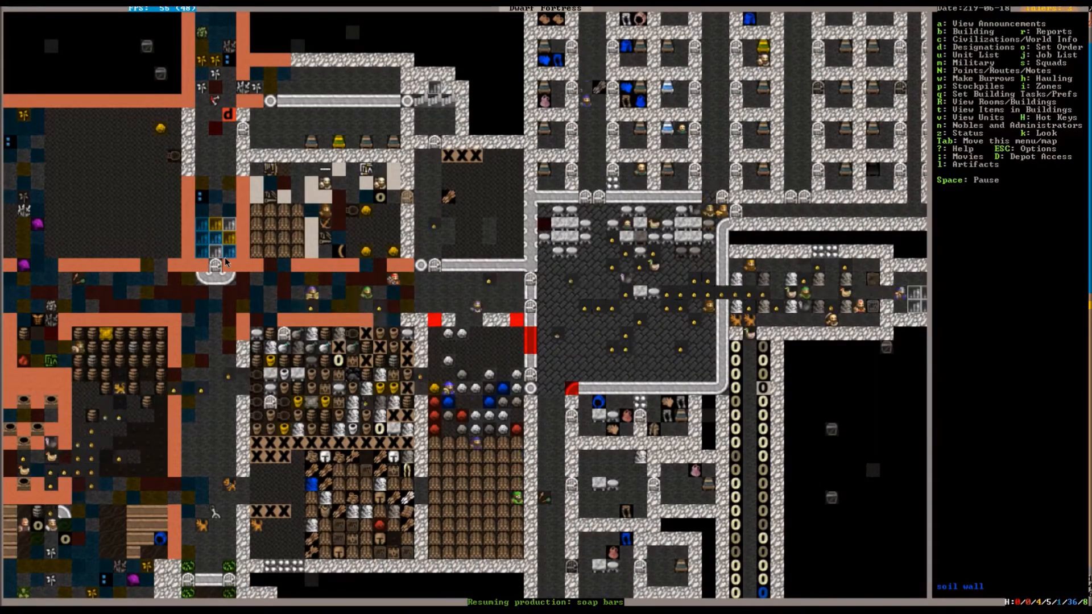
scroll("down", 3)
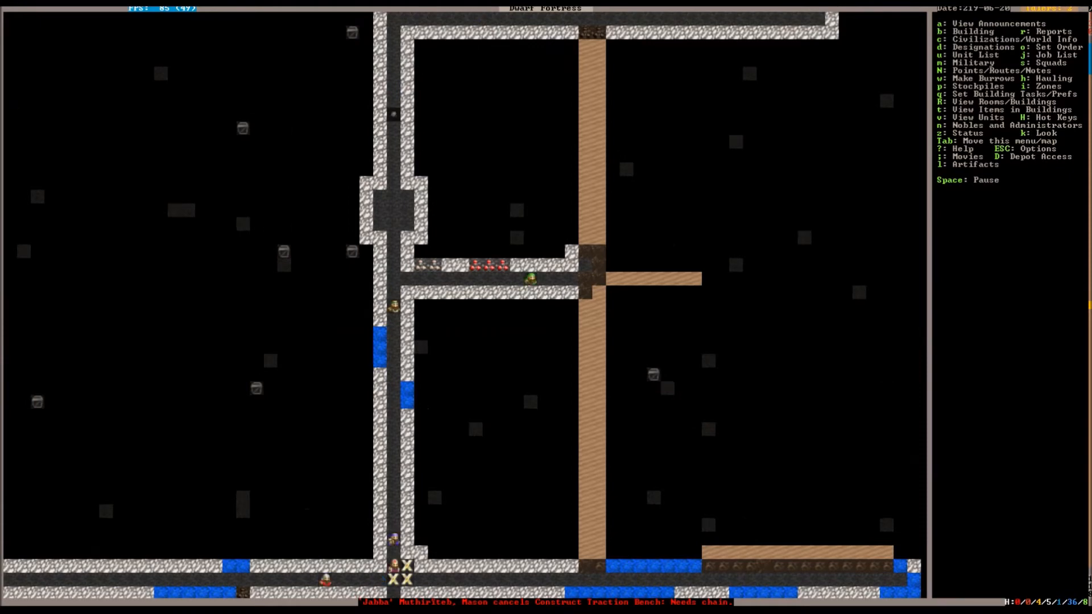
Step: Mark a five-tile stretch of the upper corridor for mining
key("d")
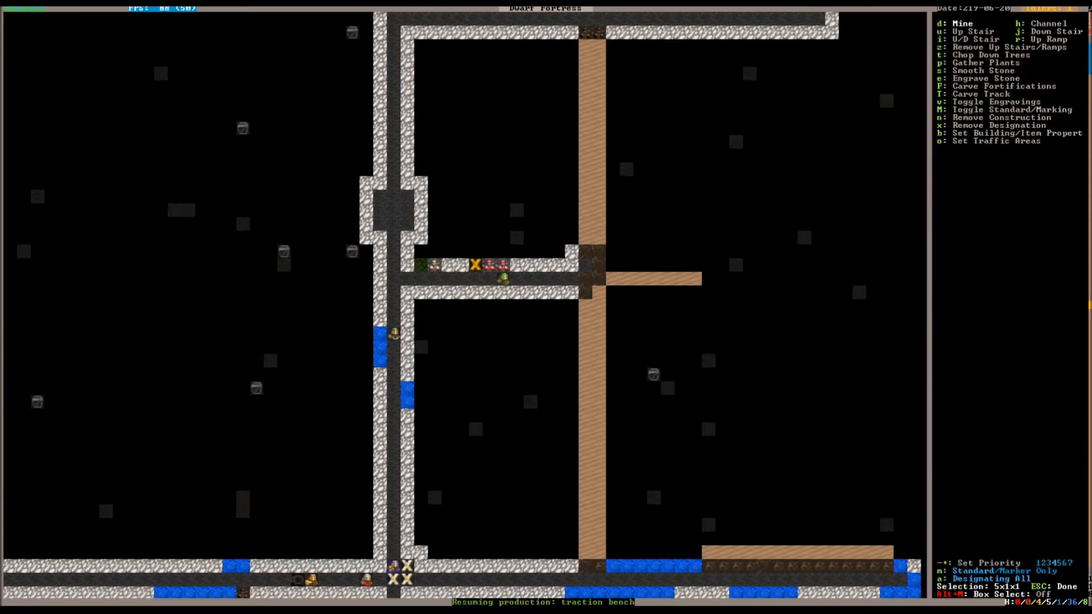
key("Escape")
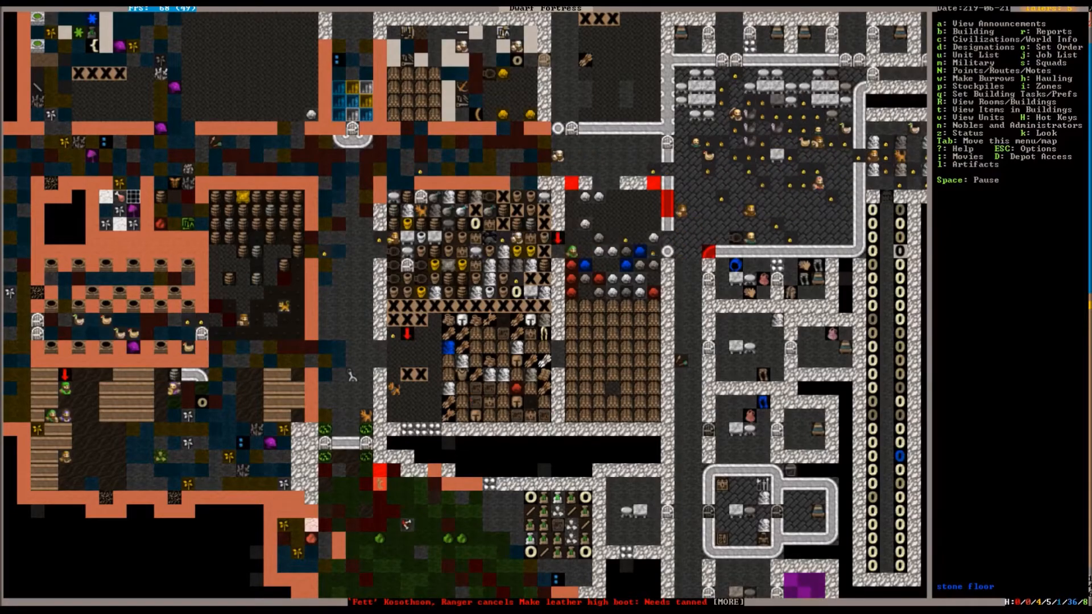
Step: Save the game from the options menu
key("Escape")
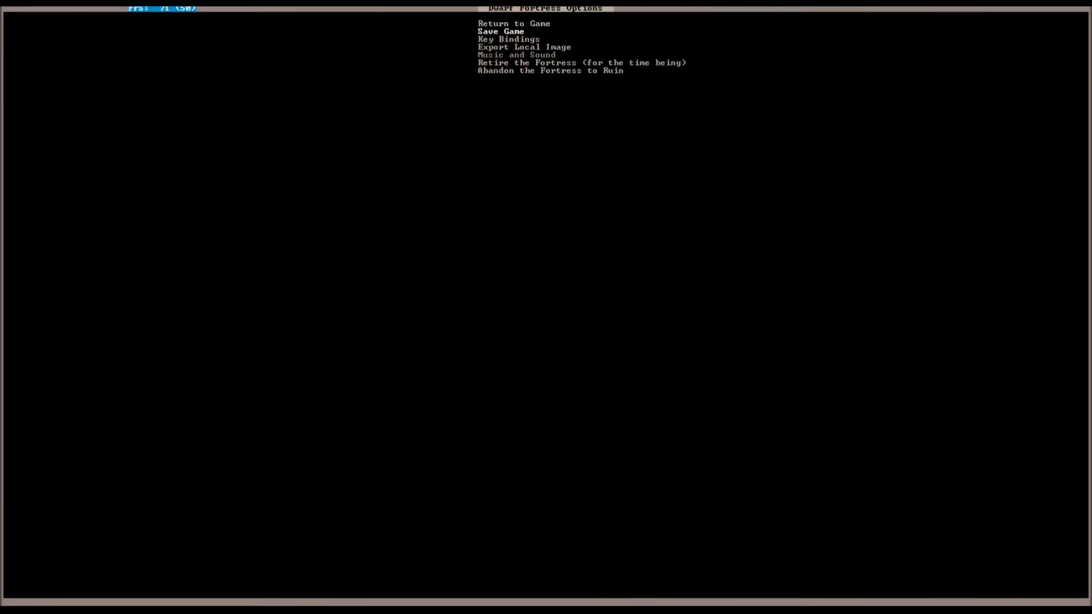
left_click(500, 31)
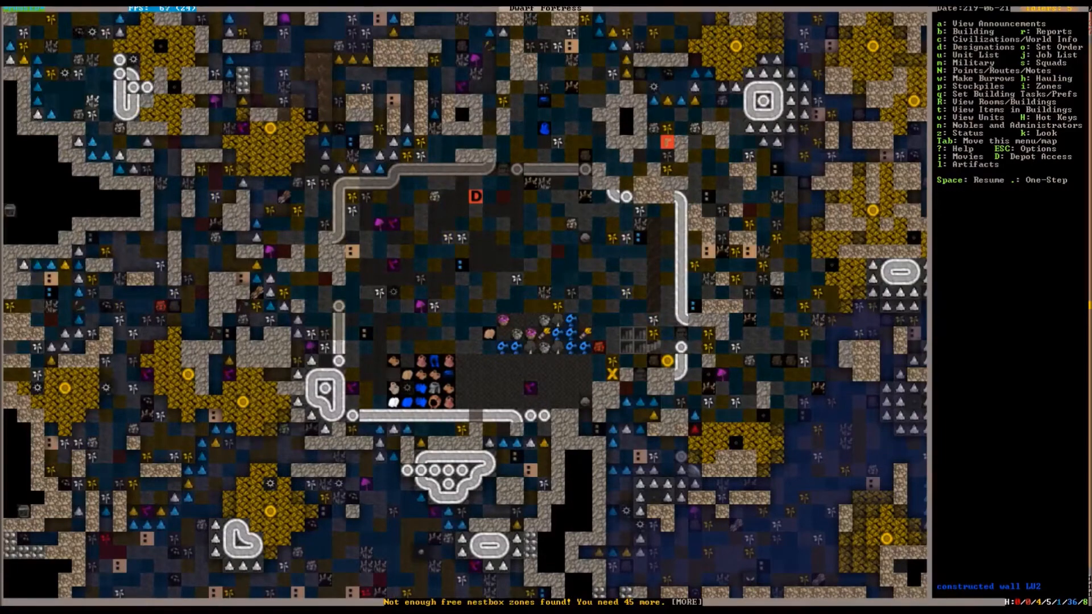
Step: Designate a 2x2 up/down staircase on the dark underground level
key("d")
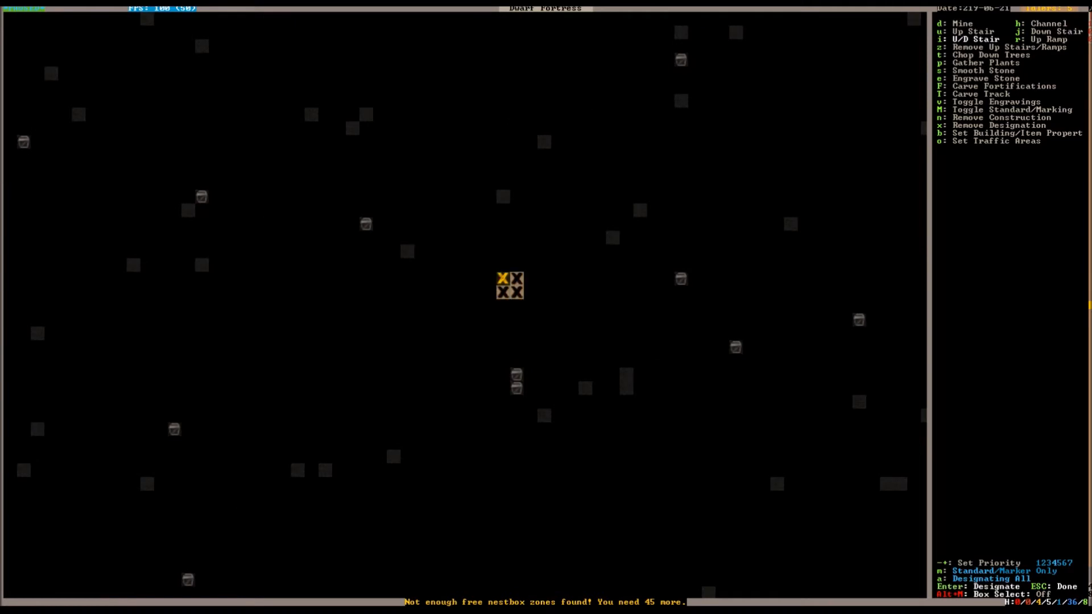
key("Escape")
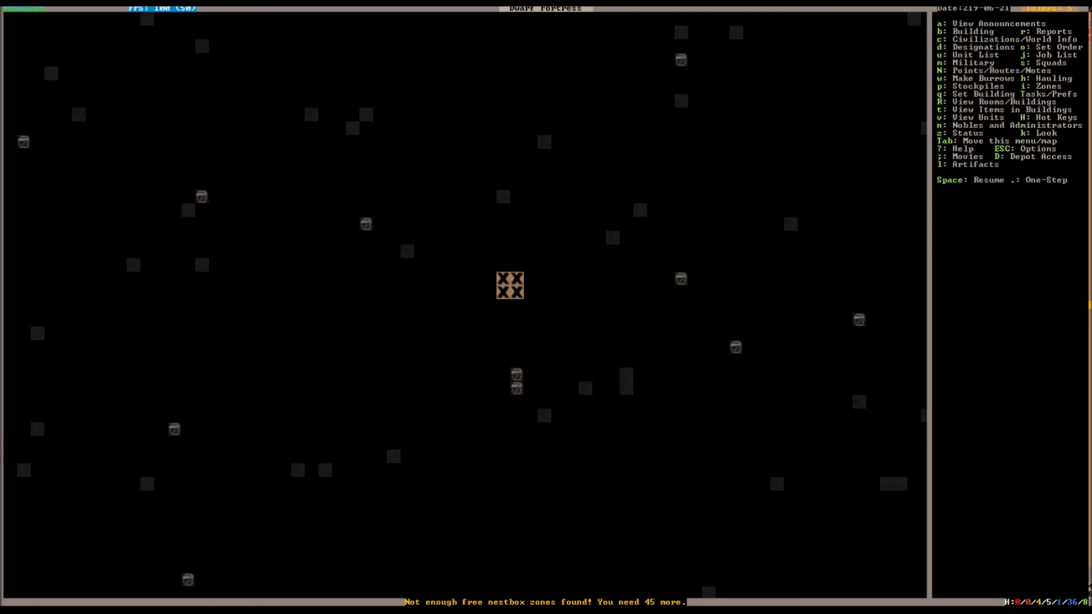
Step: Jump to the saved main fortress location with its workshops and stockpiles
key("H")
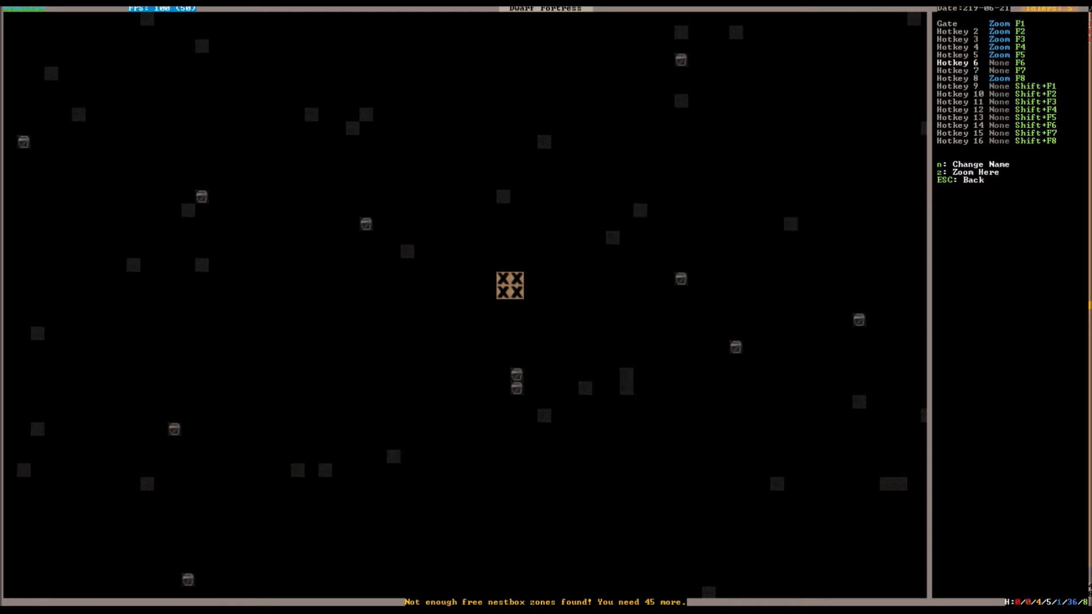
key("Escape")
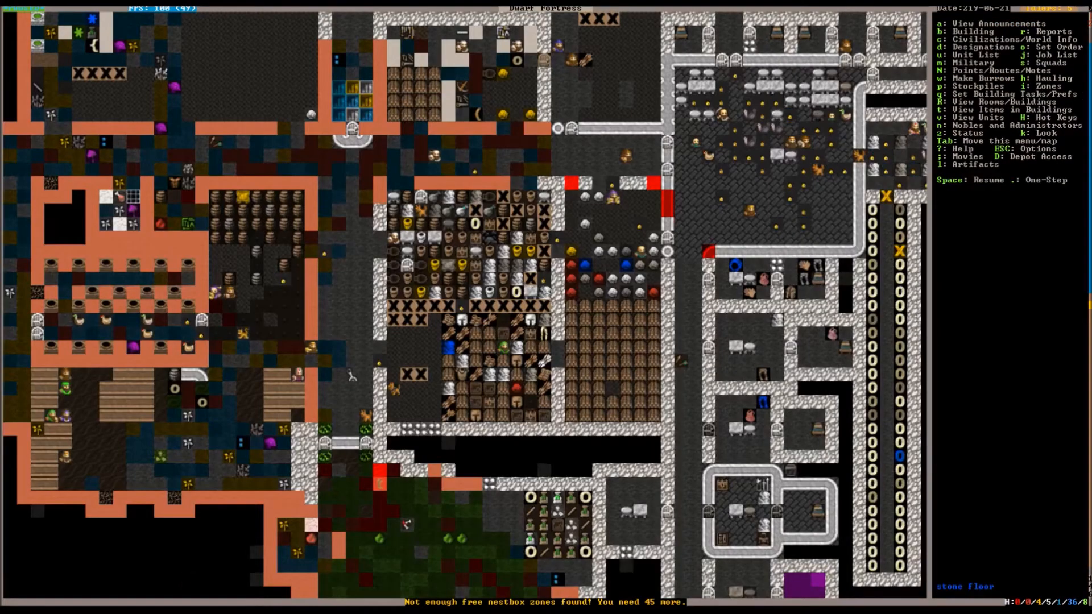
Step: Pan over the fortress and review announcements, including job cancellations and low soap stock
key("Escape")
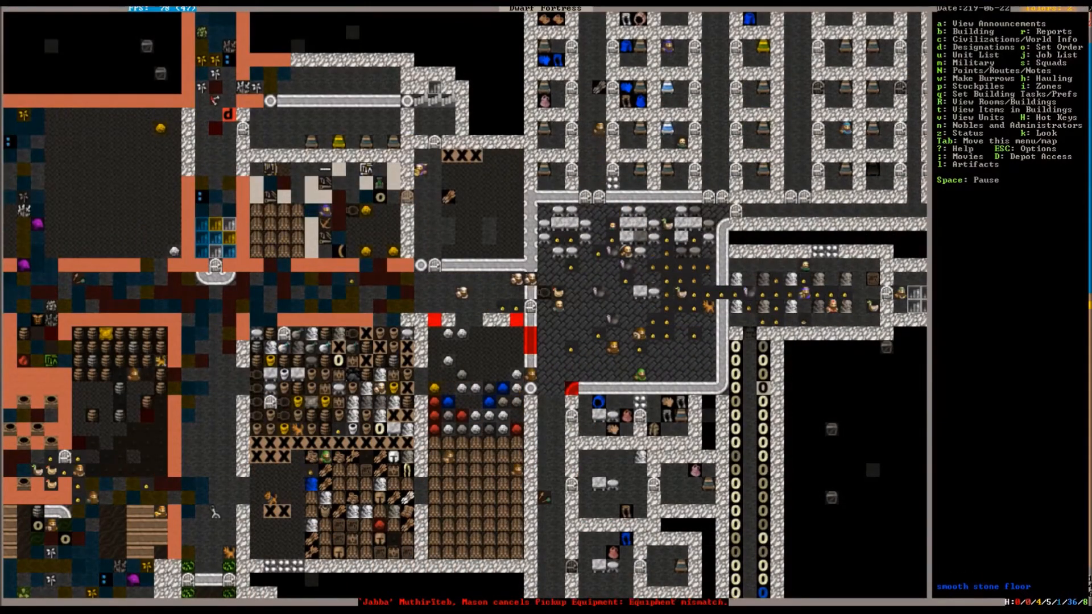
scroll("down", 3)
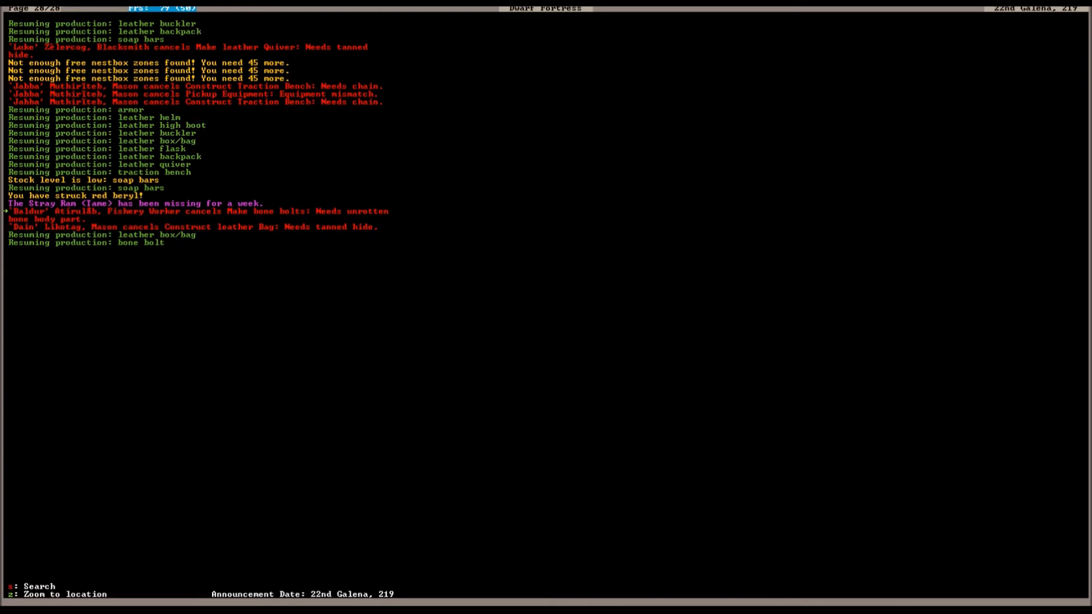
key("Escape")
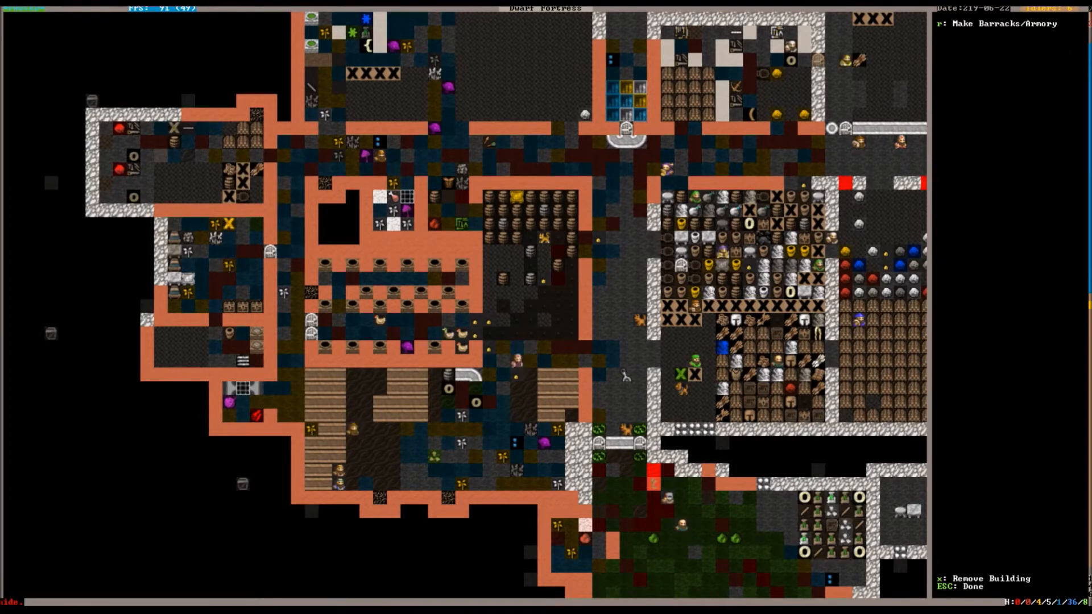
Step: Leave the announcements log and return to the fortress map
key("Escape")
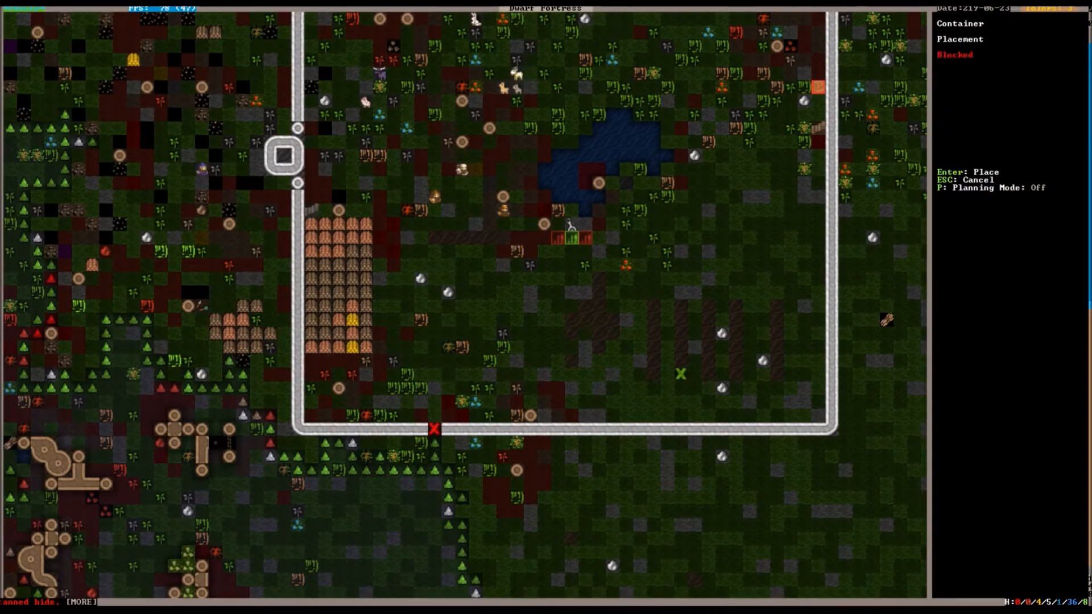
Step: Try placing an armor stand in the surface compound, backing out since none exists
key("Escape")
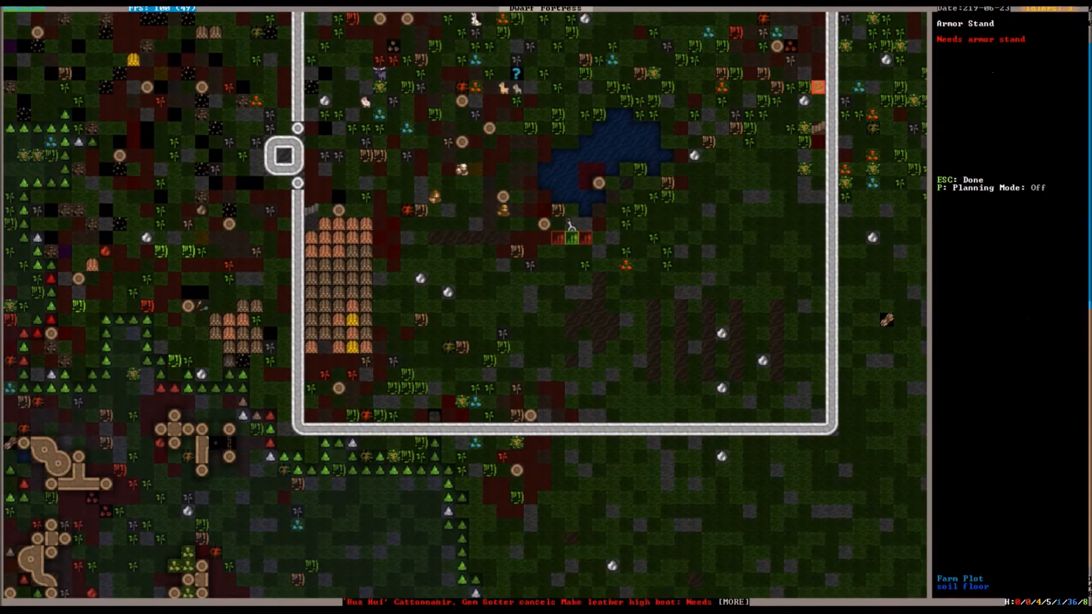
key("p")
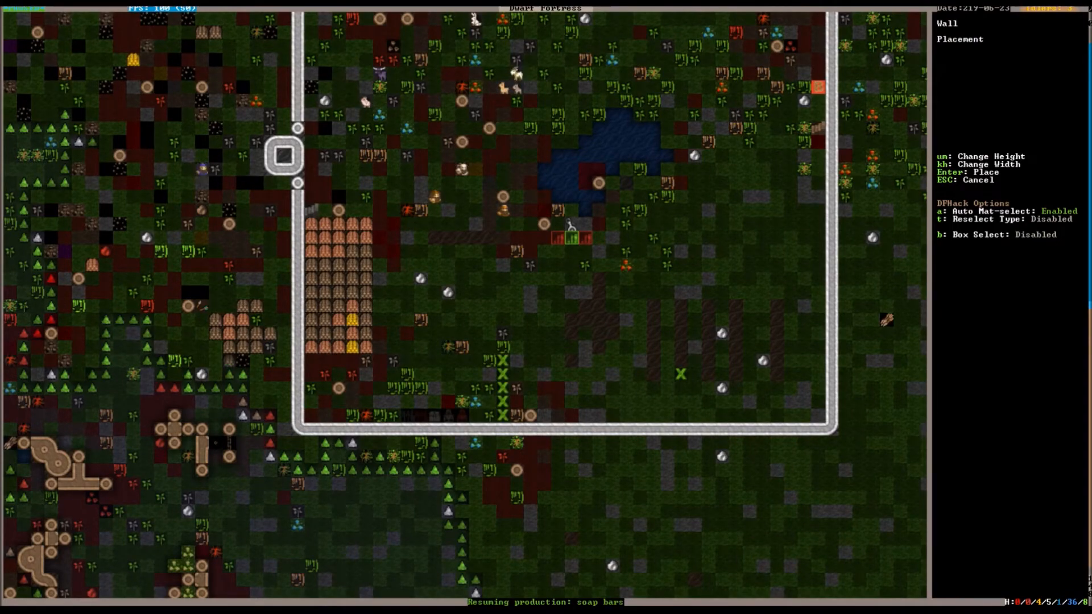
Step: Confirm the vertical and horizontal wall sections of the enclosure, then return to the fortress
key("Enter")
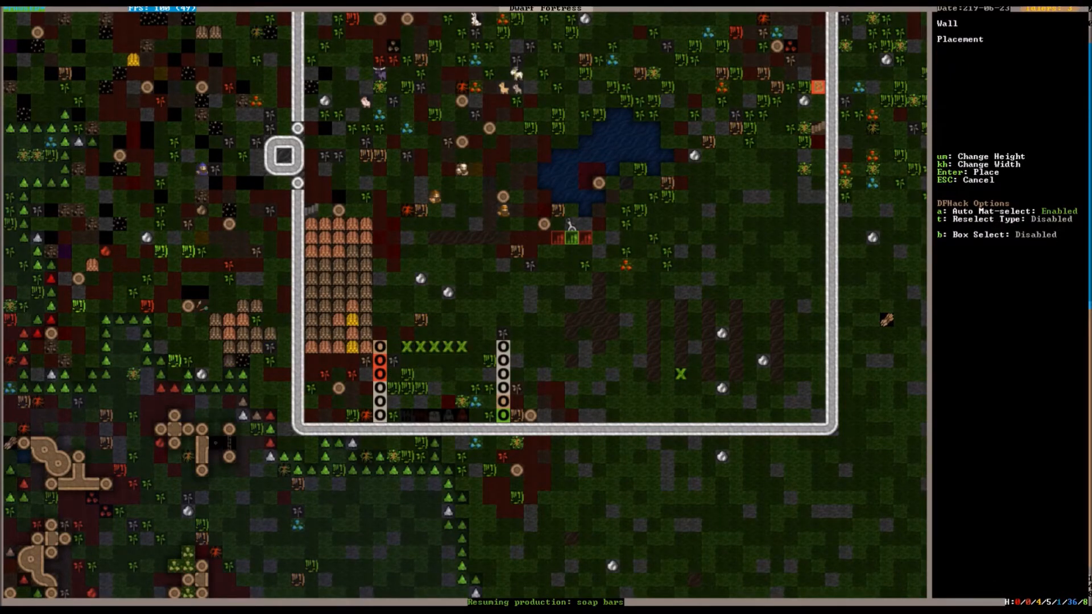
key("Enter")
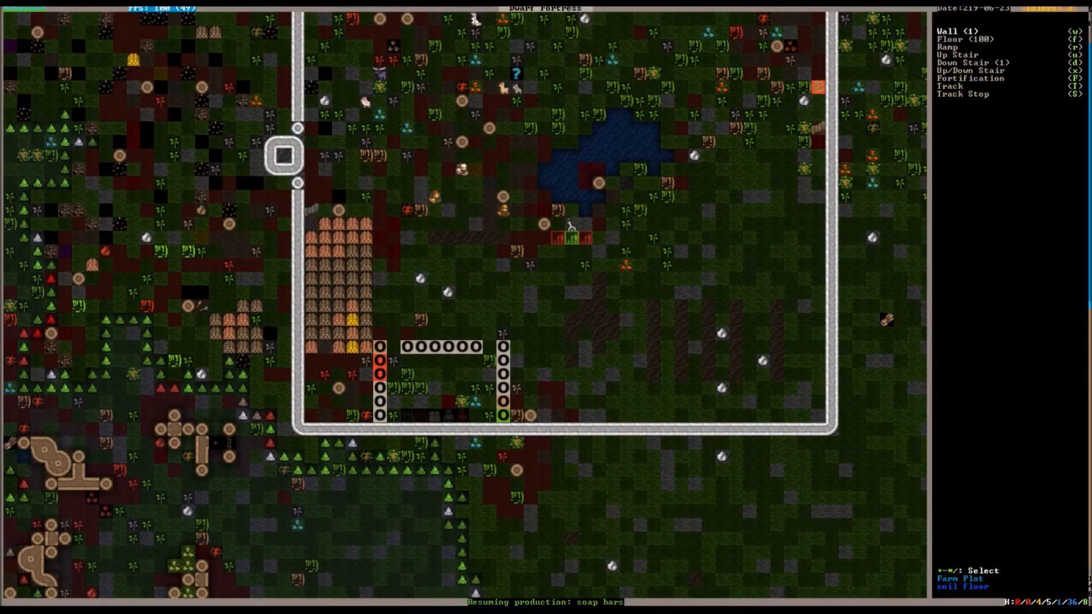
key("Escape")
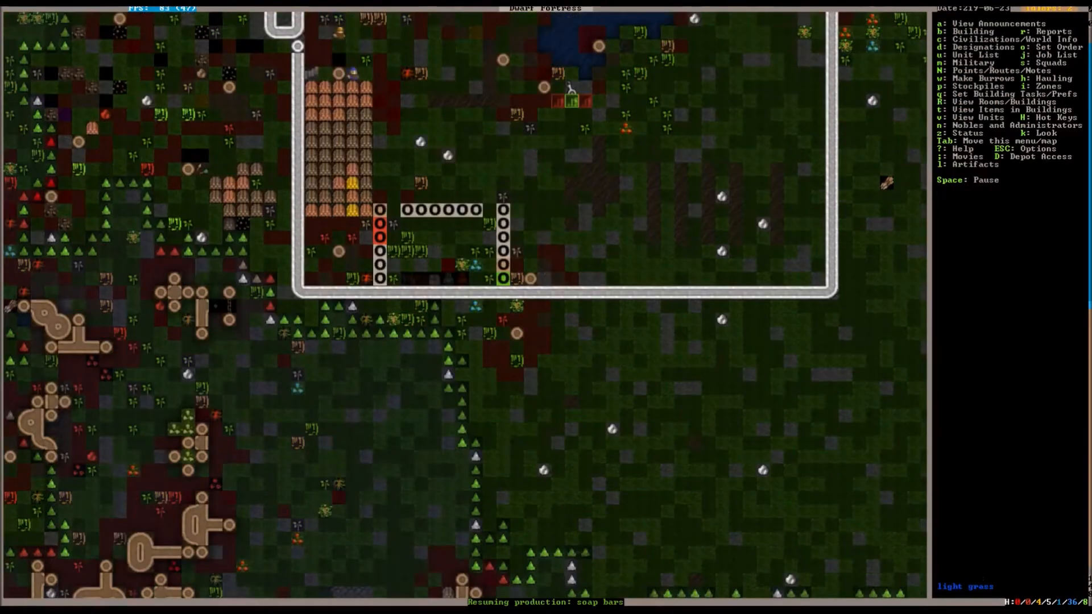
scroll("down", 3)
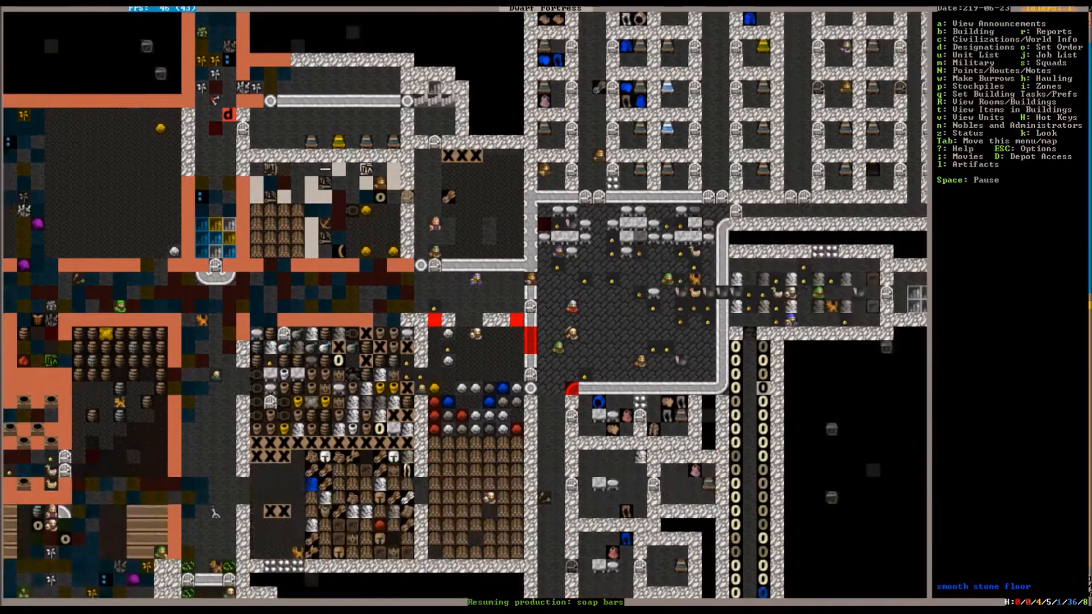
Step: Reopen Dwarf Therapist, which reports it cannot connect to Dwarf Fortress
scroll("down", 3)
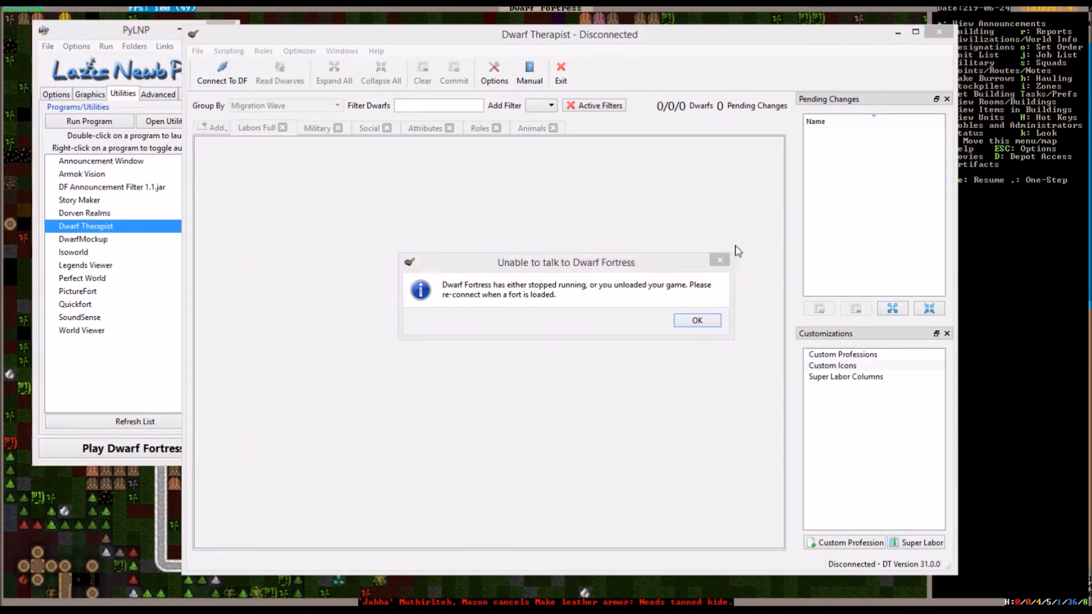
Step: Dismiss Dwarf Therapist's connection error and switch to Armok Vision in PyLNP
left_click(697, 319)
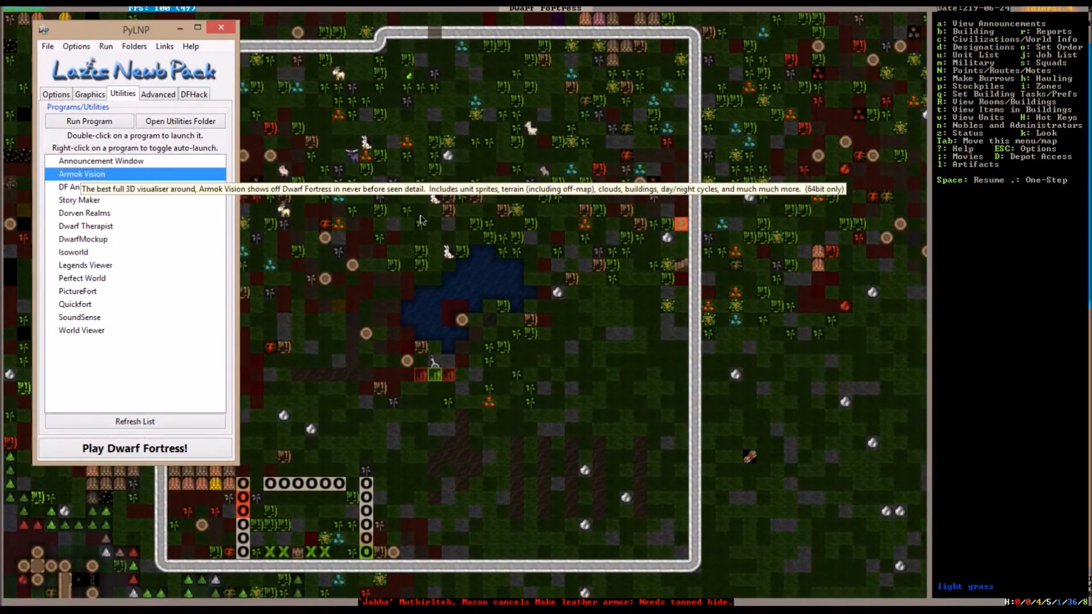
mouse_move(522, 154)
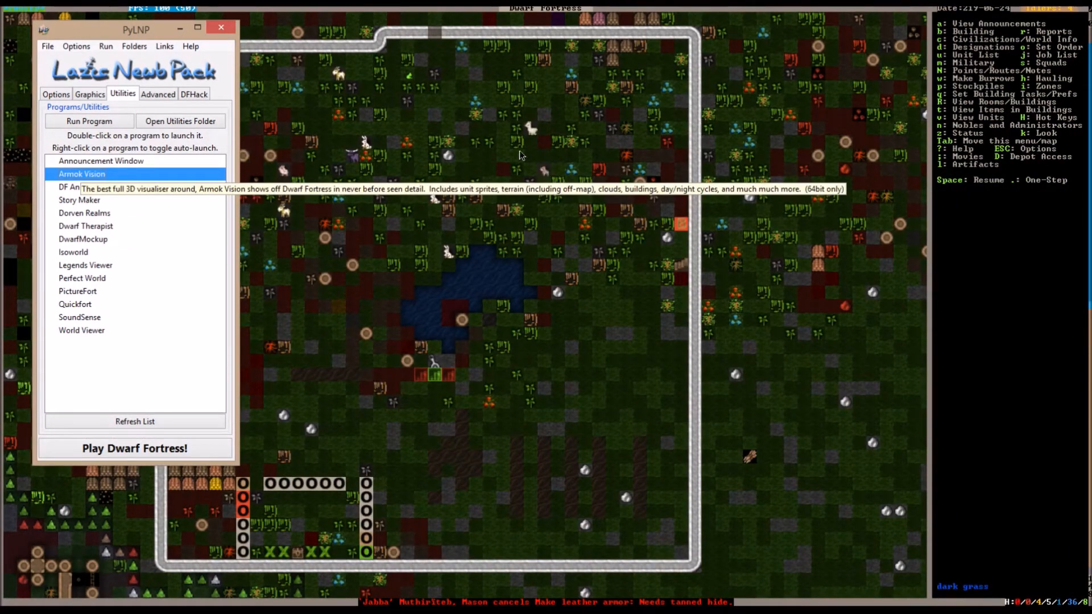
mouse_move(518, 156)
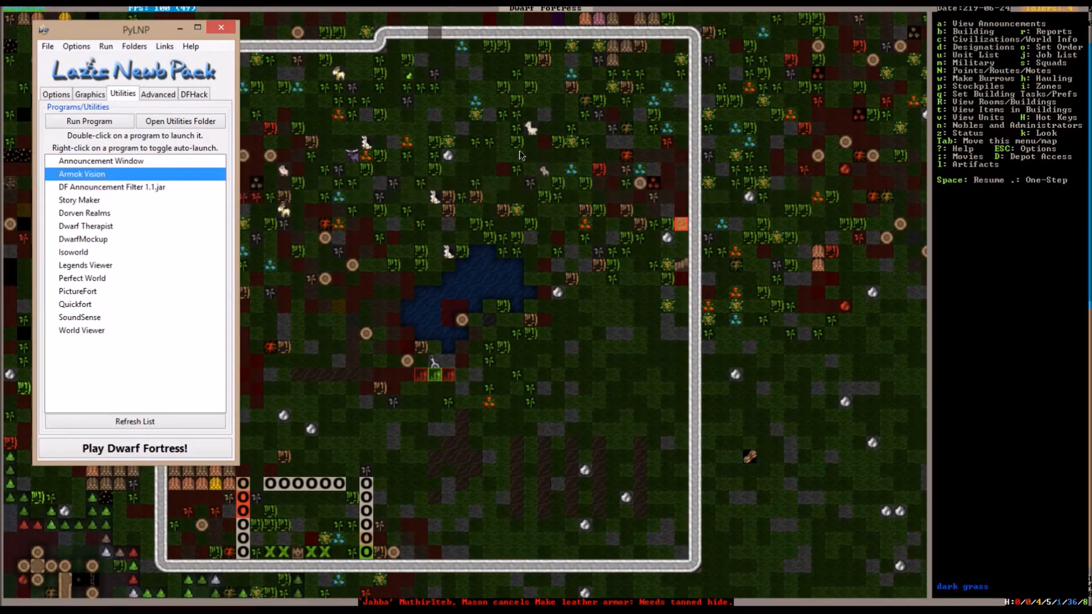
mouse_move(596, 190)
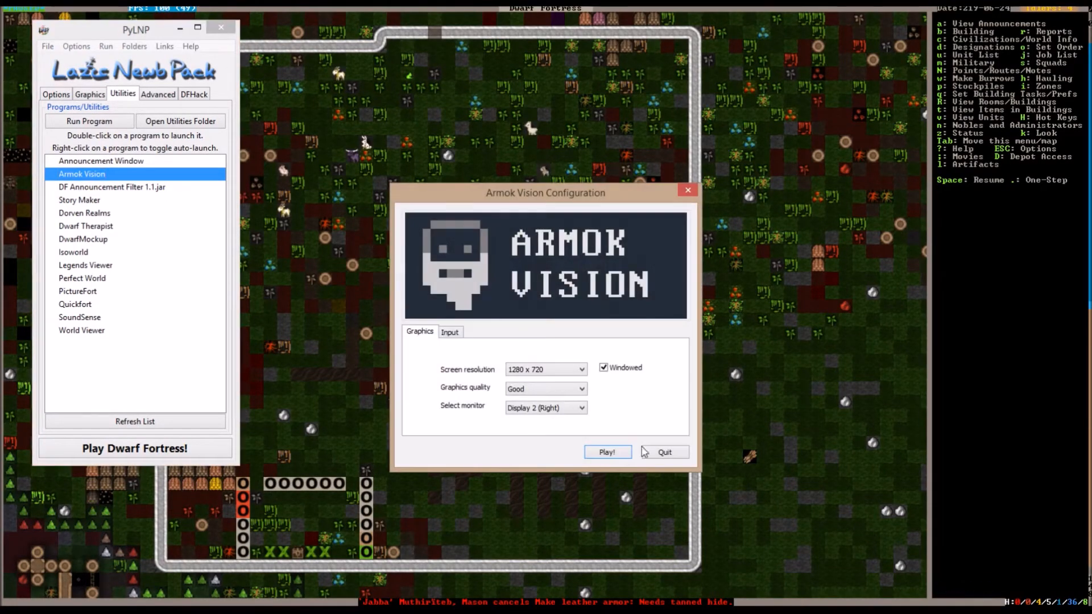
Step: Launch Armok Vision with its current configuration settings
left_click(607, 452)
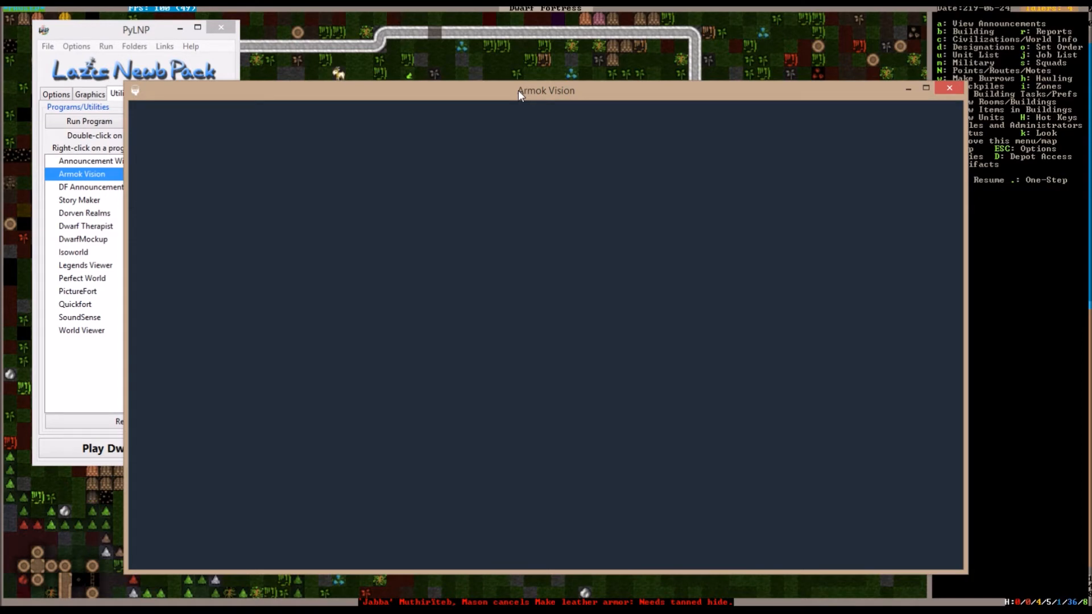
mouse_move(525, 169)
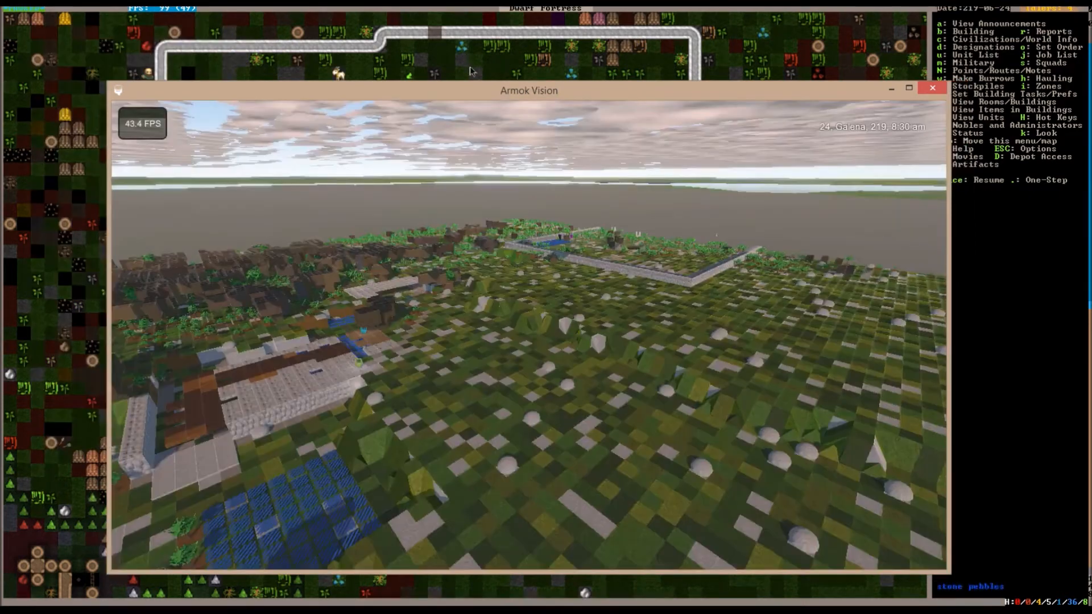
mouse_move(301, 179)
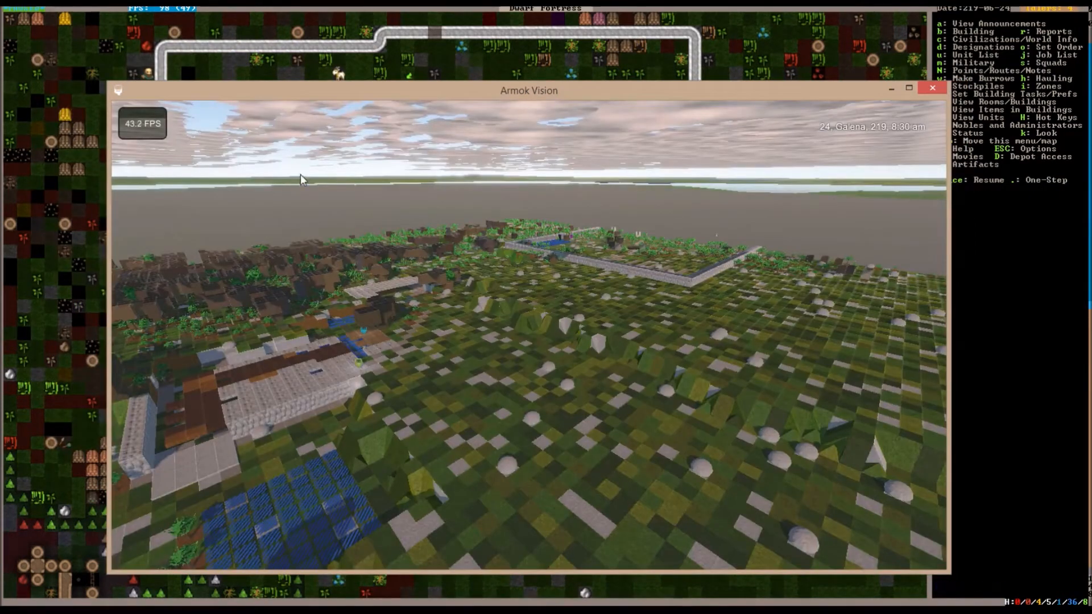
mouse_move(283, 498)
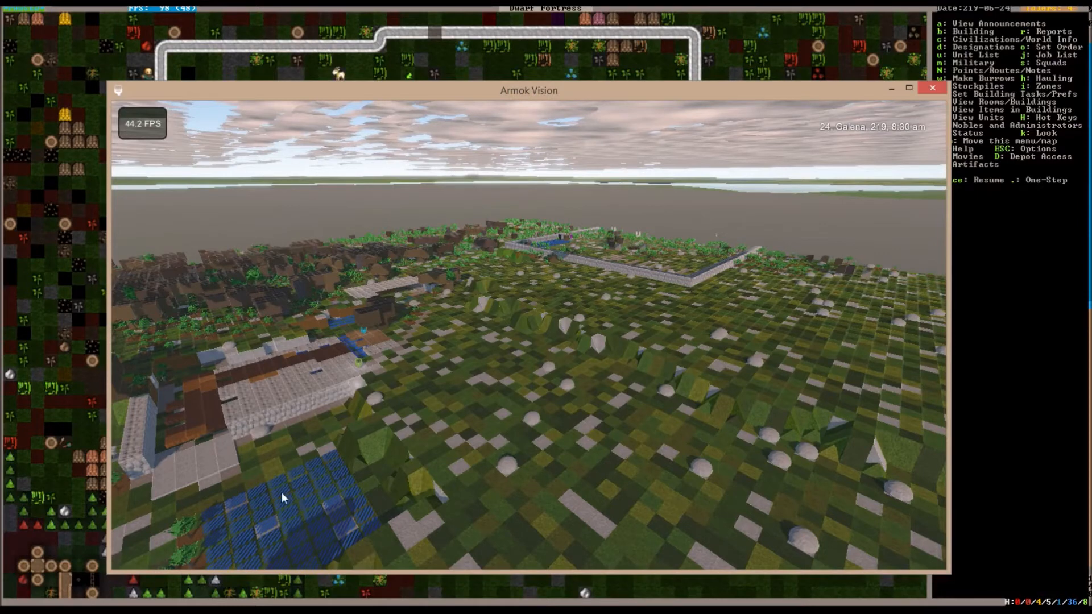
mouse_move(341, 384)
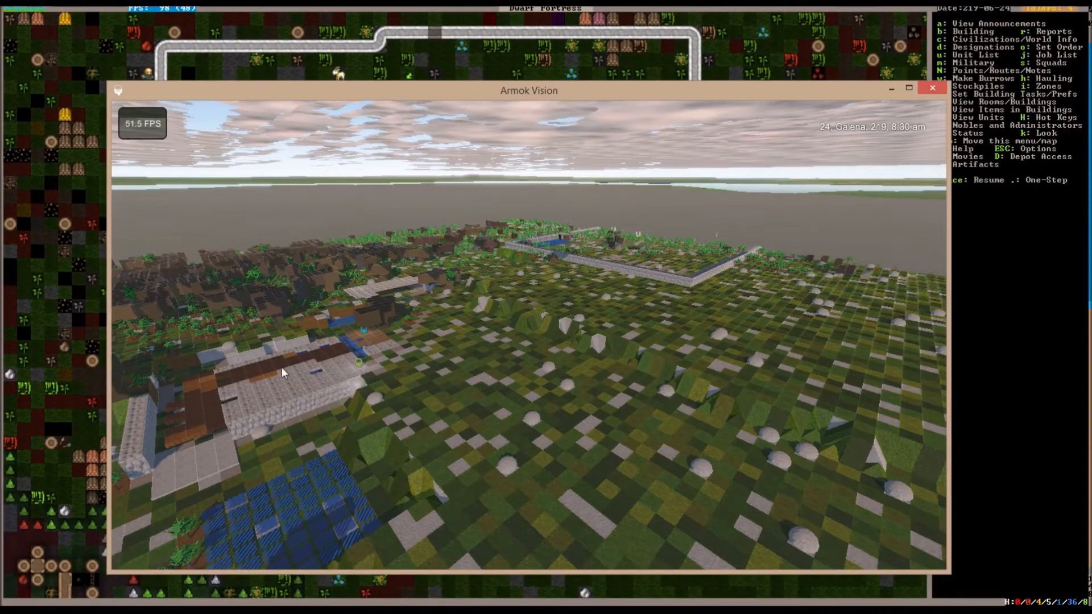
mouse_move(311, 367)
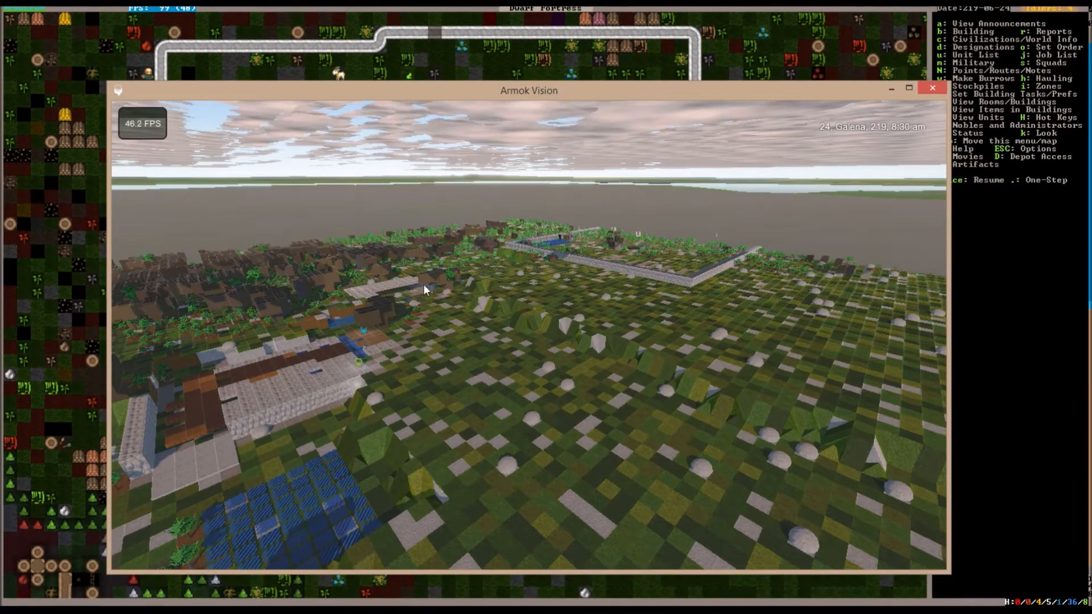
mouse_move(602, 270)
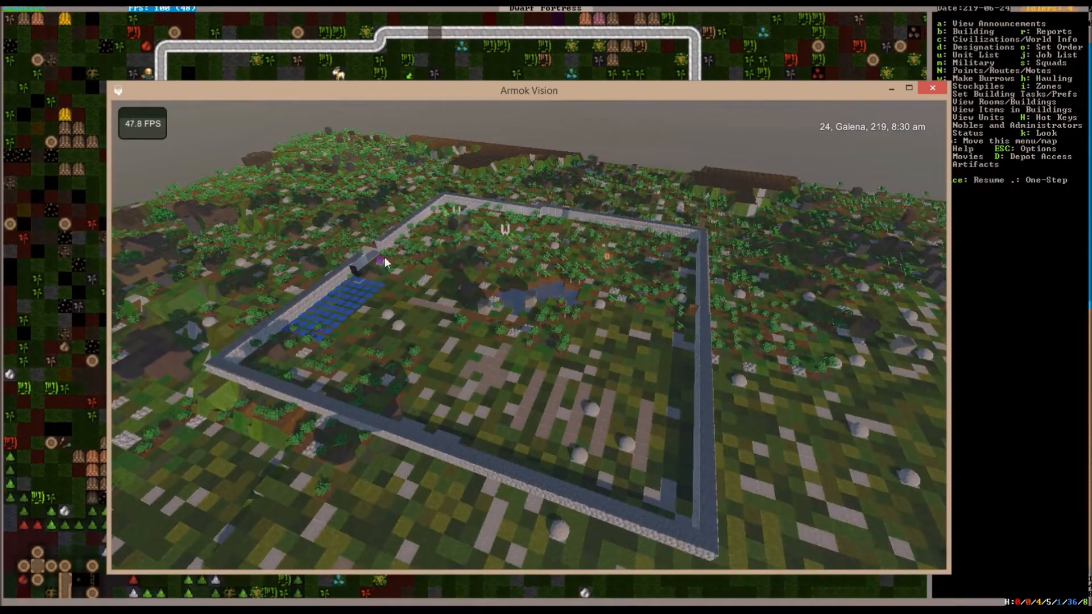
mouse_move(448, 235)
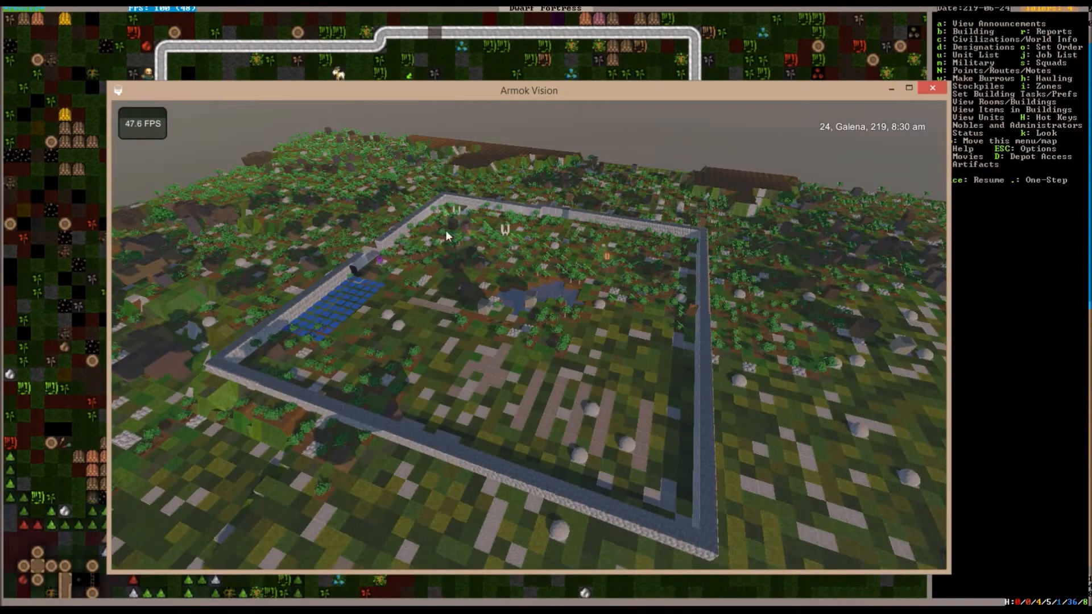
mouse_move(422, 461)
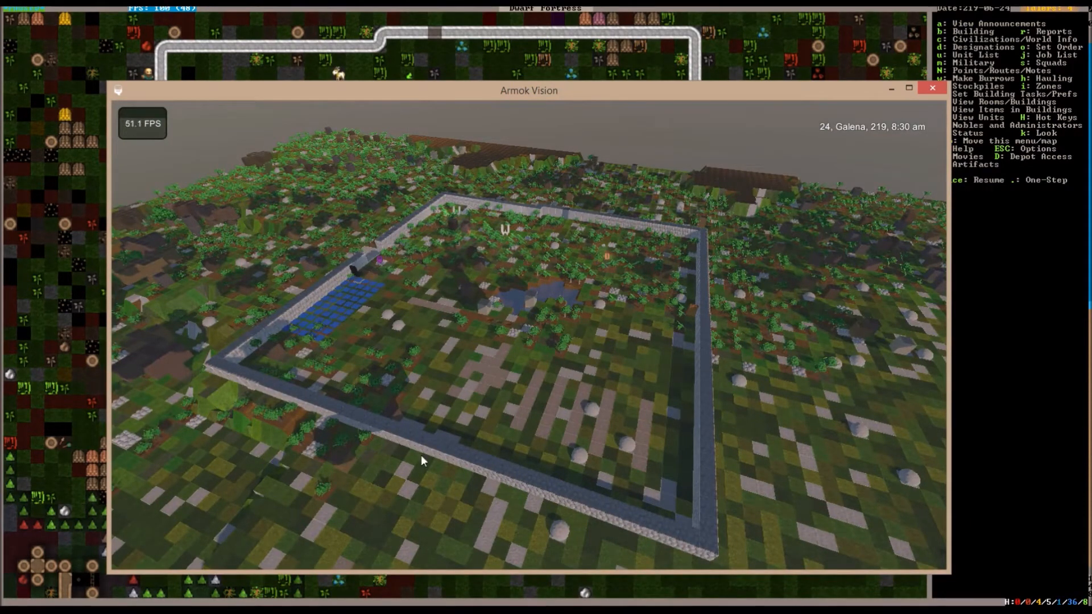
mouse_move(558, 224)
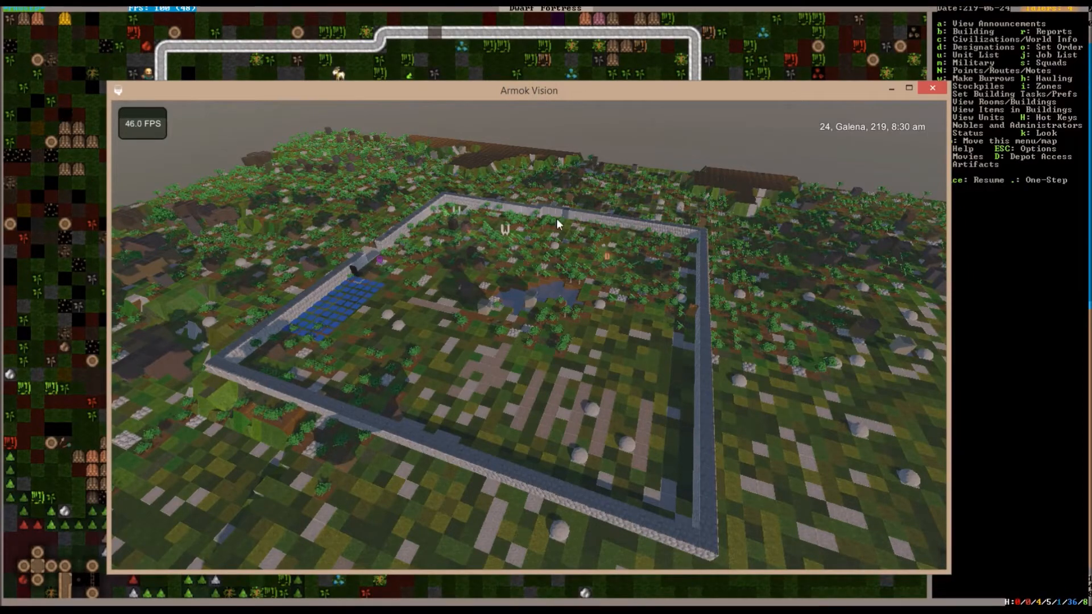
mouse_move(299, 338)
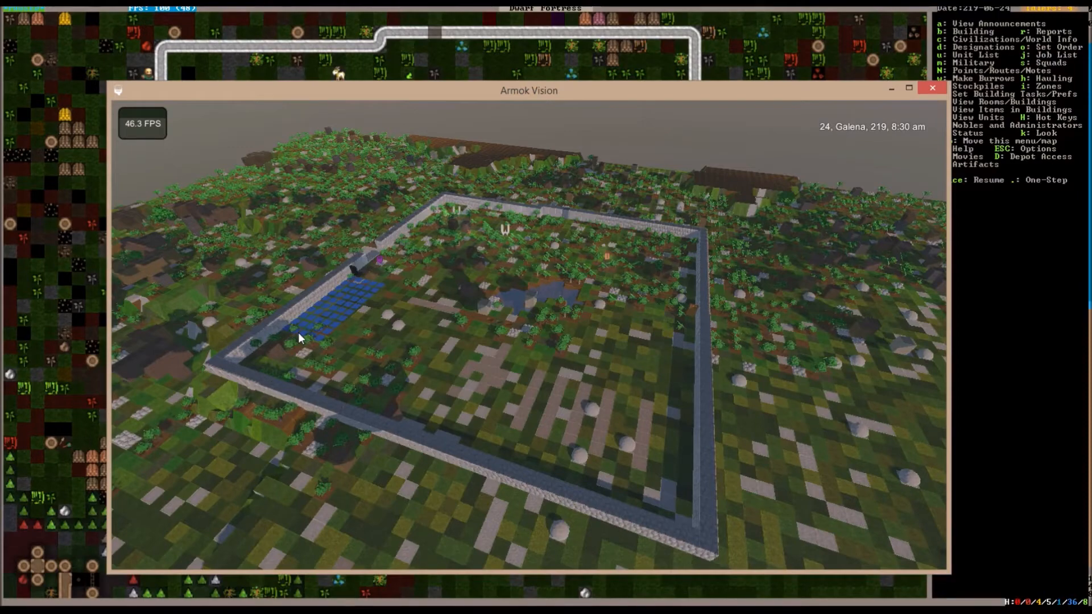
mouse_move(361, 272)
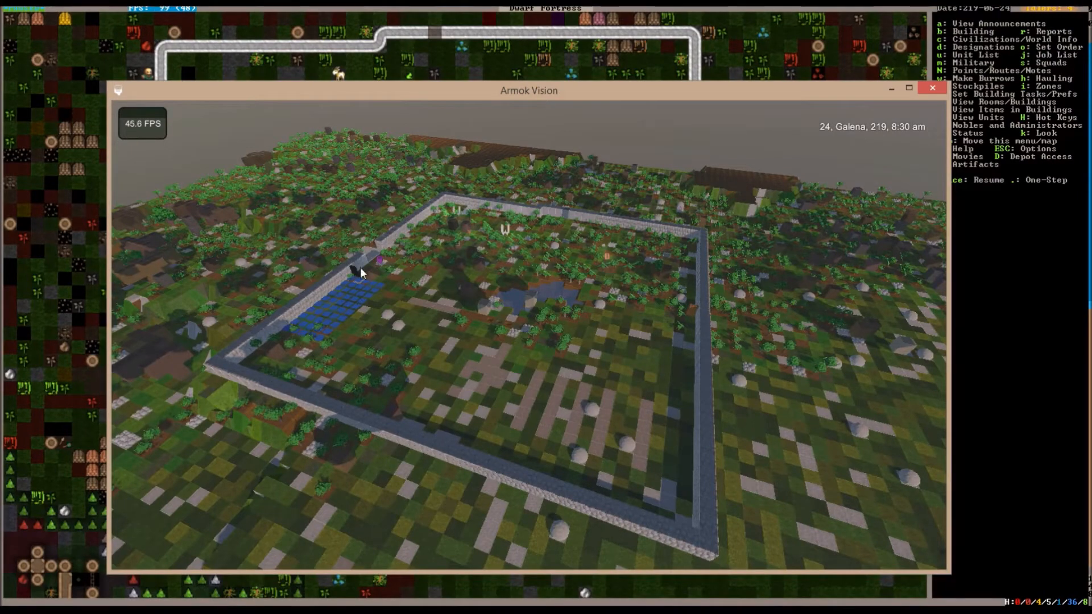
Step: View the walled surface compound in Armok Vision's 3D render, then return to the map
left_click(933, 89)
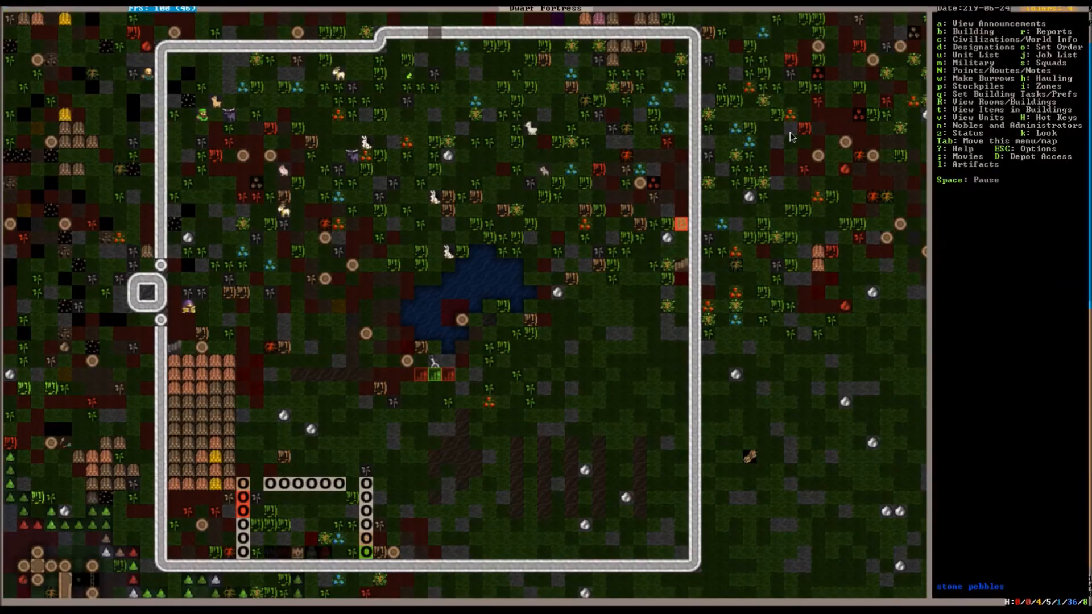
Step: Descend z-levels from the surface compound to the underground workshops and bedrooms
scroll("down", 3)
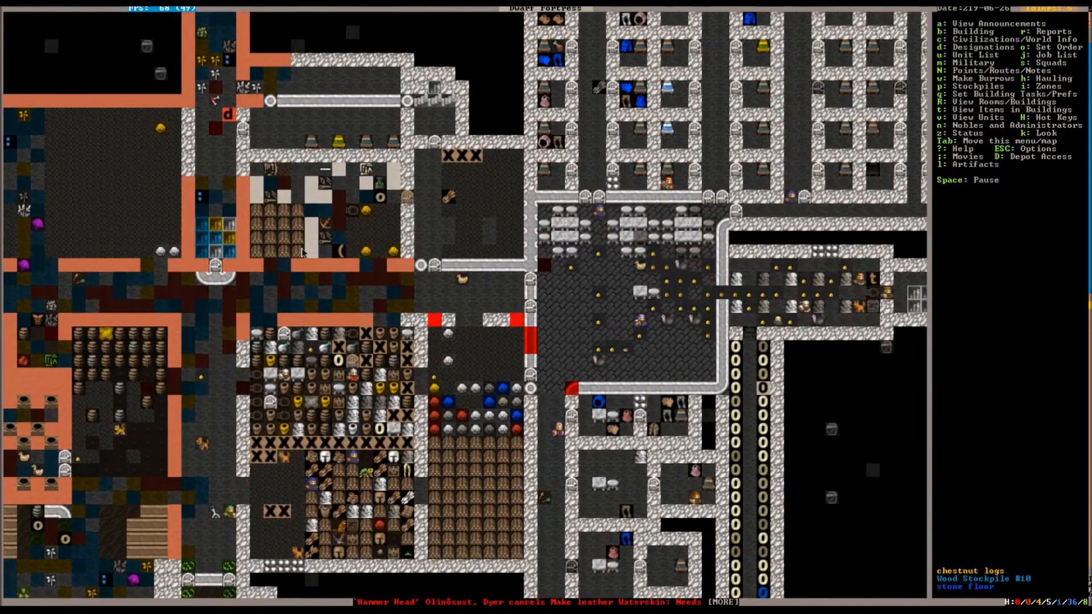
Step: Leave designation mode and open the announcements log showing cancelled soap-making jobs
scroll("right", 3)
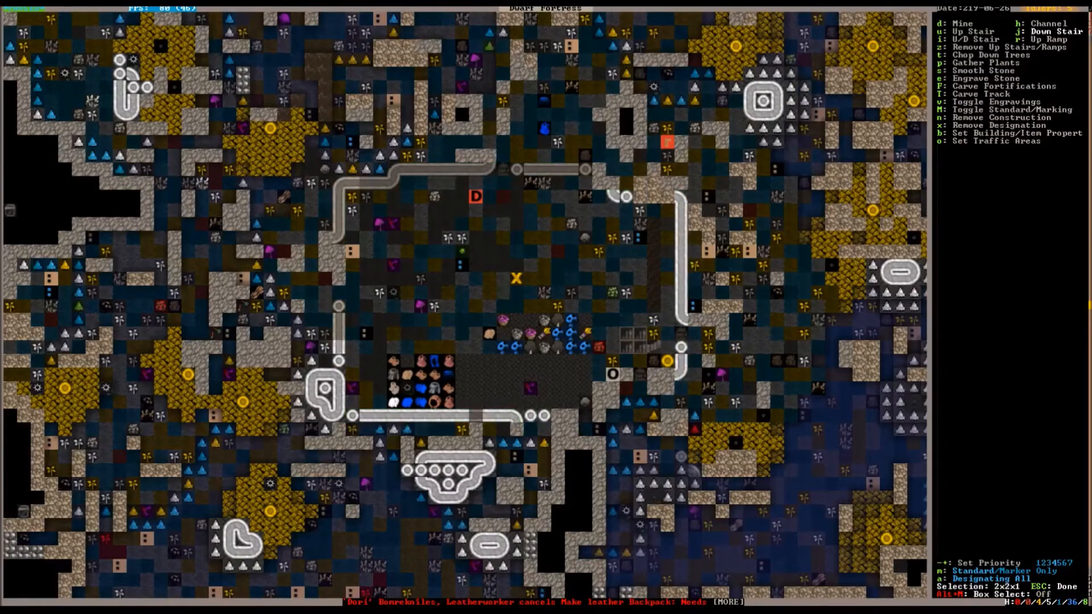
key("Escape")
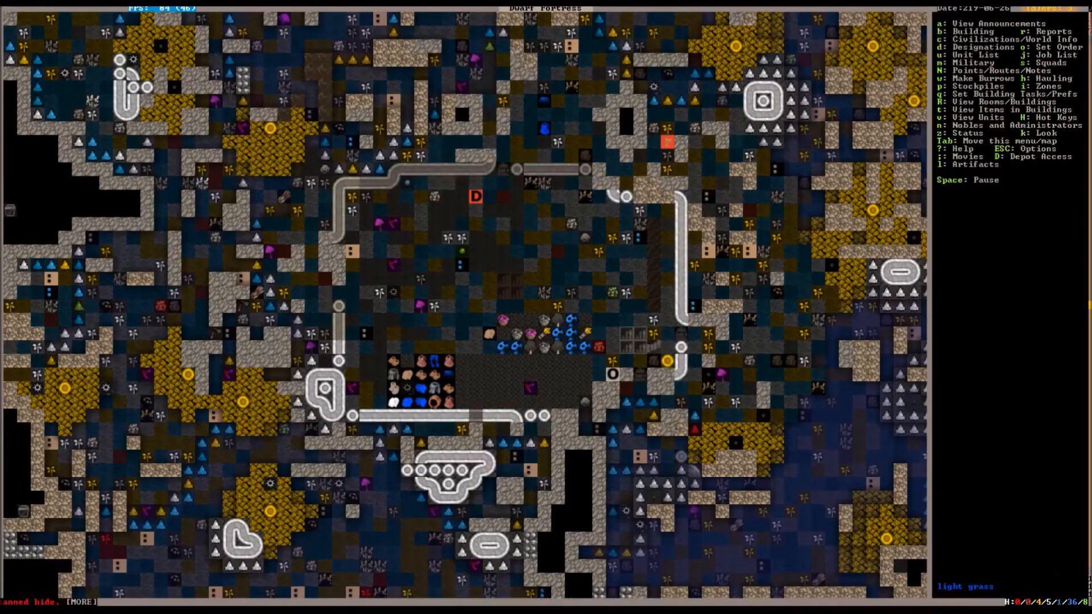
key("u")
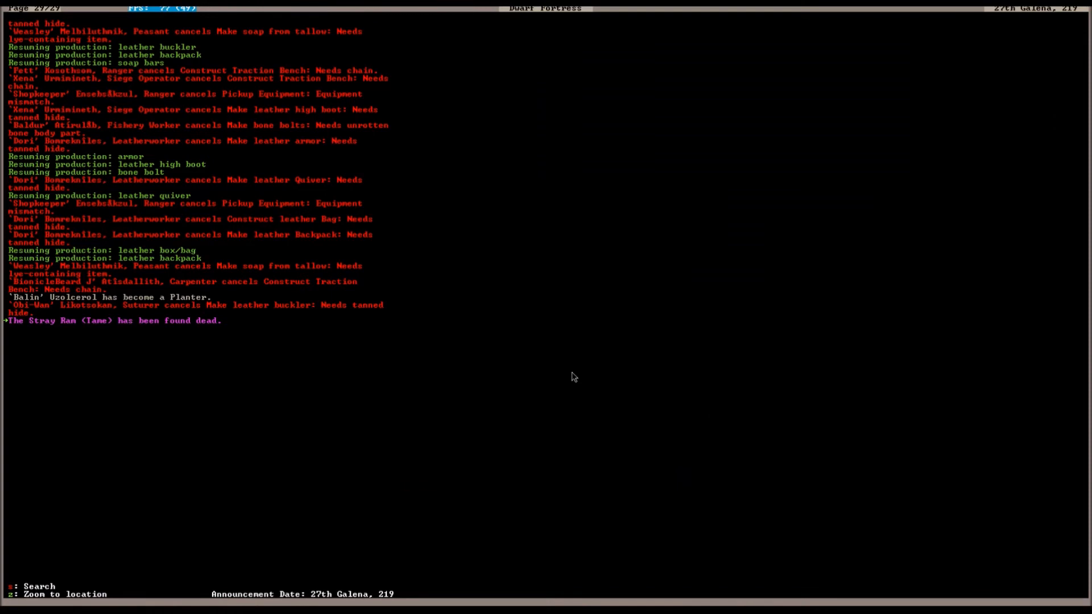
Step: Close the announcements log and return to the walled surface compound
key("Escape")
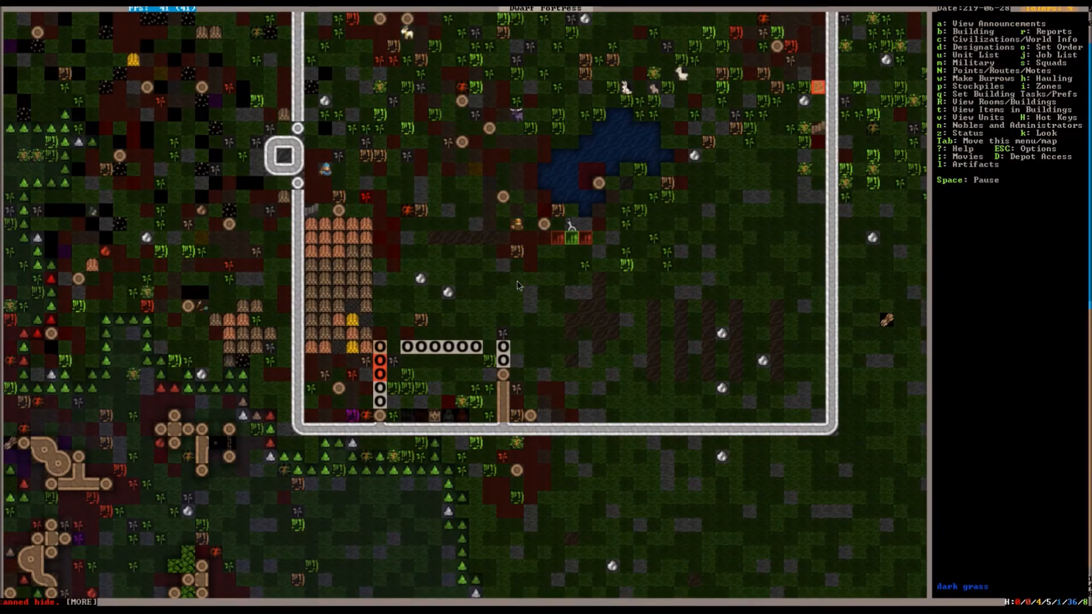
scroll("down", 3)
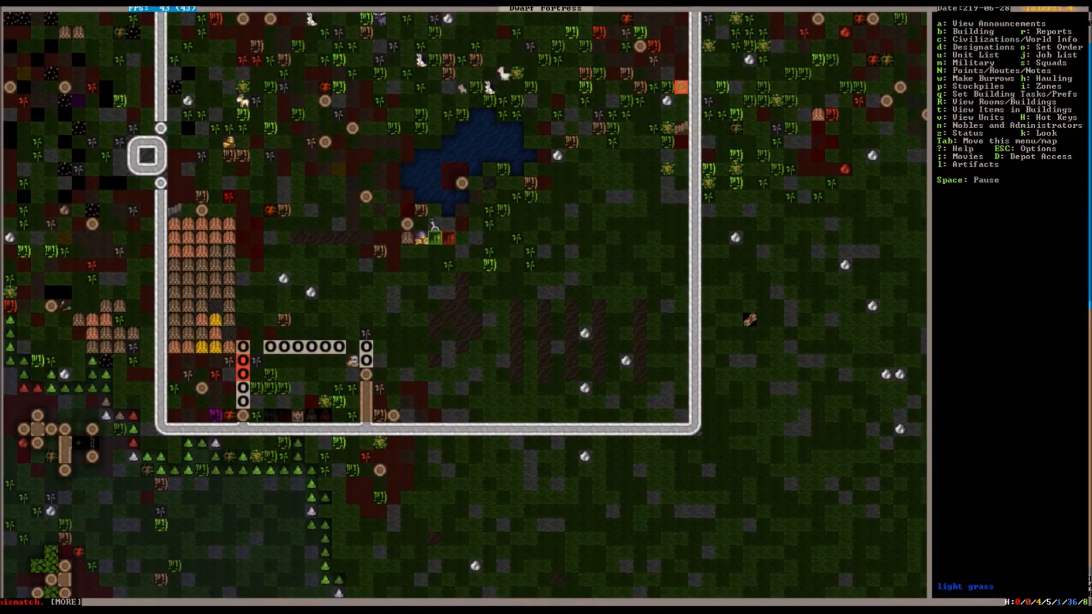
key("b")
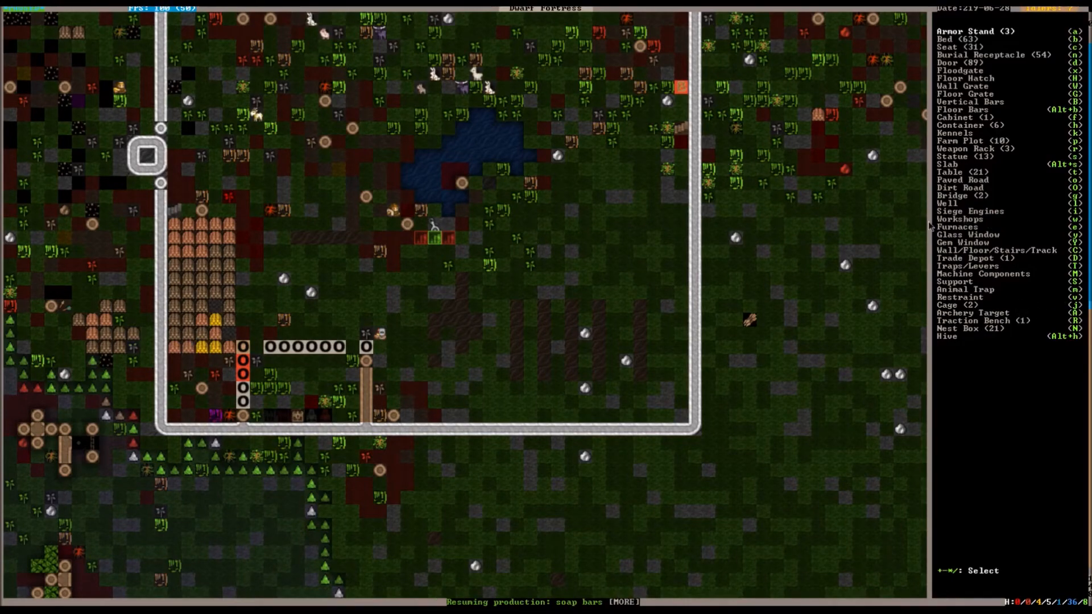
key("Escape")
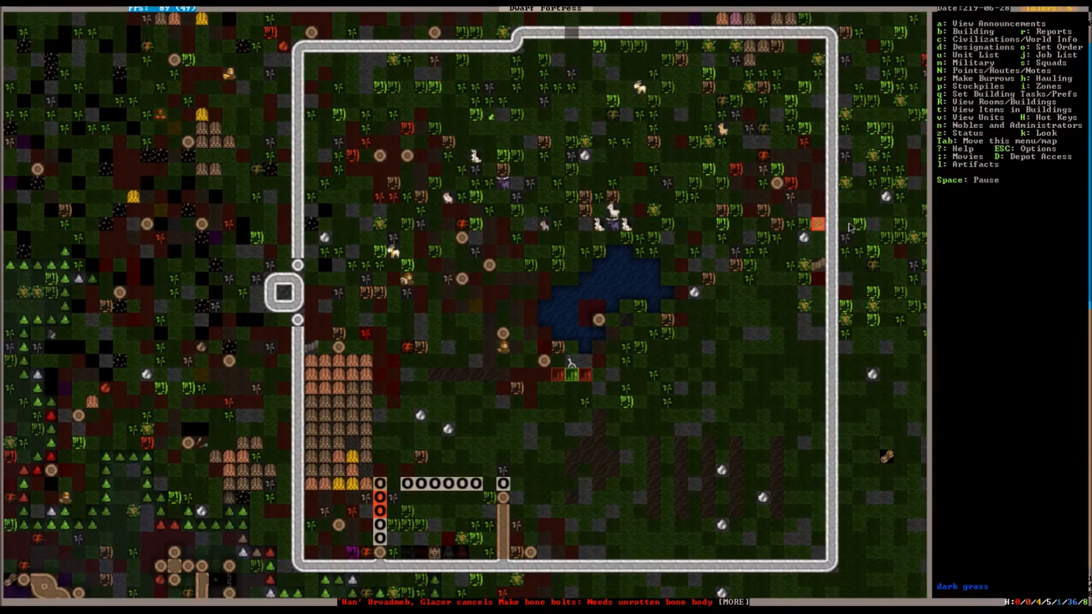
Step: Let the enclosure walls finish building, then begin sizing a room from the structure
scroll("down", 3)
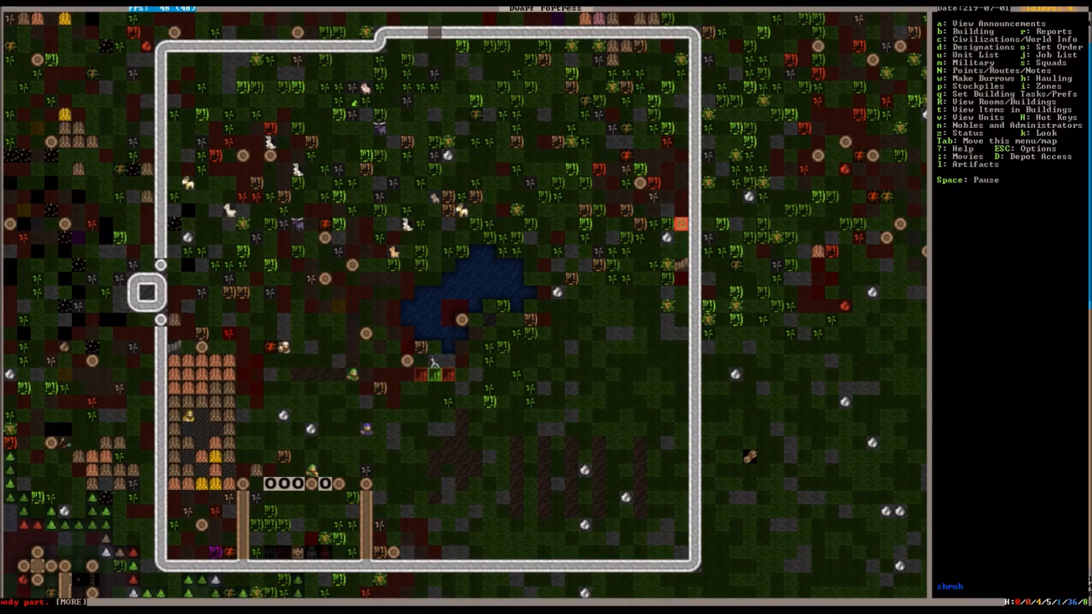
key("space")
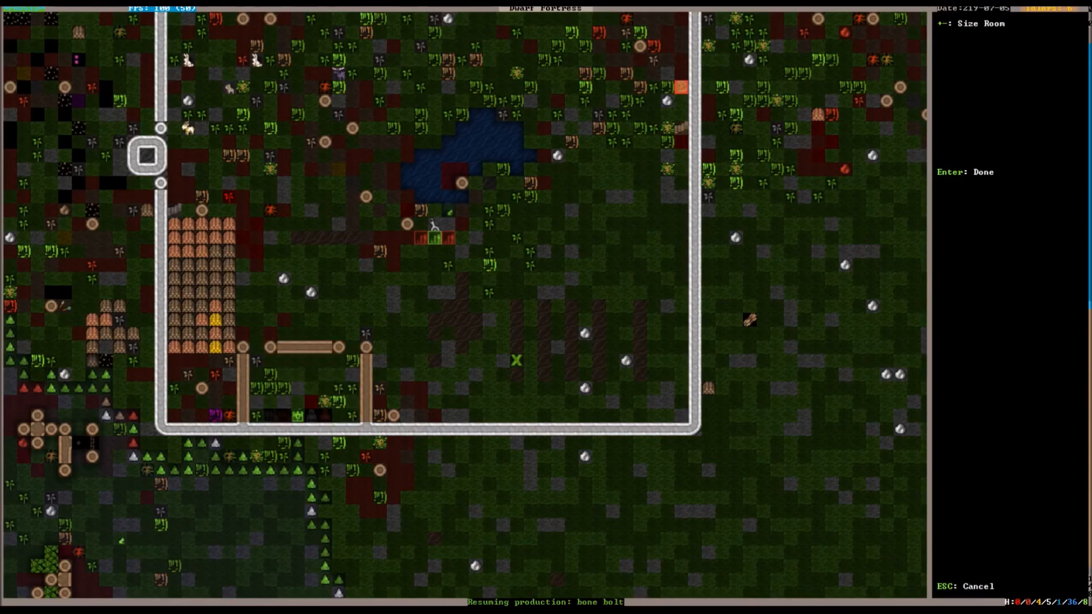
Step: Accept the room size and set it as a barracks with a squad
key("Return")
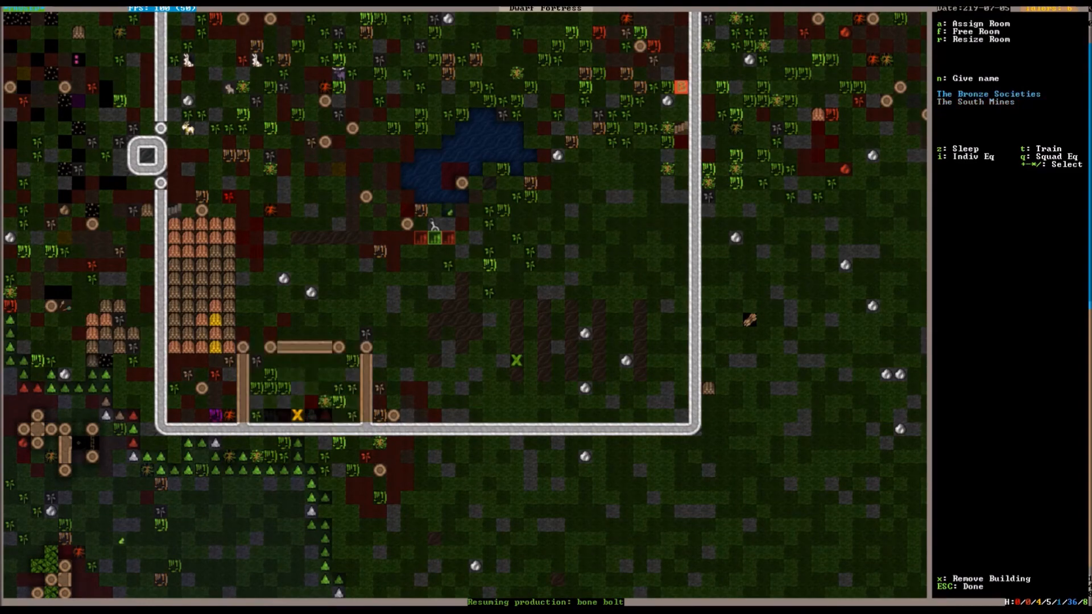
key("Escape")
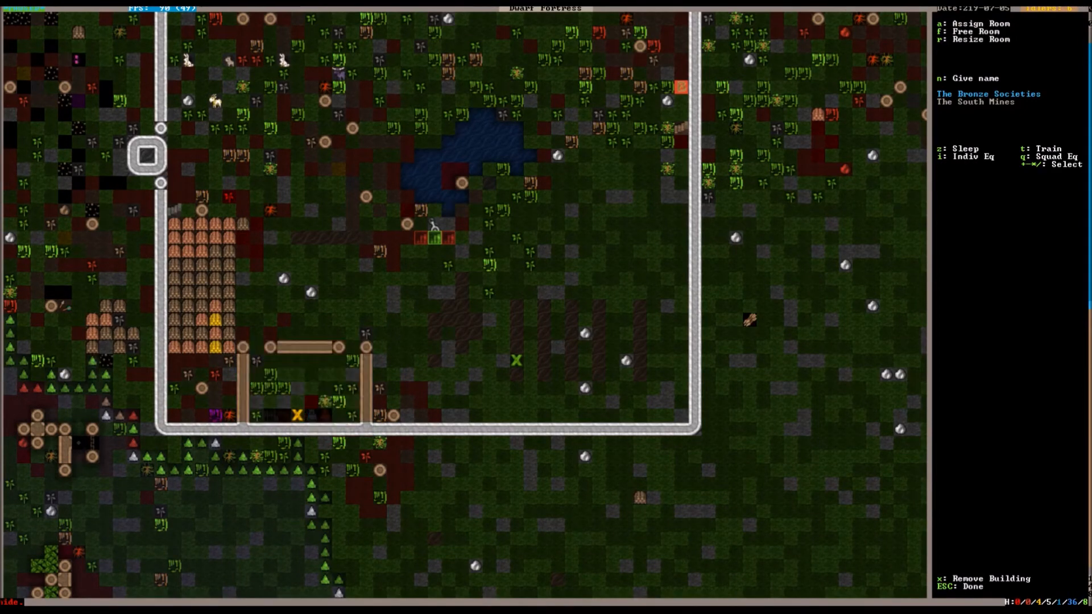
key("Escape")
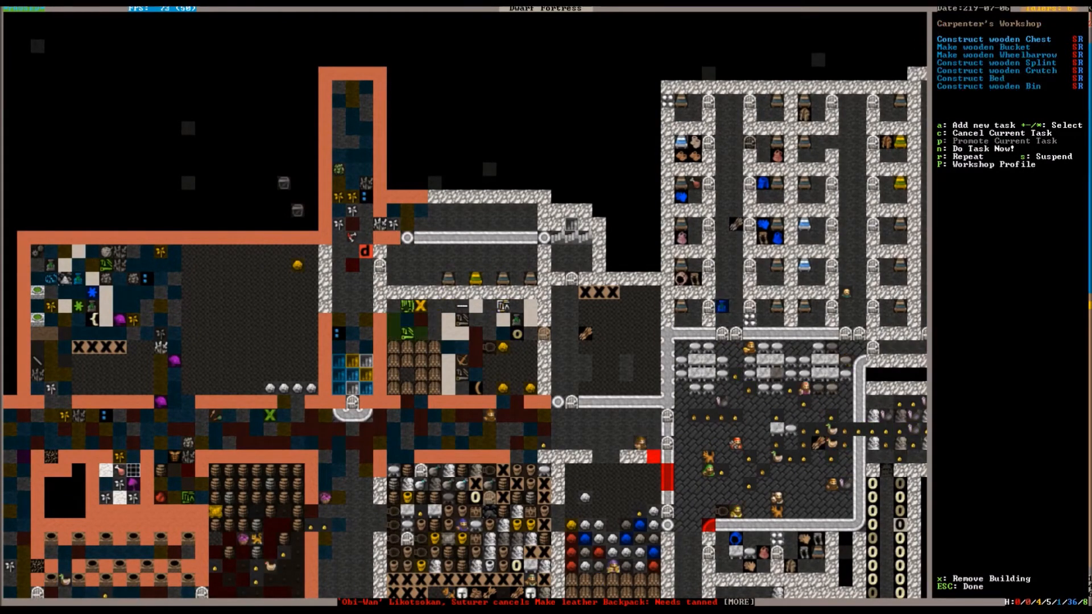
Step: Browse the Carpenter's job choices without adding one, then view the Craftsdwarf's Workshop queue
key("a")
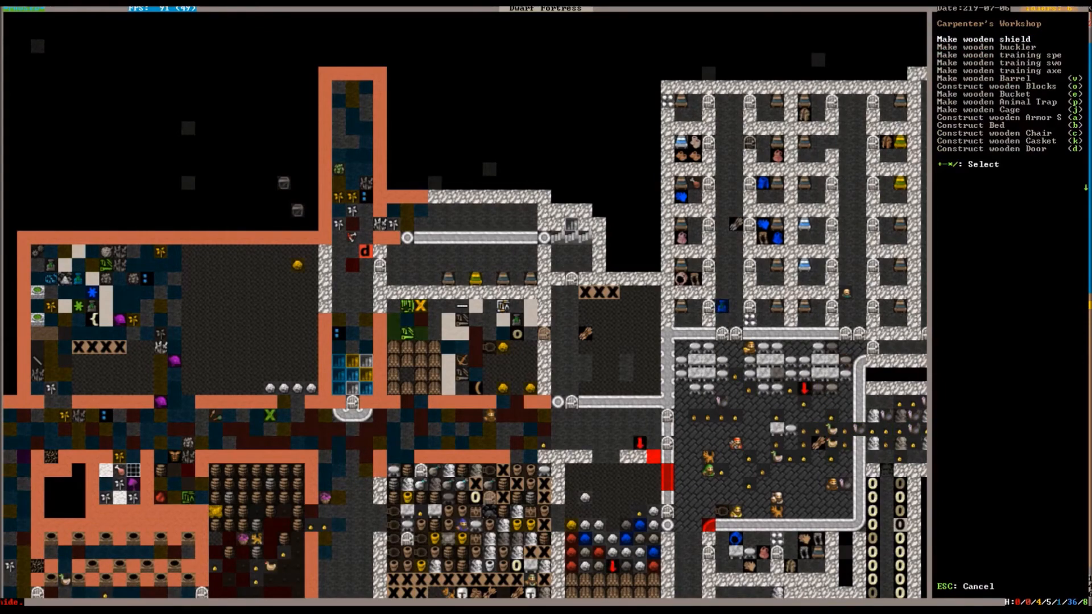
scroll("down", 3)
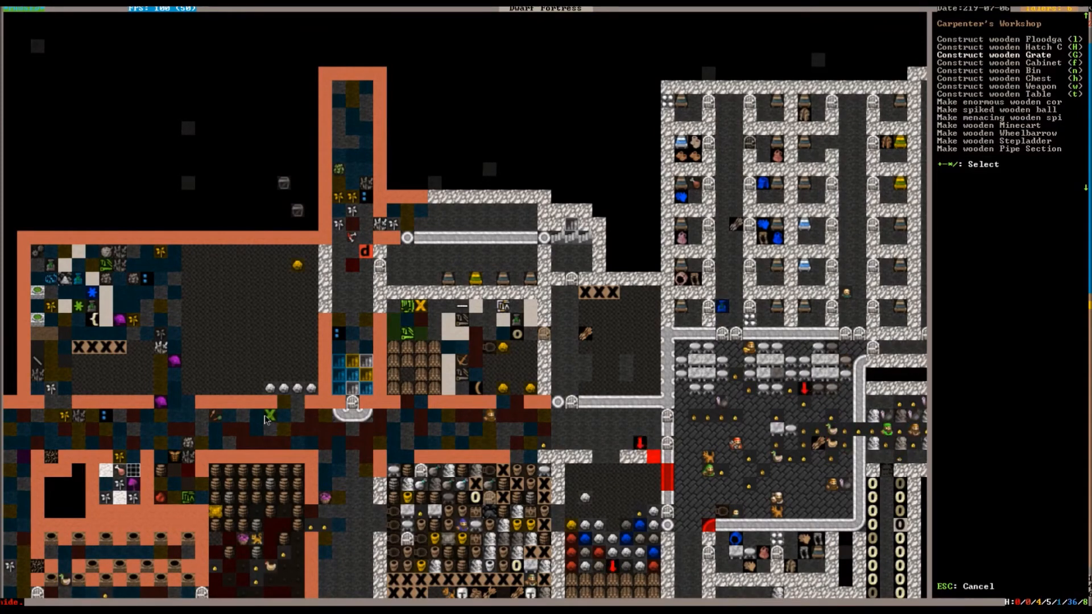
scroll("down", 3)
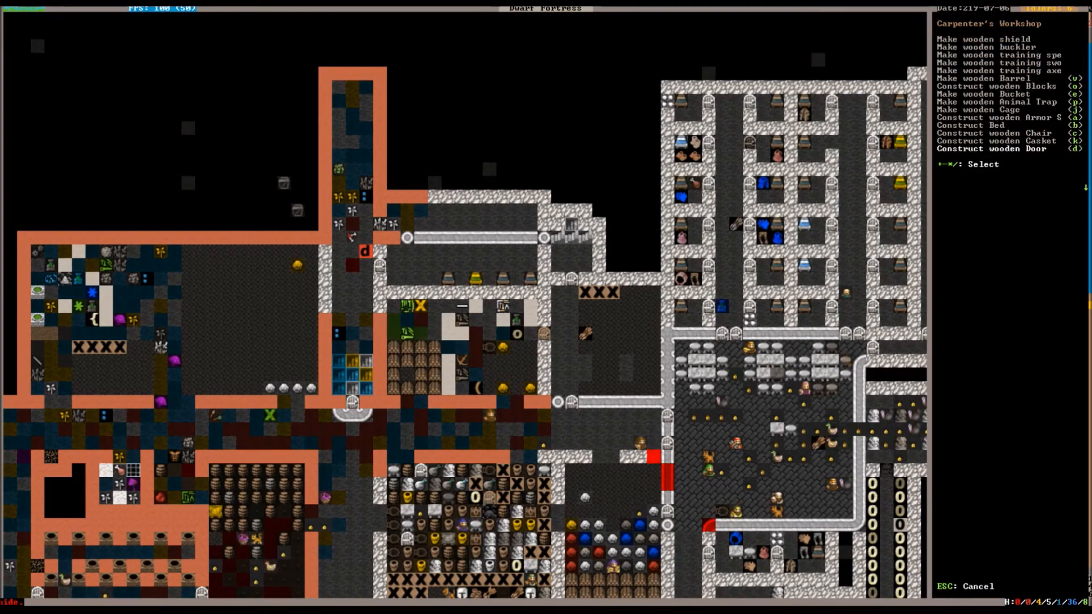
key("up")
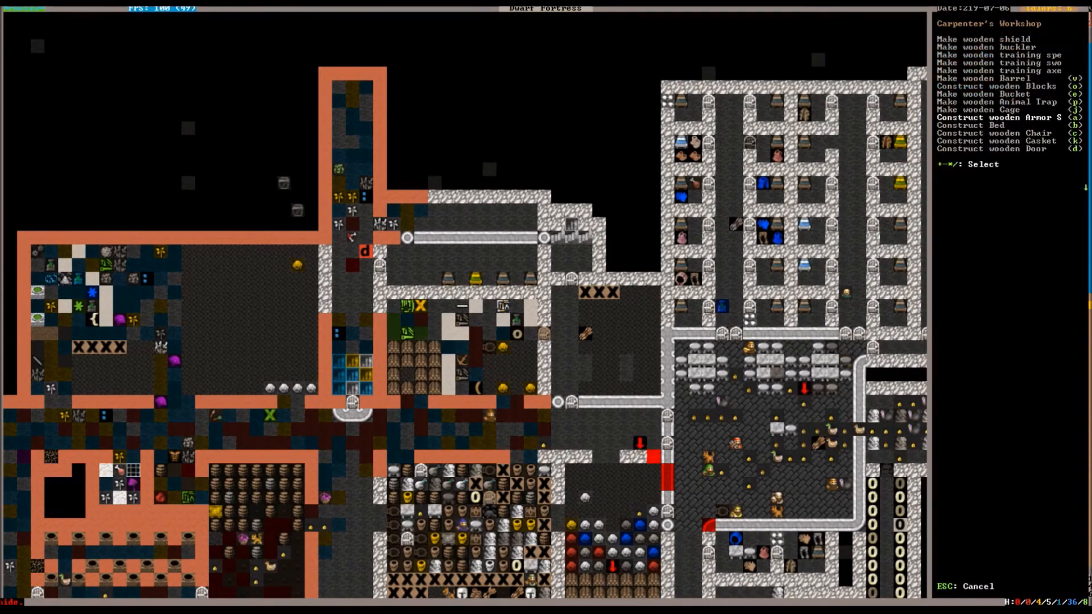
key("Up")
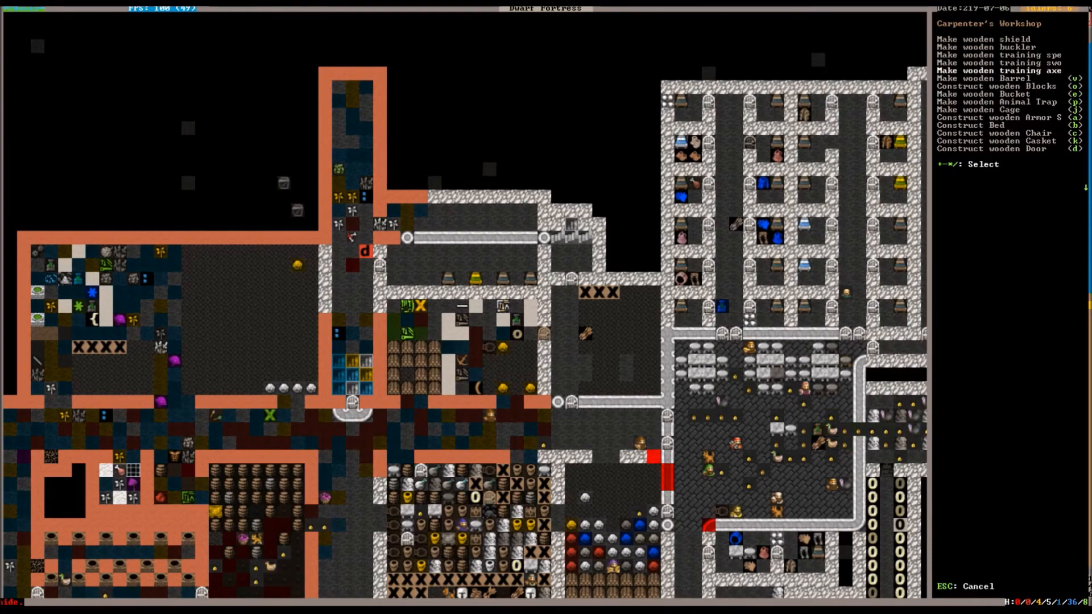
scroll("down", 3)
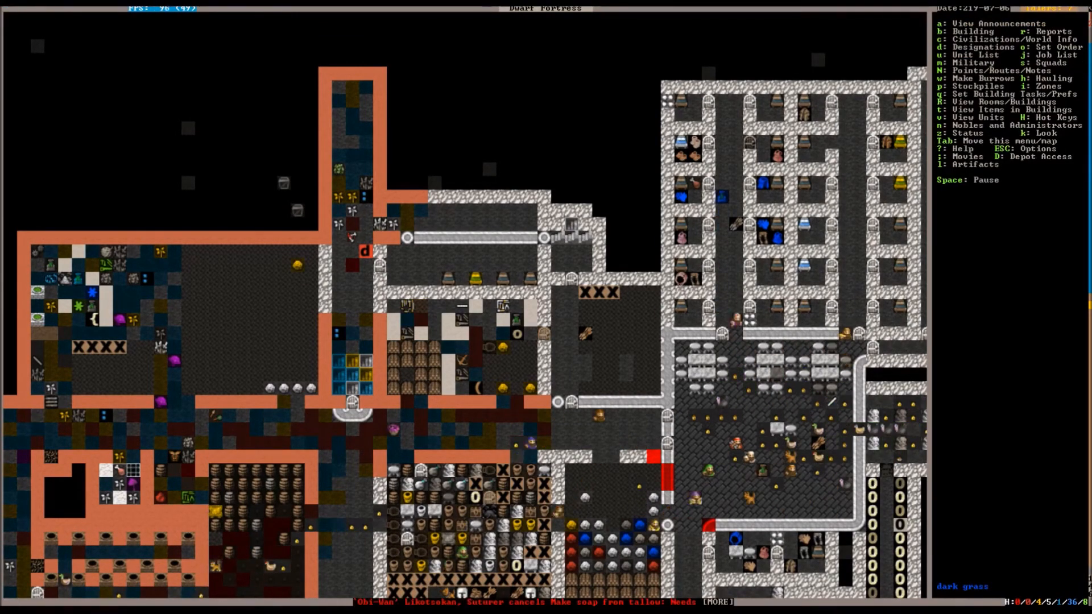
left_click(404, 320)
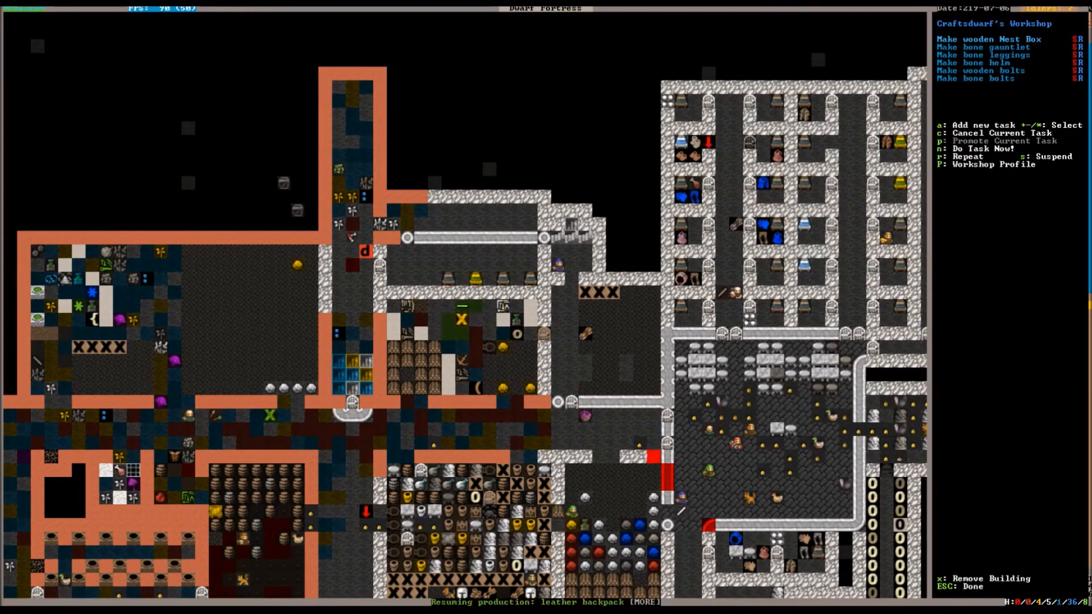
Step: Check the Mason's Workshop queue, then view Bar/Block Stockpile #33's barrel and bin limits
key("a")
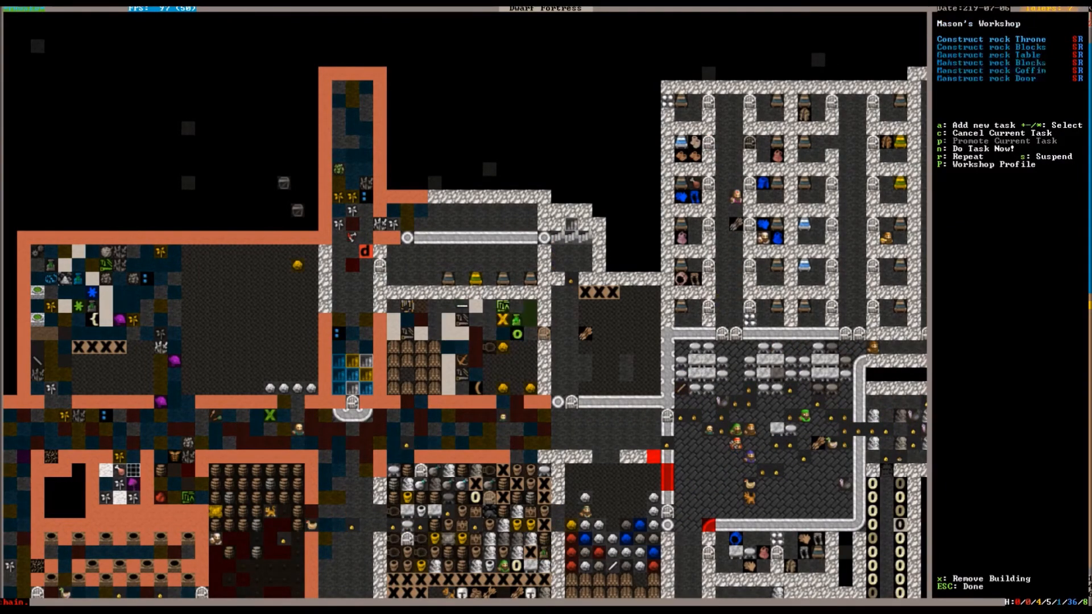
key("a")
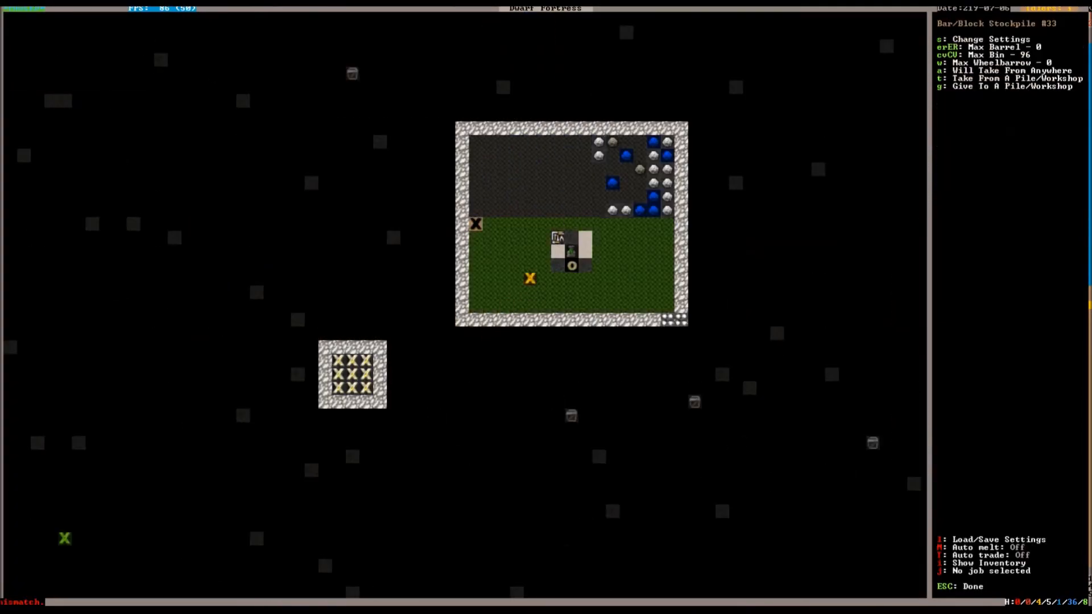
key("Escape")
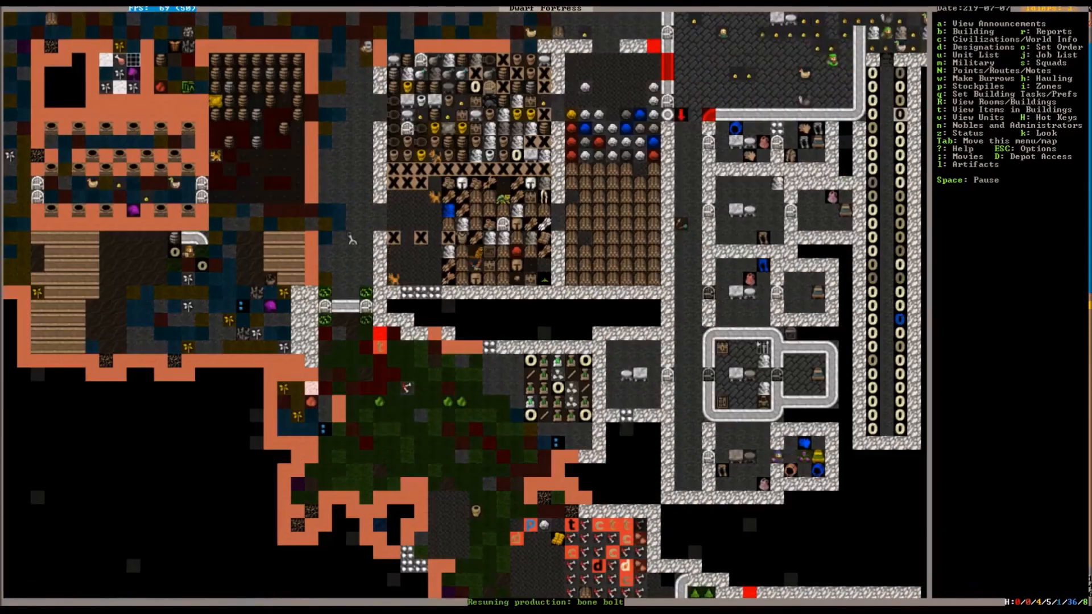
scroll("down", 3)
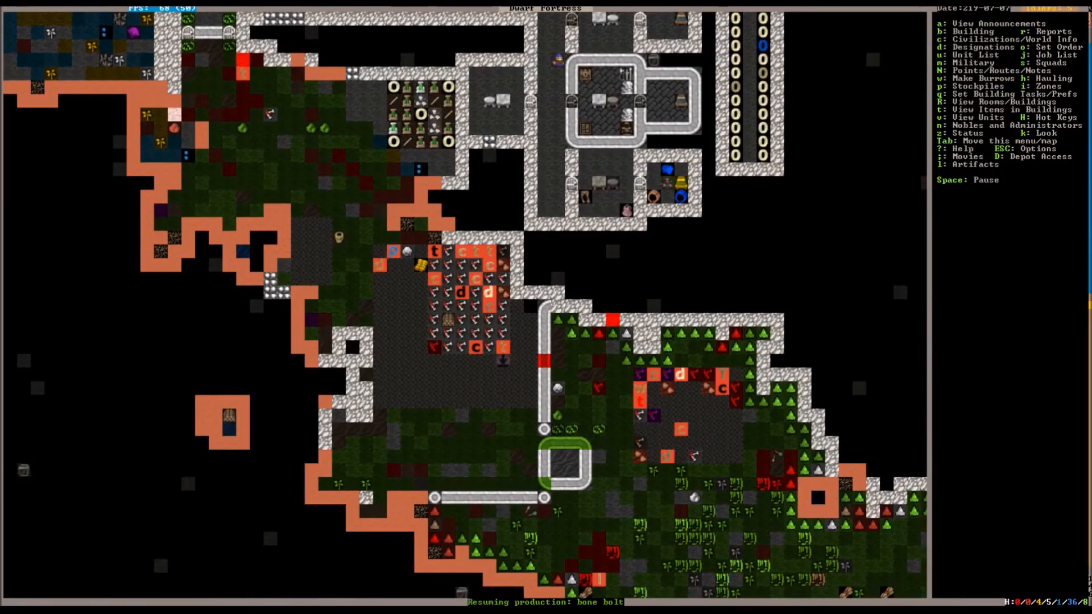
scroll("down", 3)
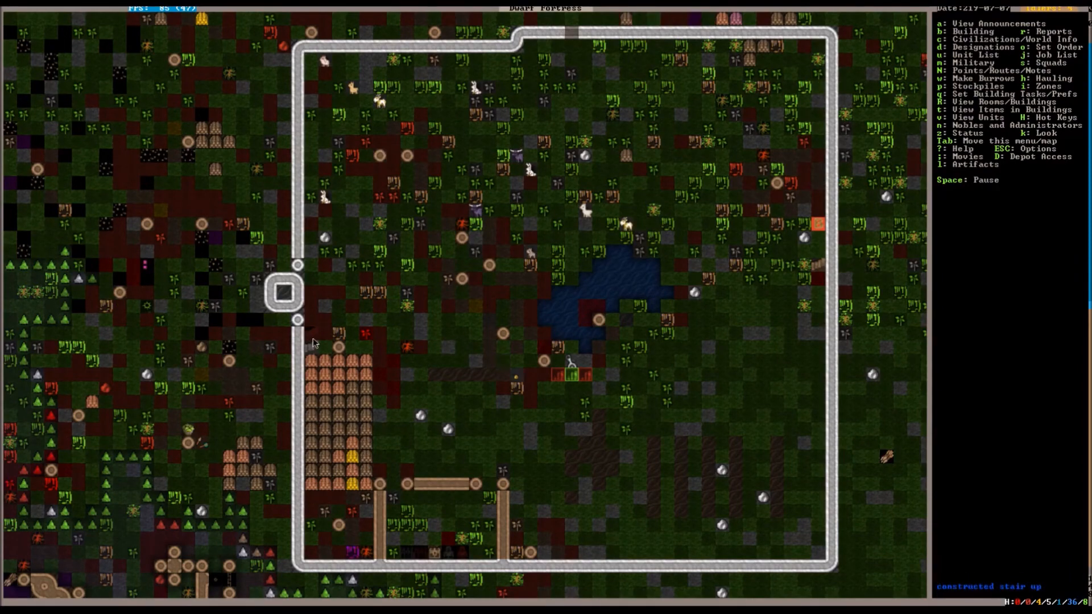
mouse_move(821, 279)
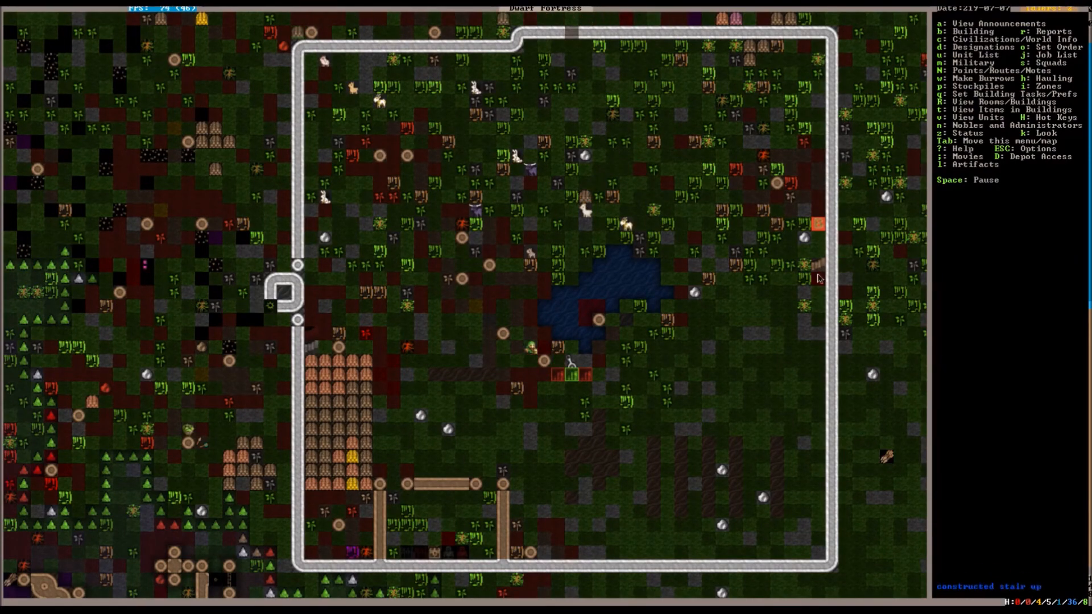
Step: Review a surface farm plot that has no seeds available, then close its settings
scroll("down", 3)
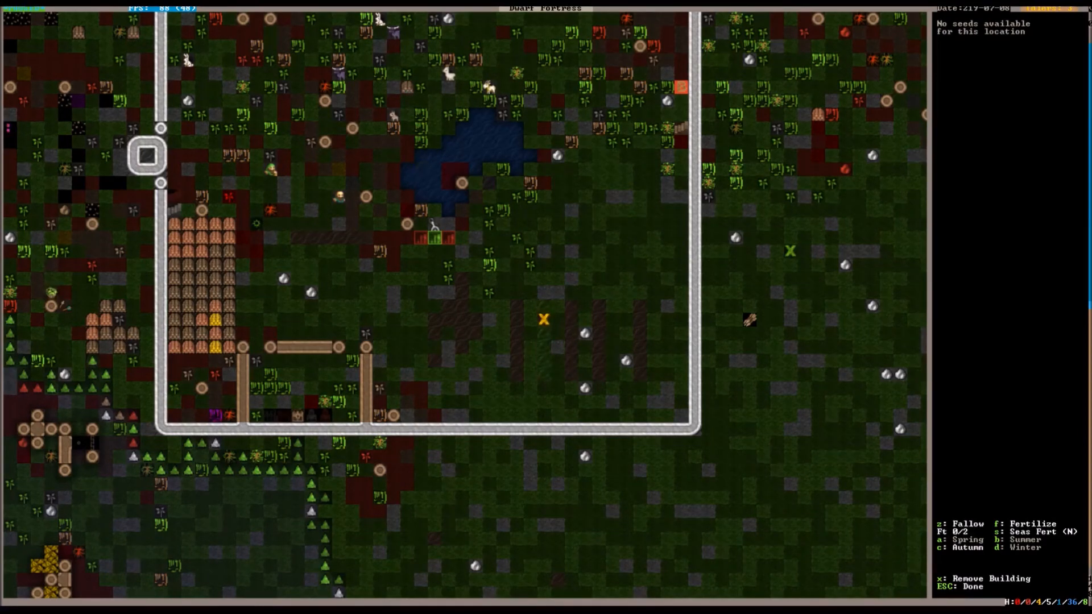
key("Escape")
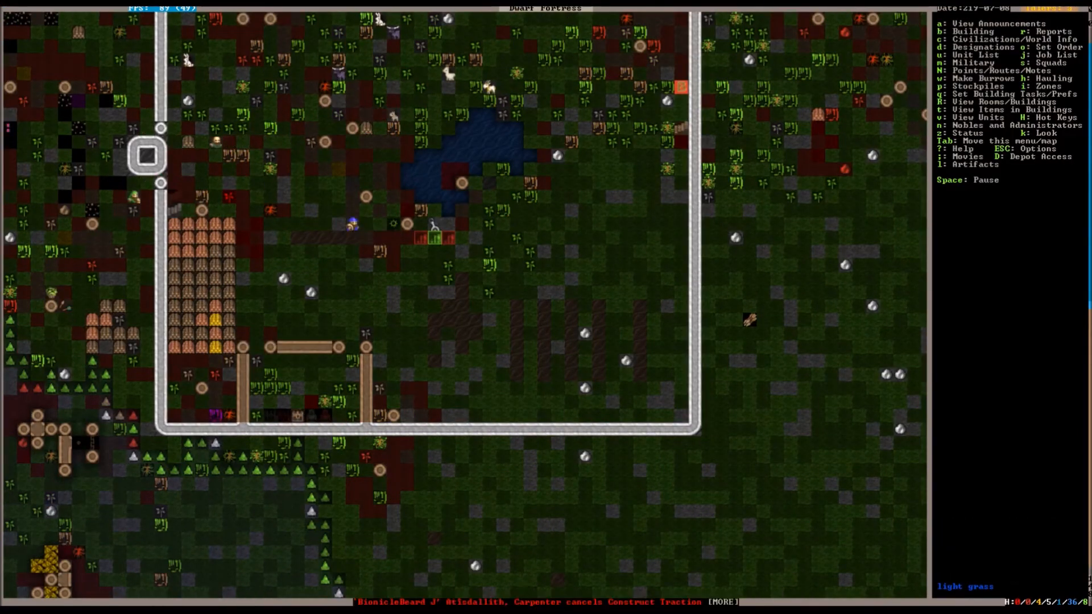
key("p")
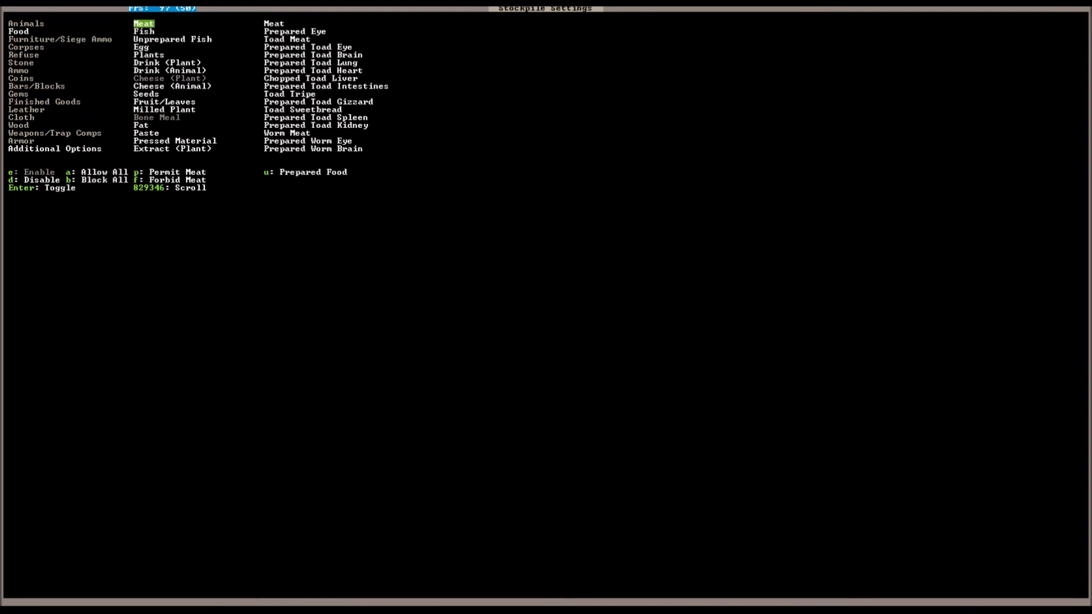
Step: Browse the stockpile's Food category entries such as meat and fish
key("down")
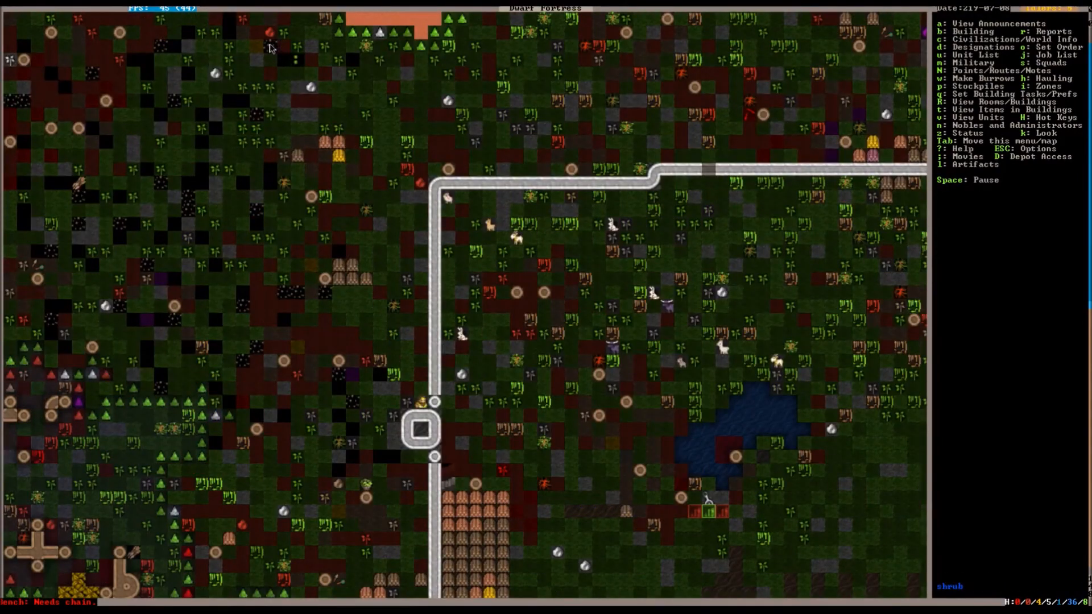
Step: Scroll the map back to the walled compound's farm plots
scroll("down", 3)
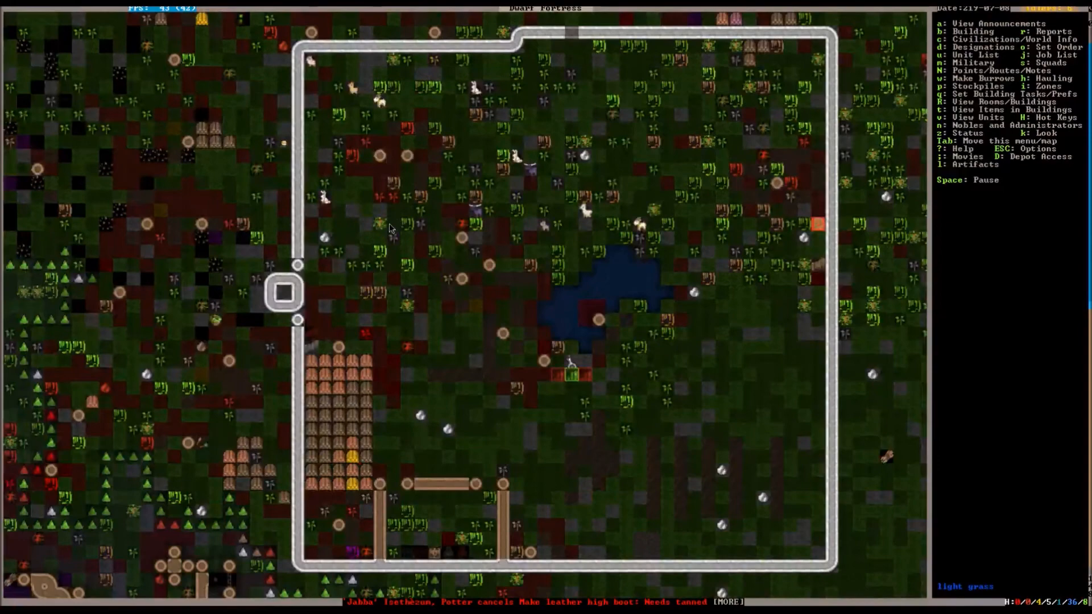
scroll("down", 3)
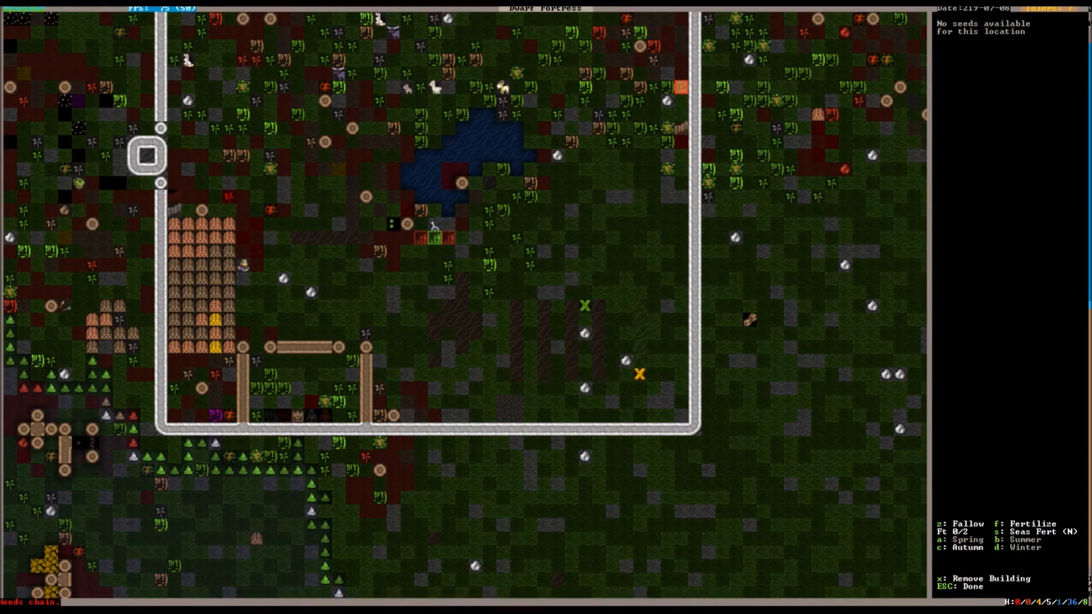
Step: Move to another farm plot, turn Fertilize on, and exit its settings
key("s")
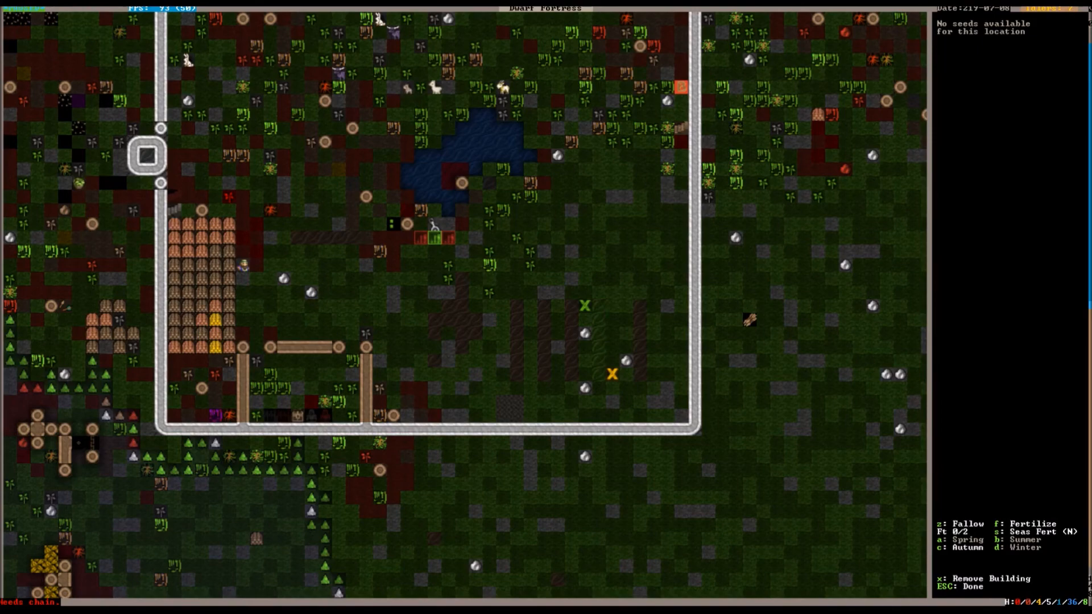
key("f")
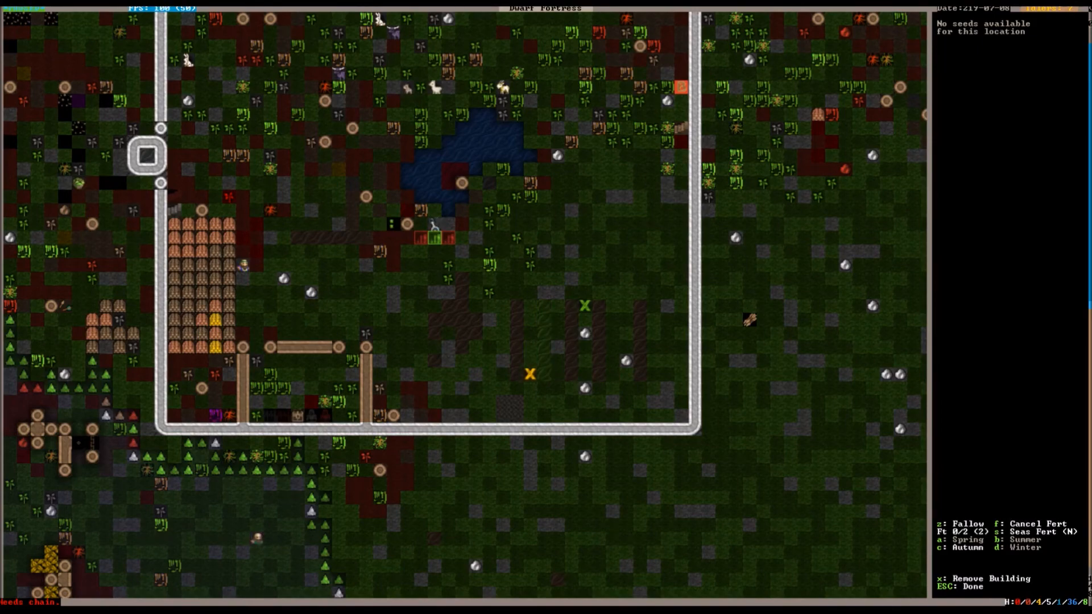
key("Escape")
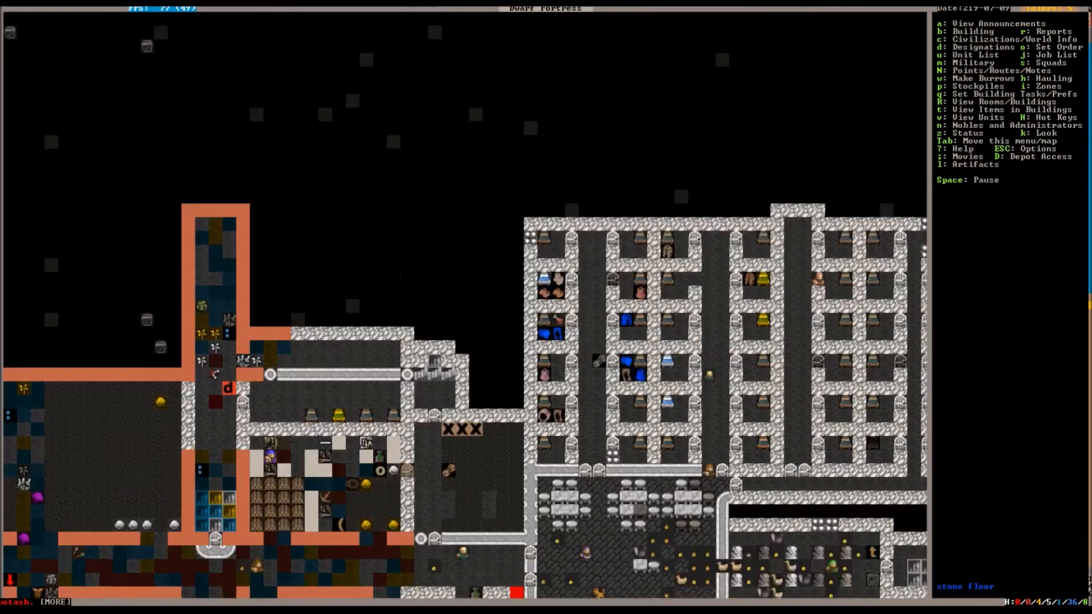
Step: Select the ashery instead of the wood furnace and queue a Make Lye job
scroll("down", 3)
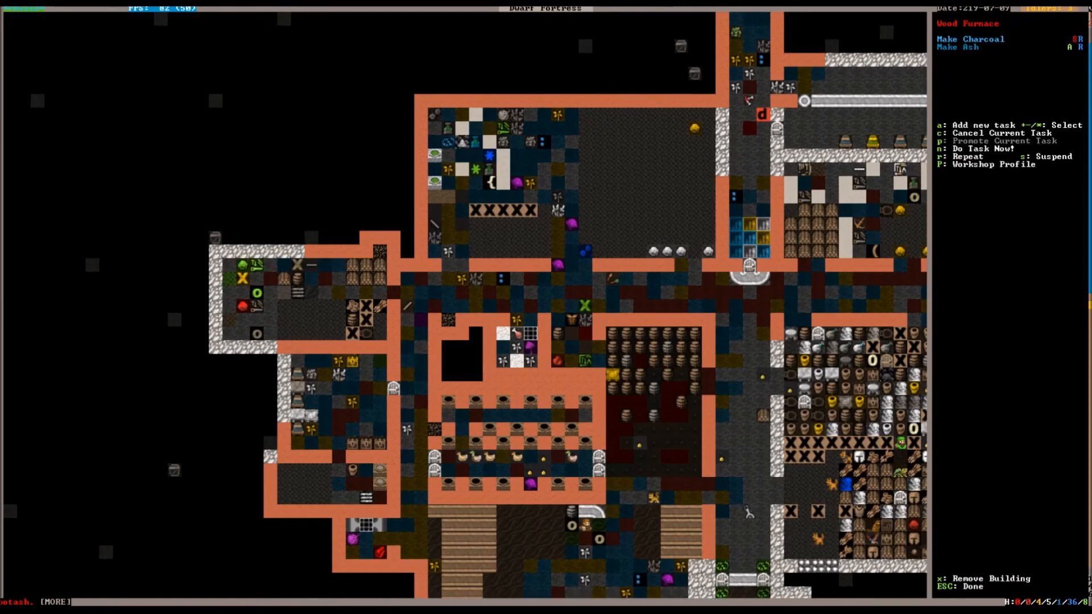
left_click(298, 279)
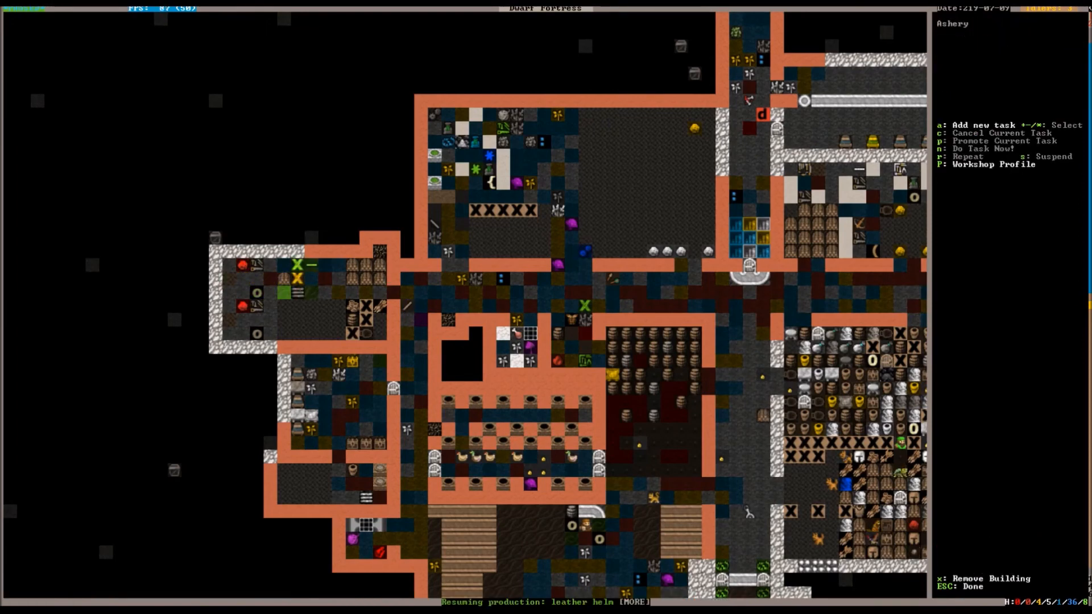
key("a")
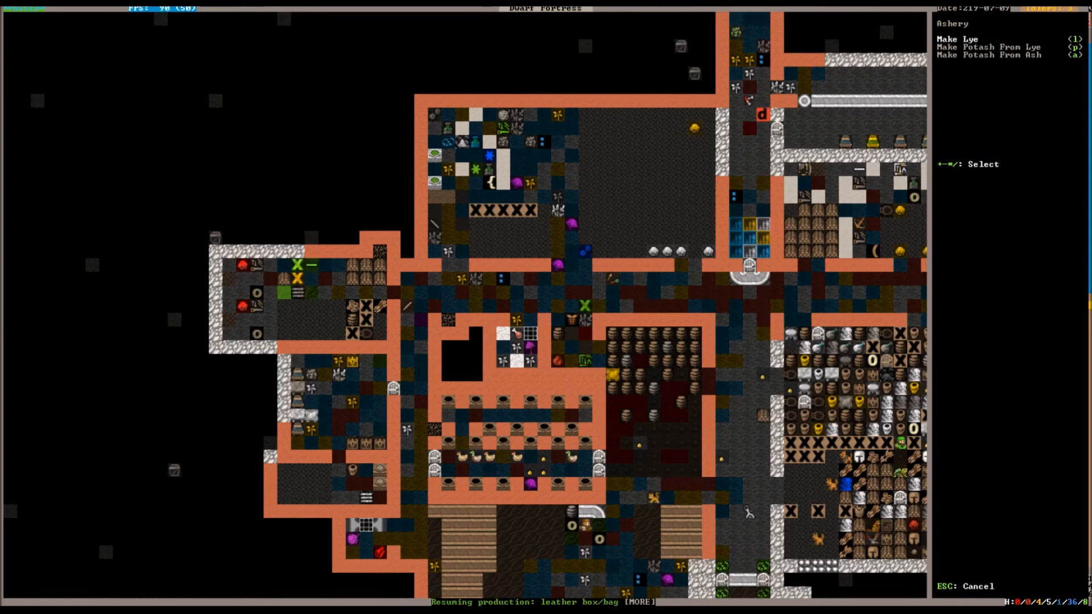
left_click(968, 38)
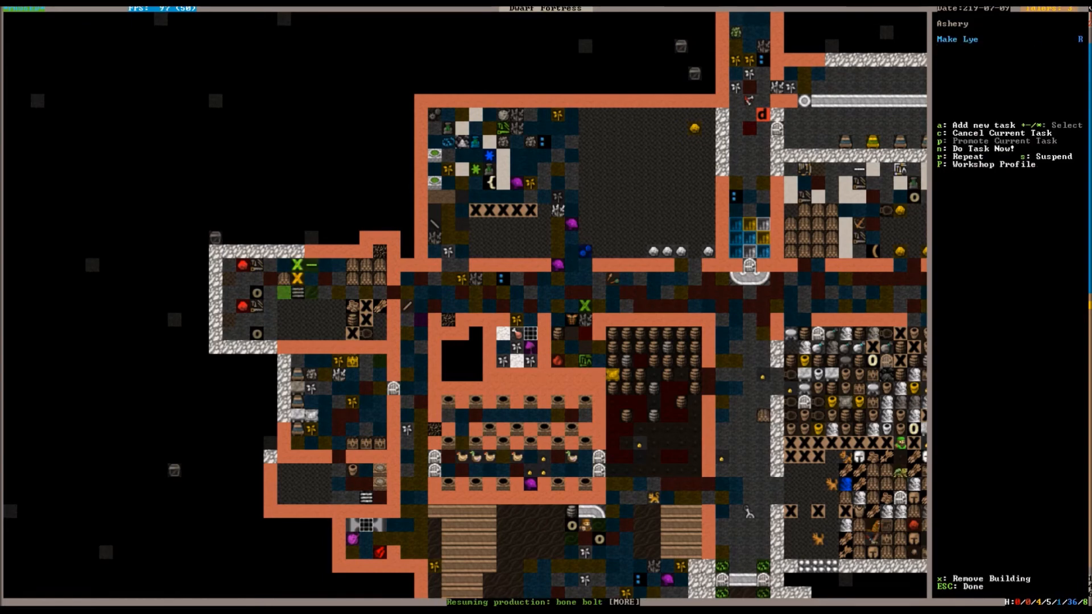
key("A")
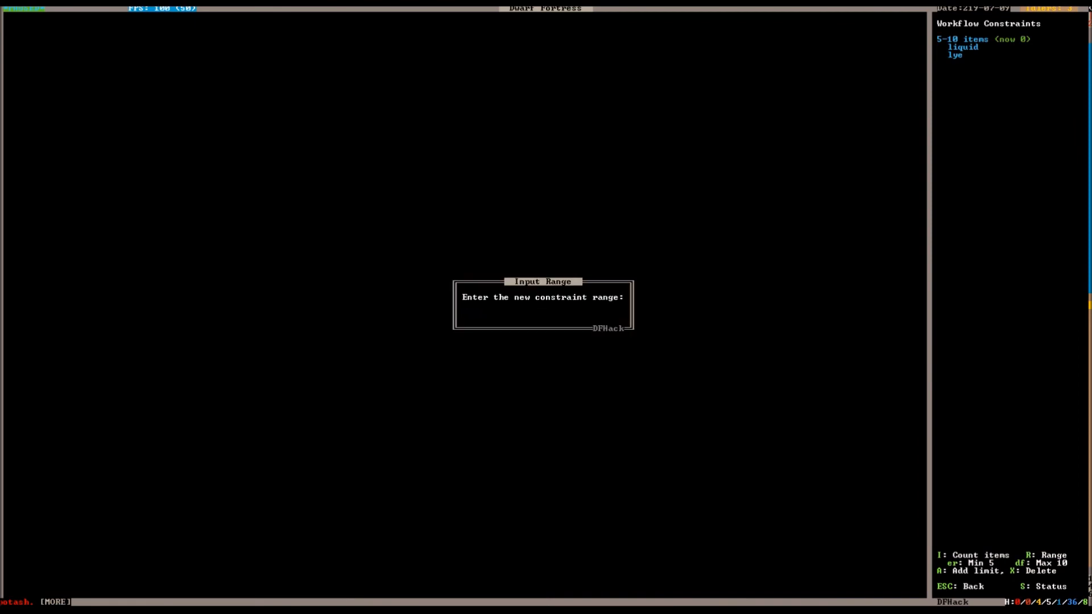
Step: Confirm the workflow range keeping 5–10 liquid lye in stock
key("Return")
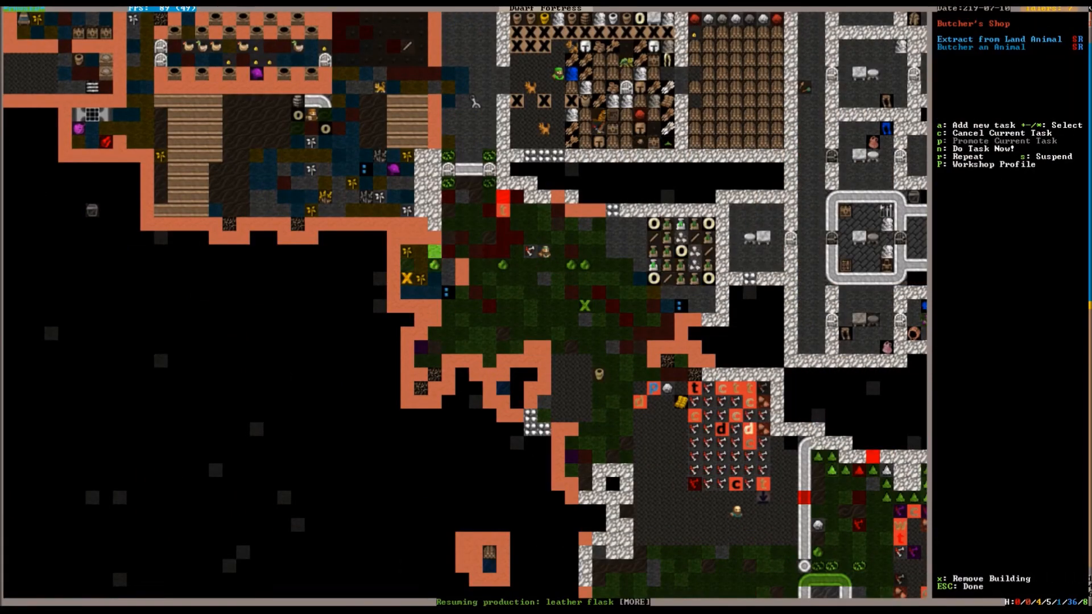
Step: Leave the Butcher's Shop and open the tame animals list with z
key("Escape")
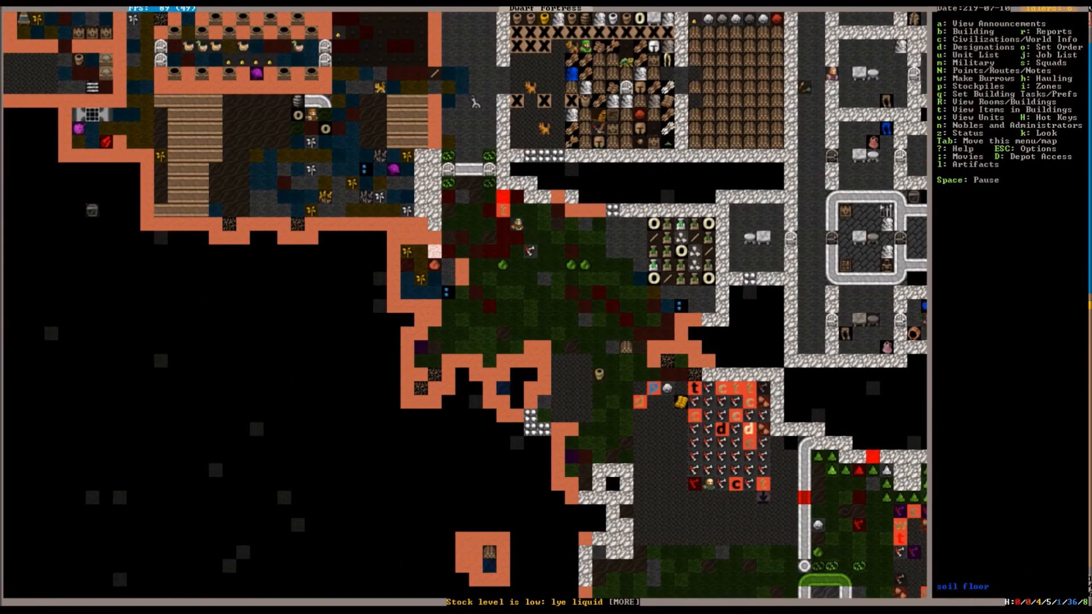
key("z")
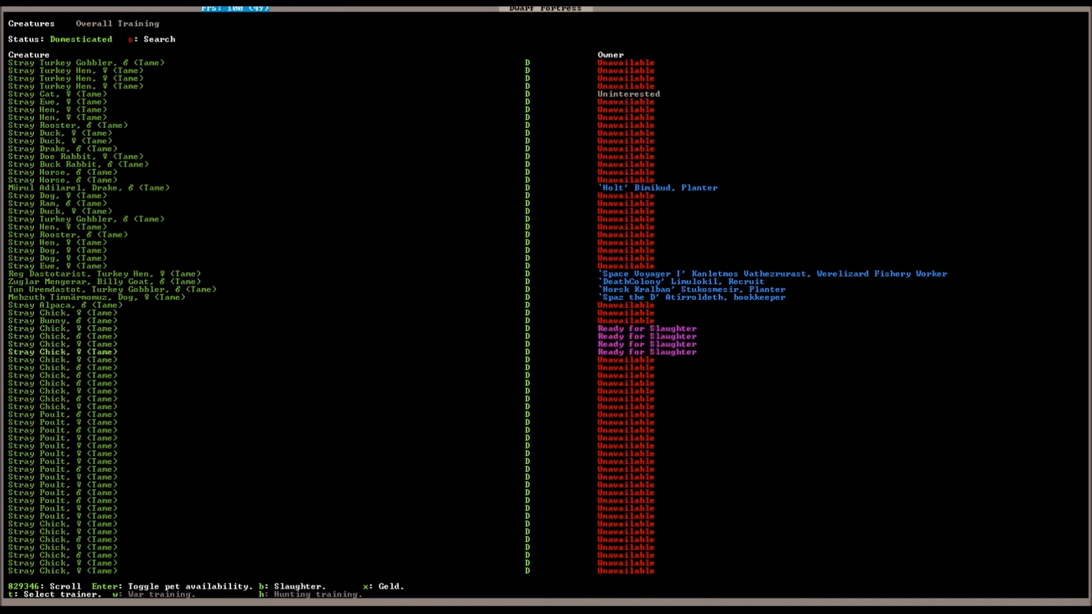
Step: Close the domesticated creatures list to return to the fortress map
key("Esc")
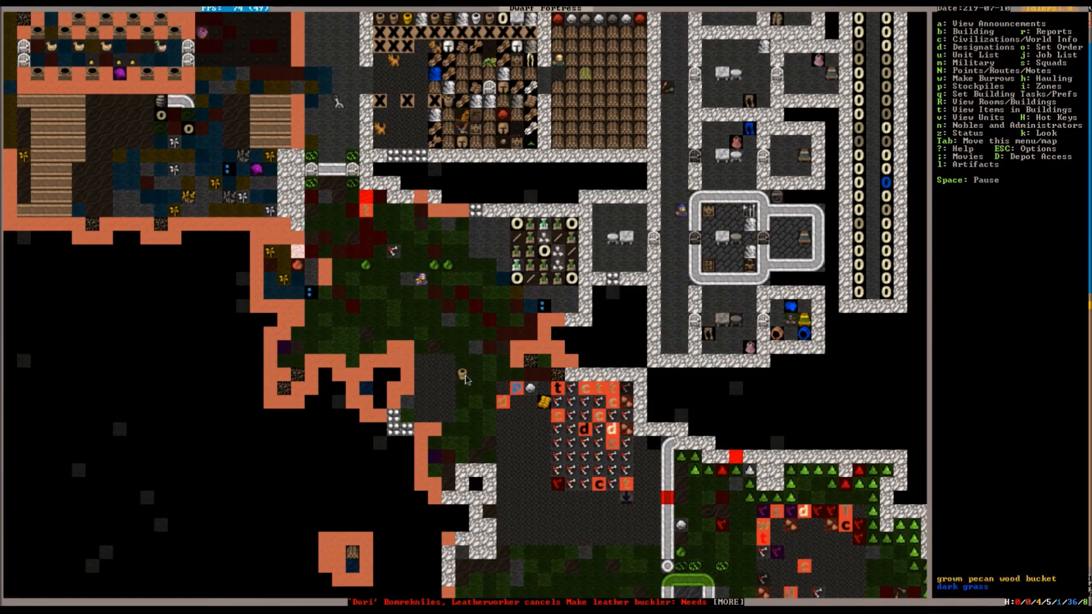
Step: Designate a coffin in the burial corridor as an unowned tomb
scroll("down", 3)
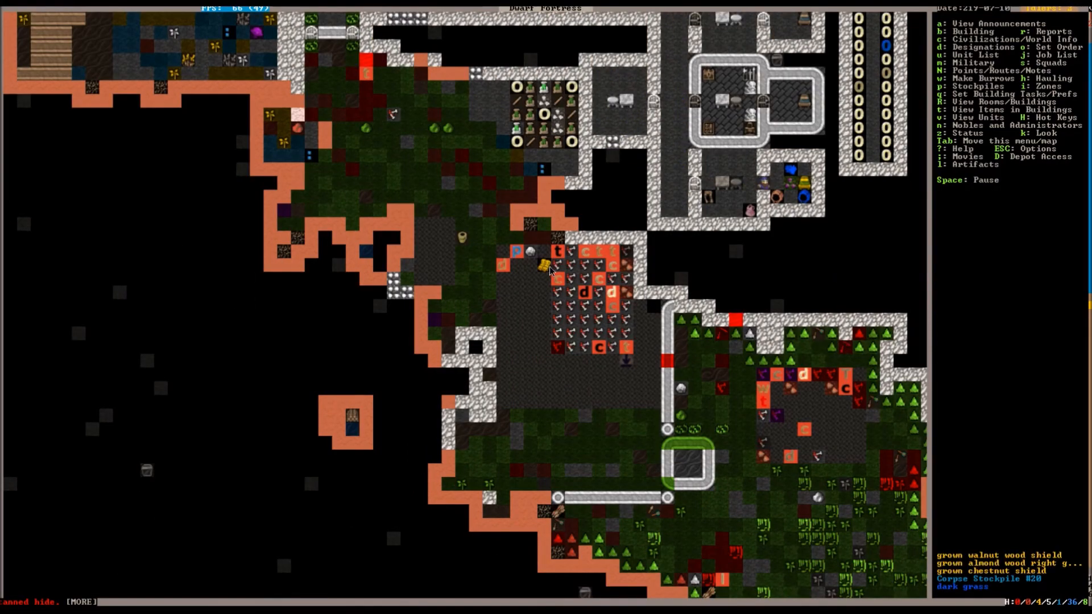
key("space")
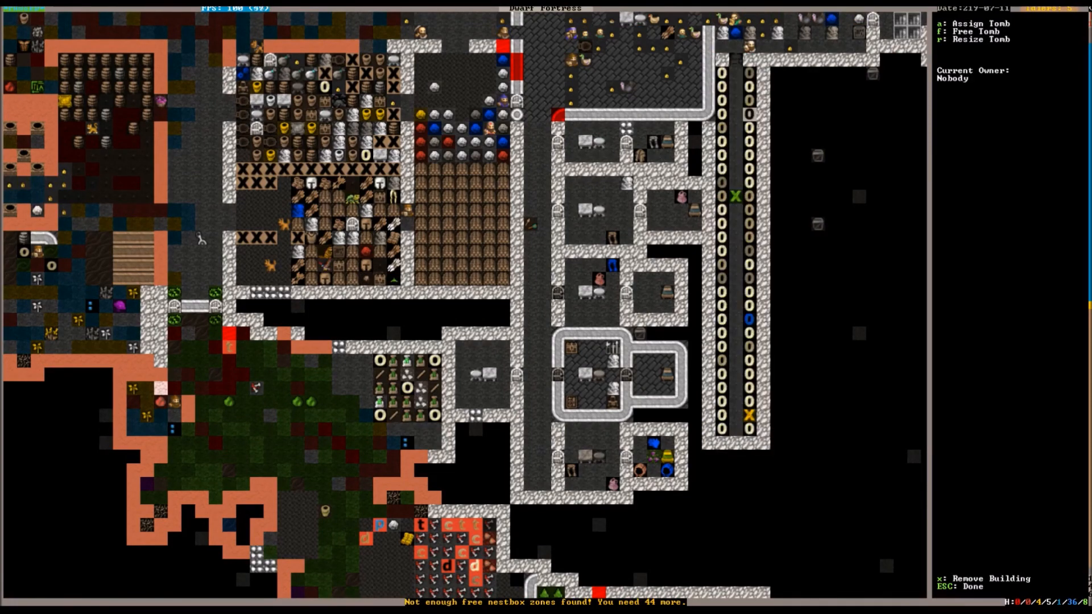
key("Escape")
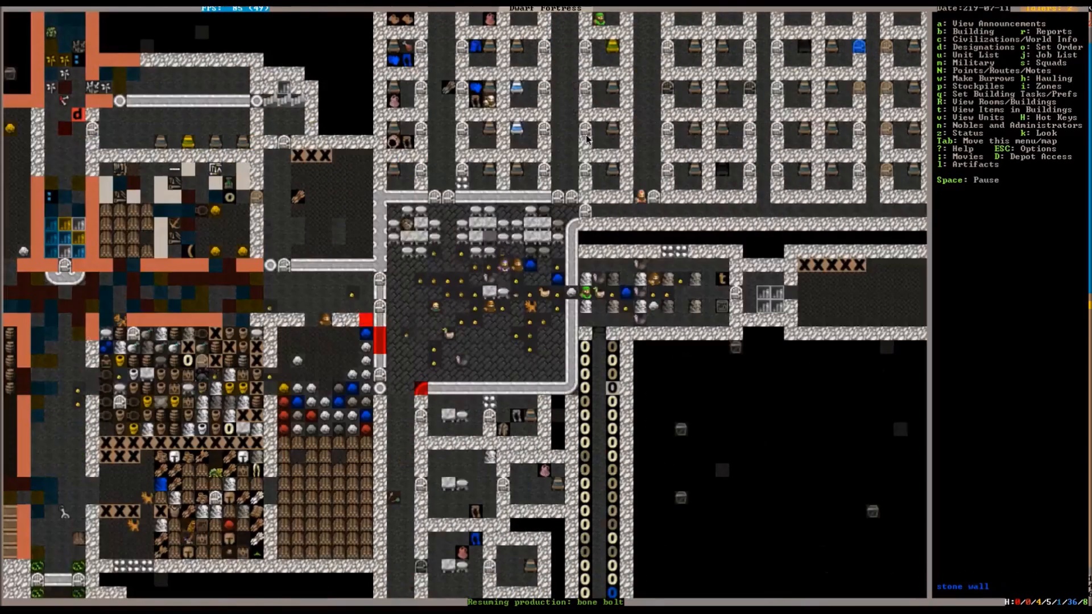
scroll("up", 3)
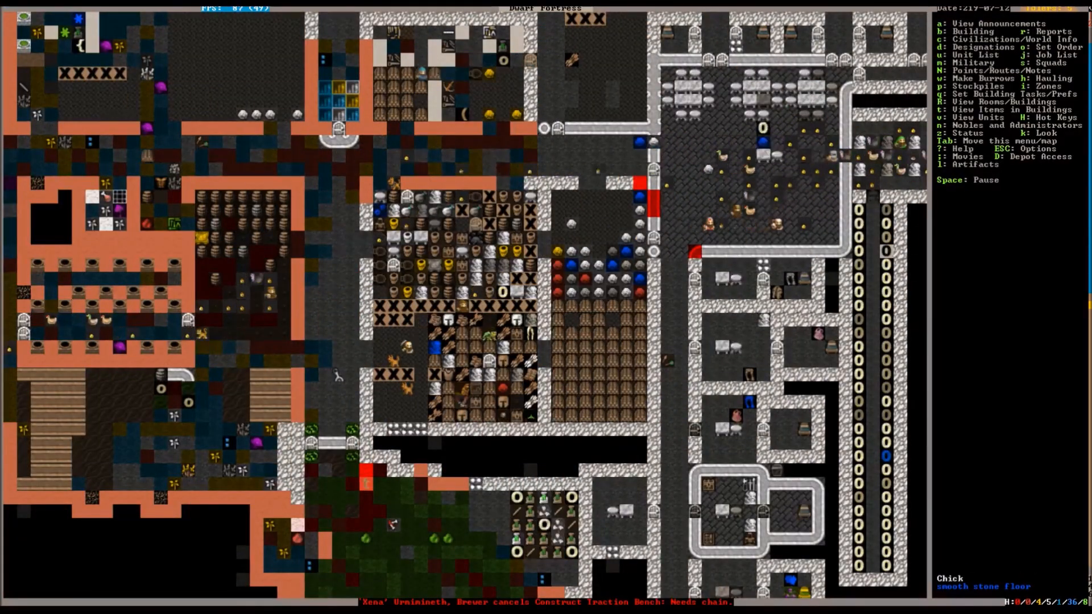
scroll("up", 3)
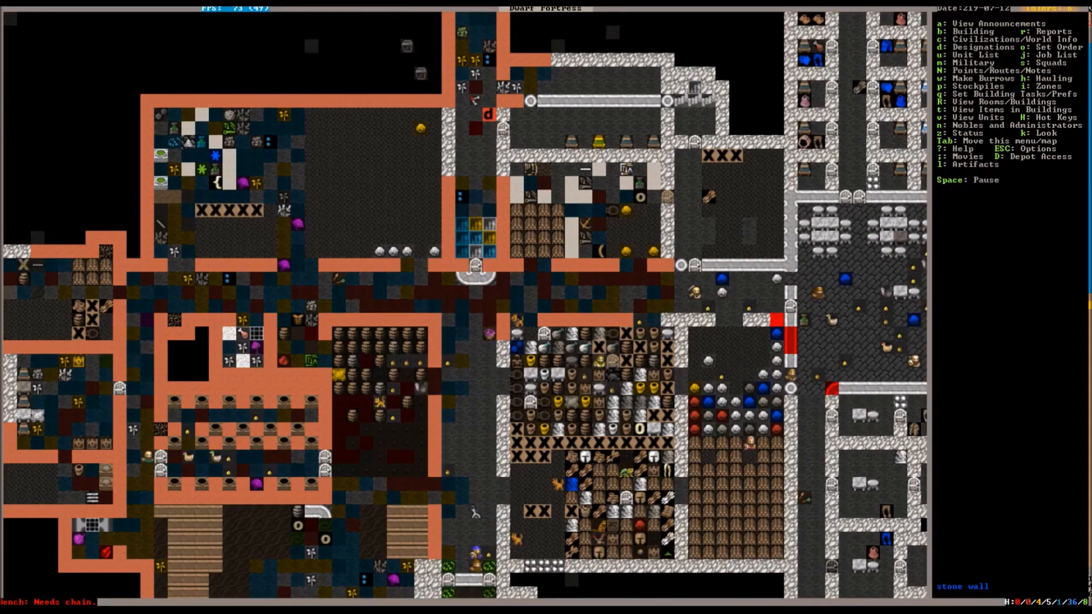
scroll("down", 3)
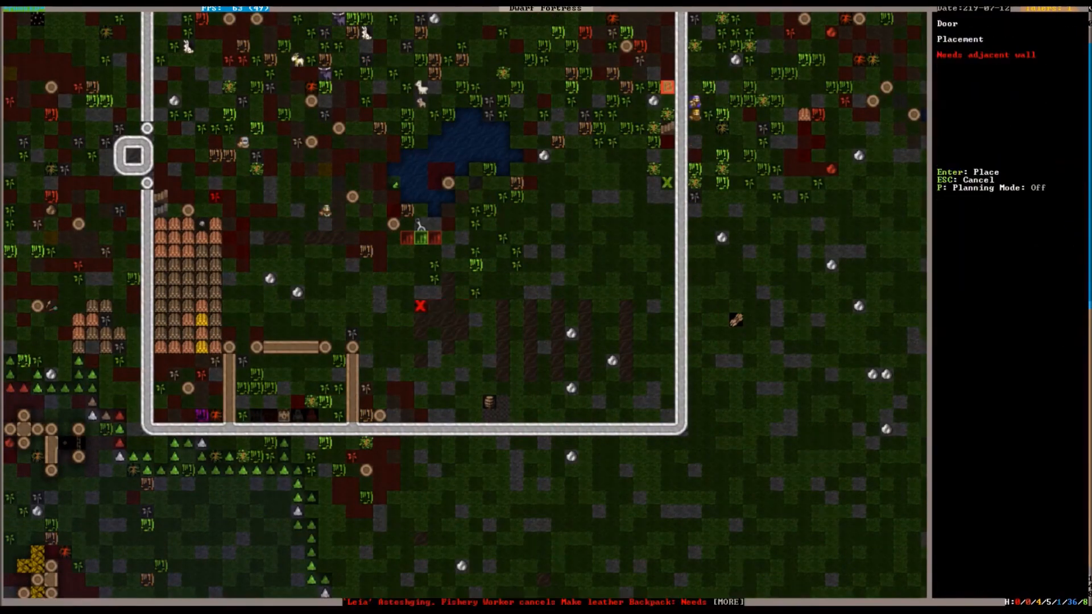
Step: Place a stone door in the small enclosure's wall gap
key("Enter")
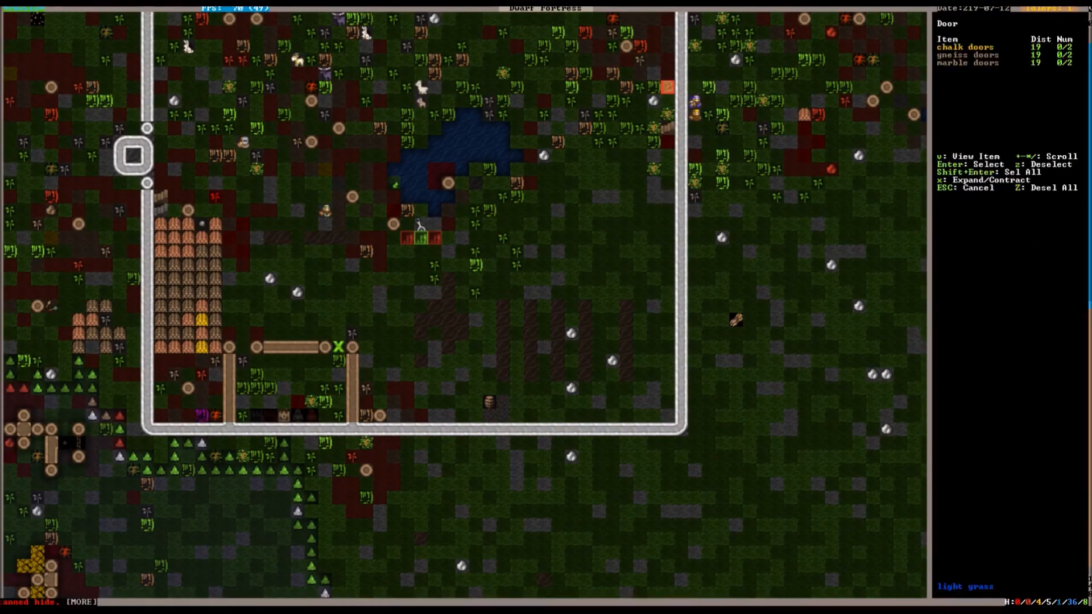
key("Enter")
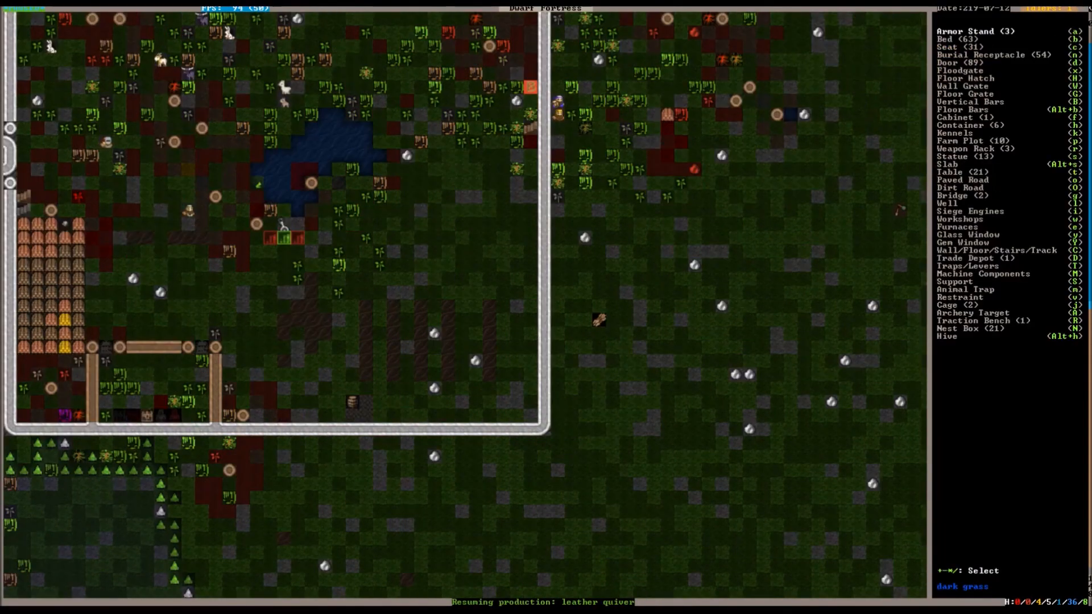
key("Escape")
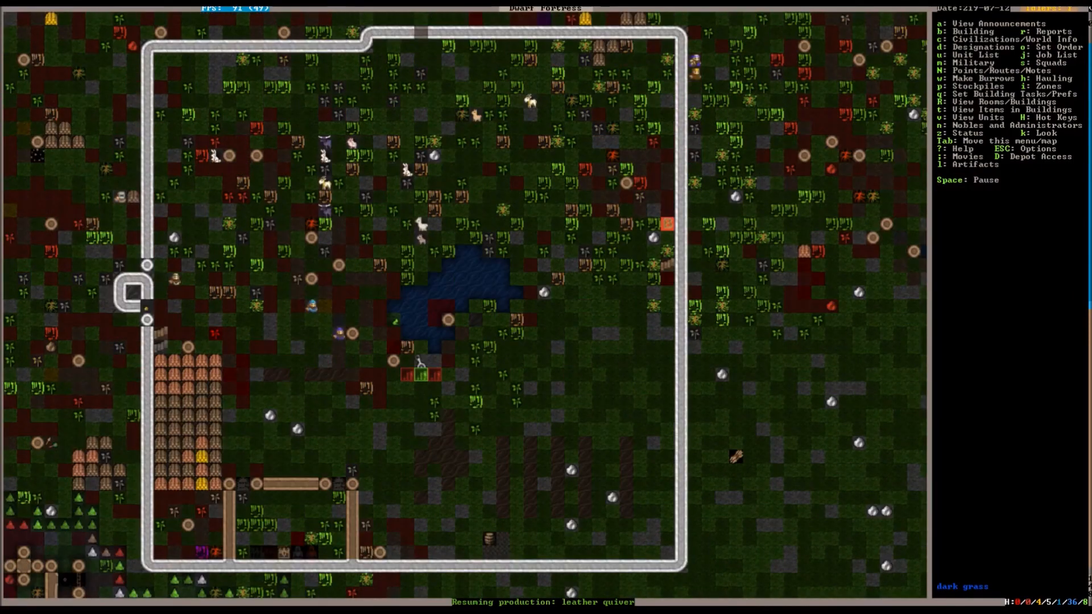
scroll("right", 3)
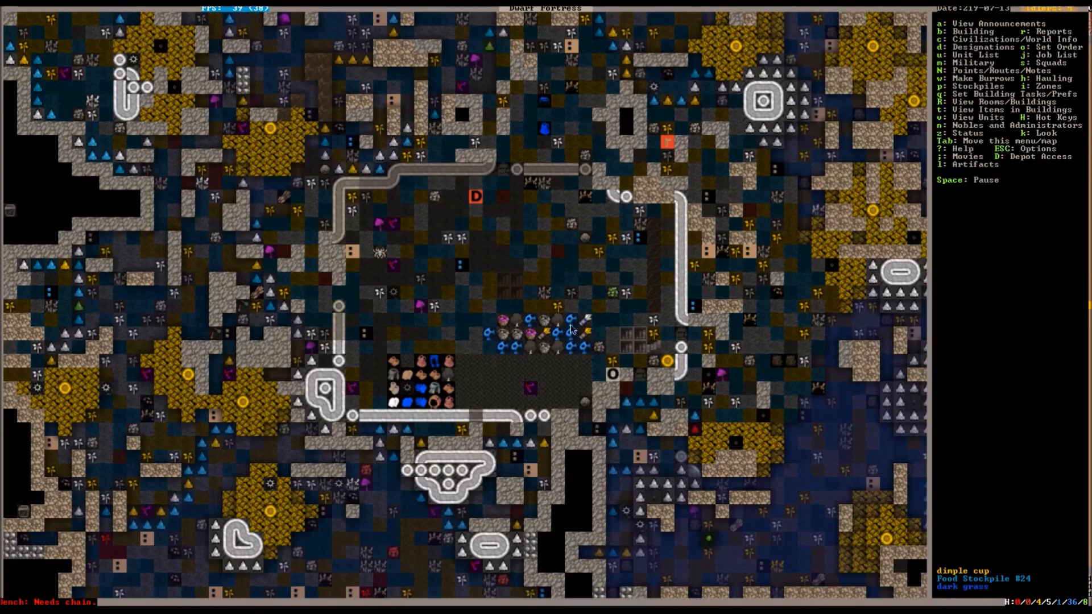
left_click(583, 360)
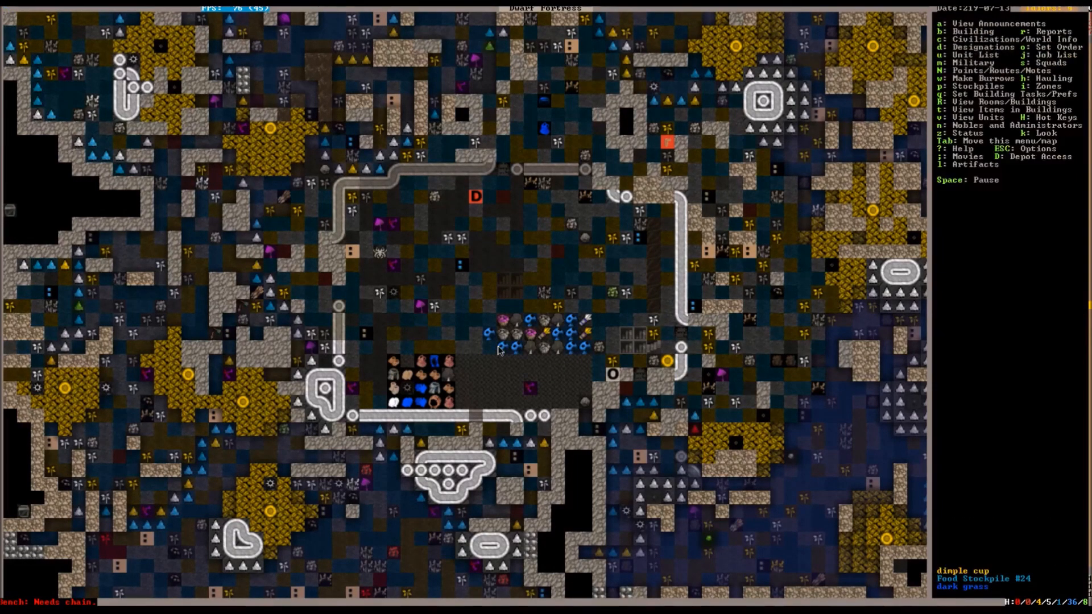
key("Space")
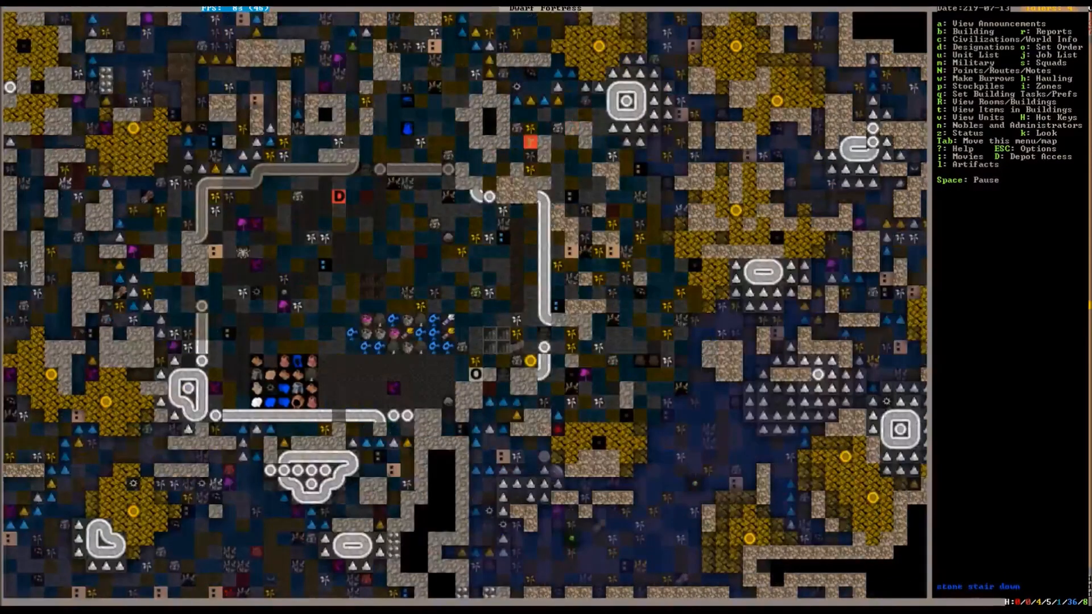
scroll("down", 3)
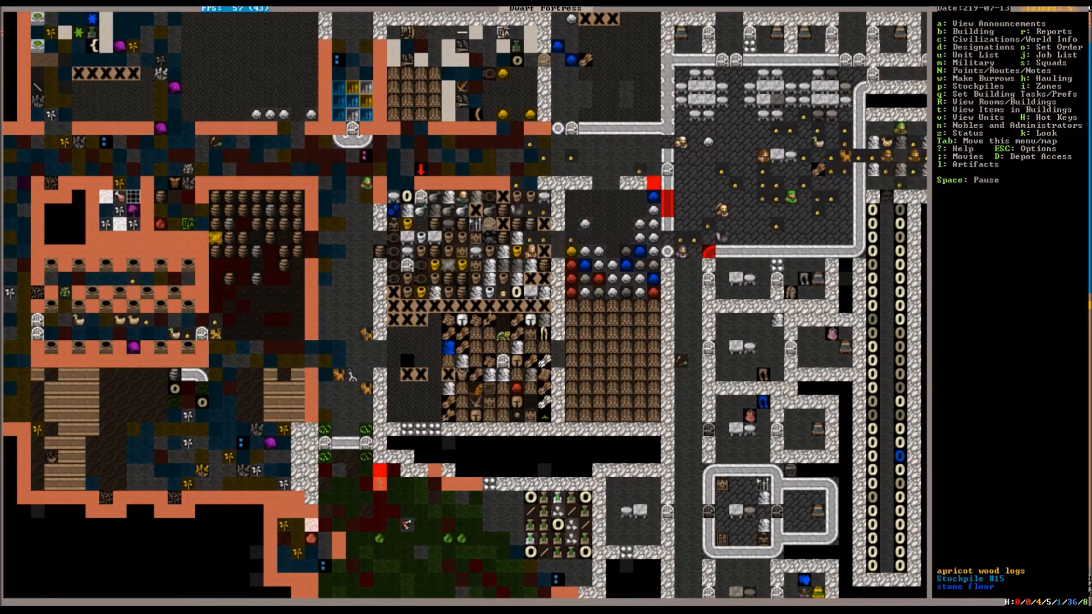
Step: Open the announcement history of dwarves and animals fighting
scroll("down", 3)
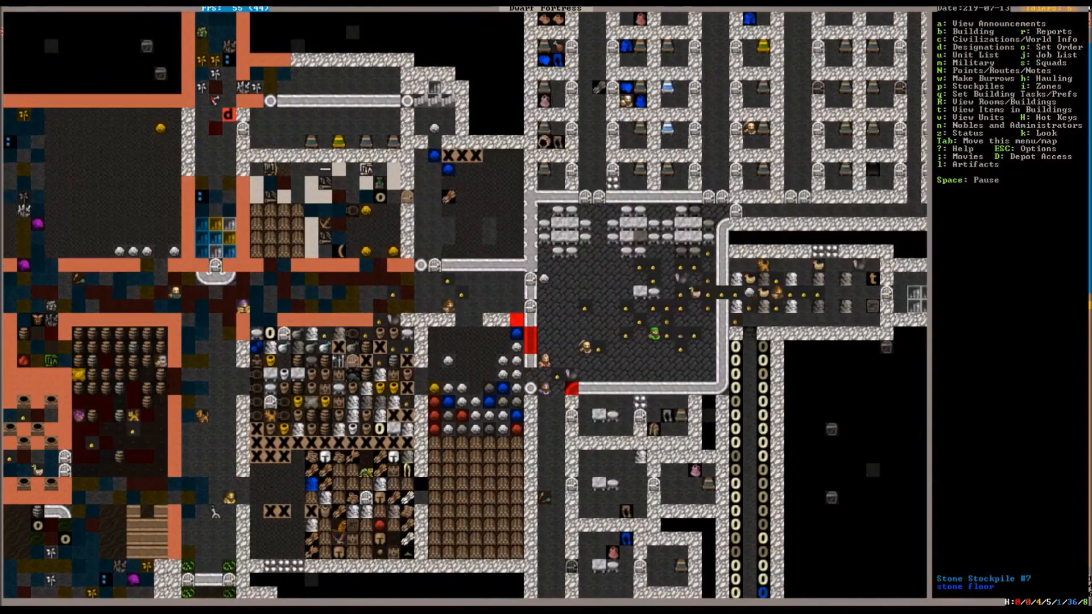
key("a")
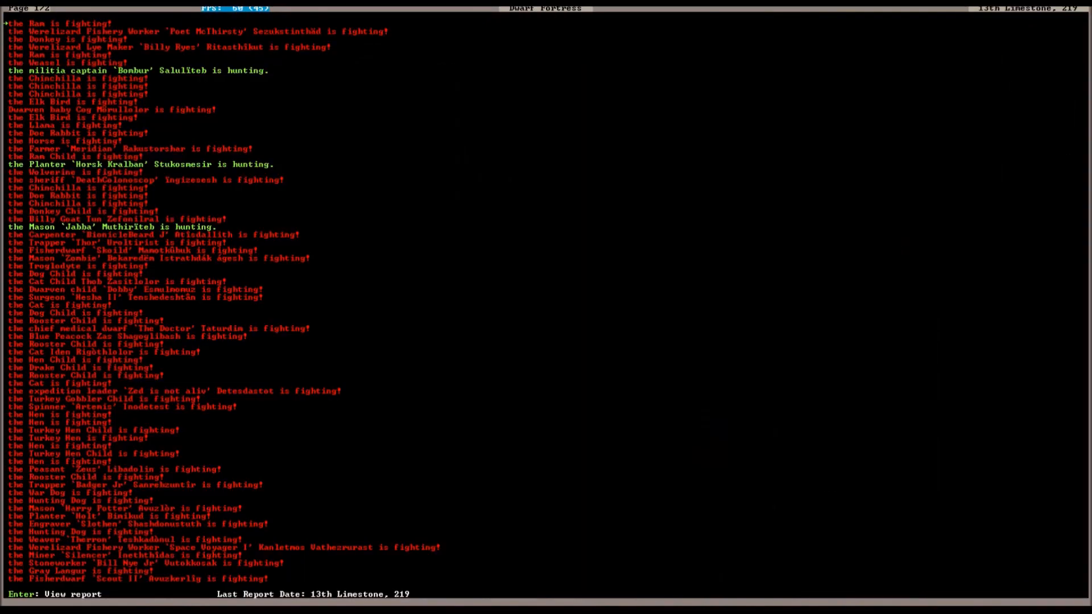